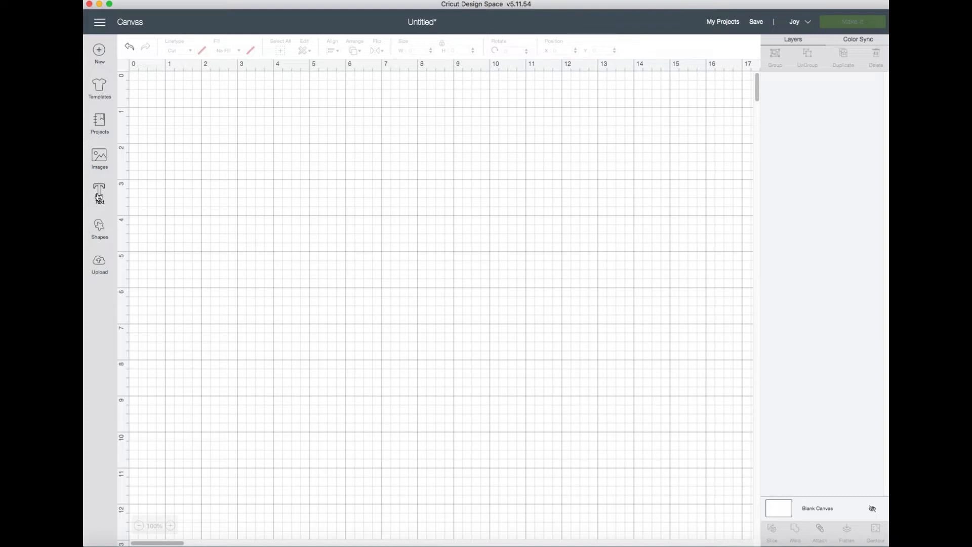
- Add 'hello' as text, move it up the canvas, and enlarge it to about 4.15 inches wide
left_click(99, 192)
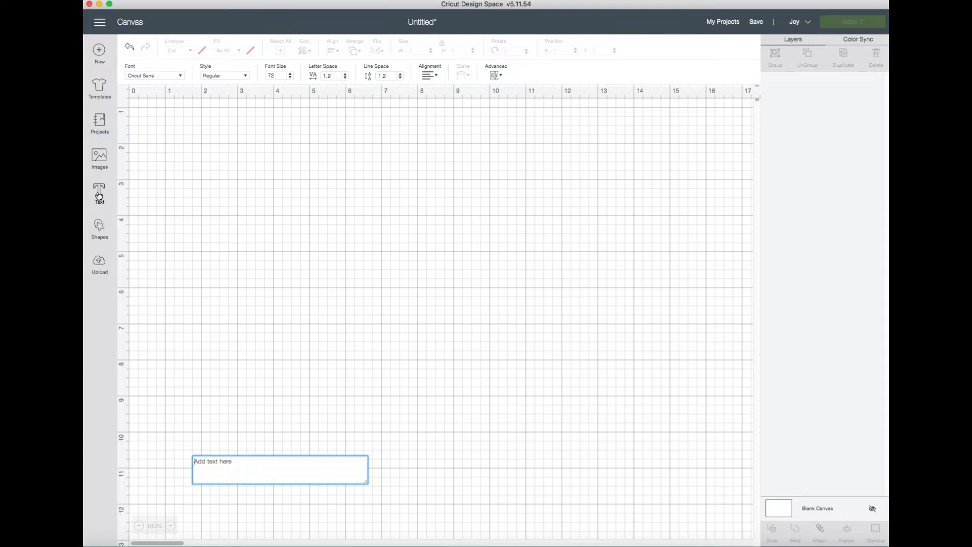
type("hello")
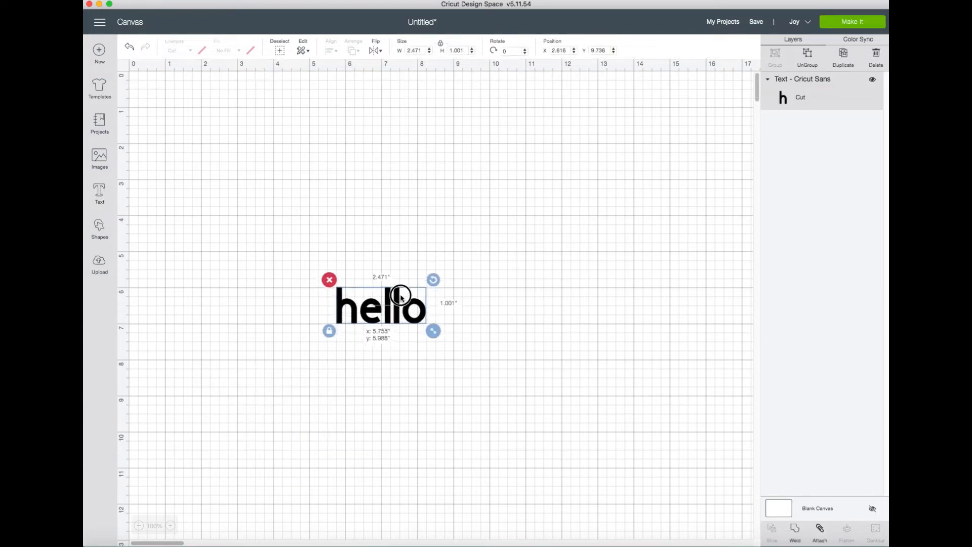
left_click_drag(380, 304, 440, 205)
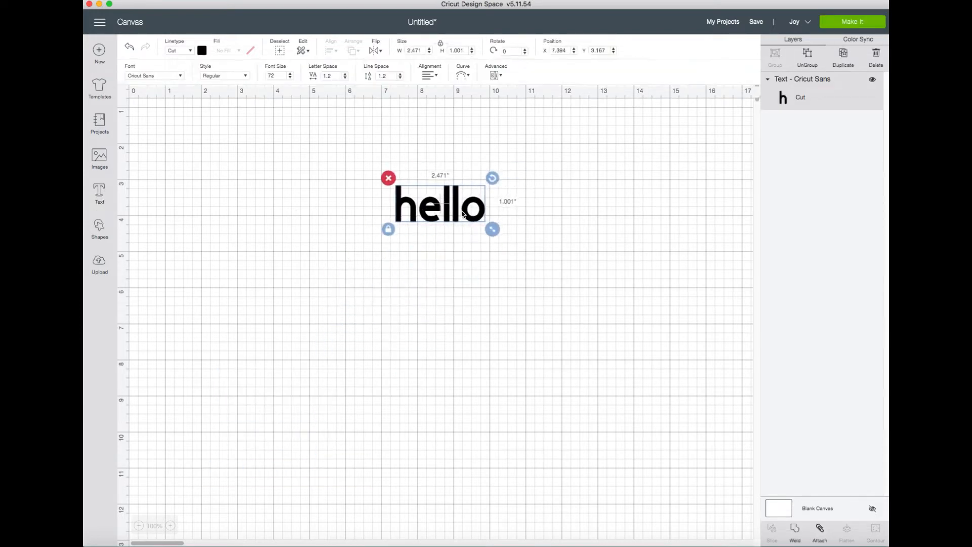
left_click_drag(492, 228, 554, 254)
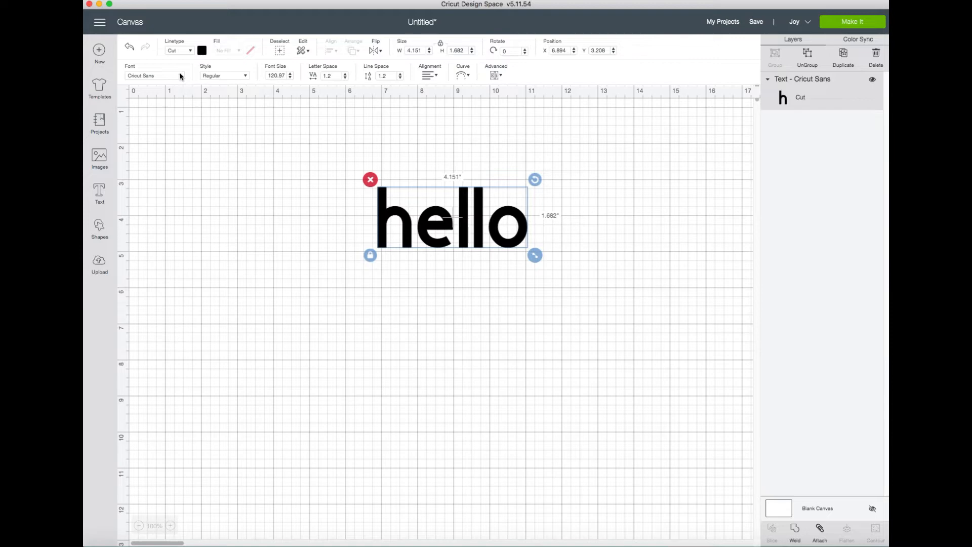
mouse_move(180, 75)
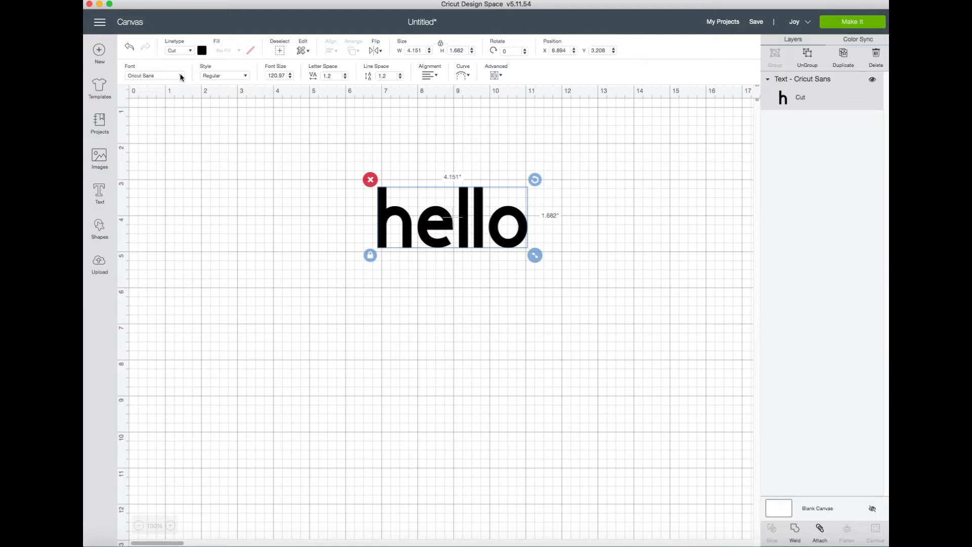
- Switch the hello text to the Honey Script font and enlarge it again
left_click(154, 75)
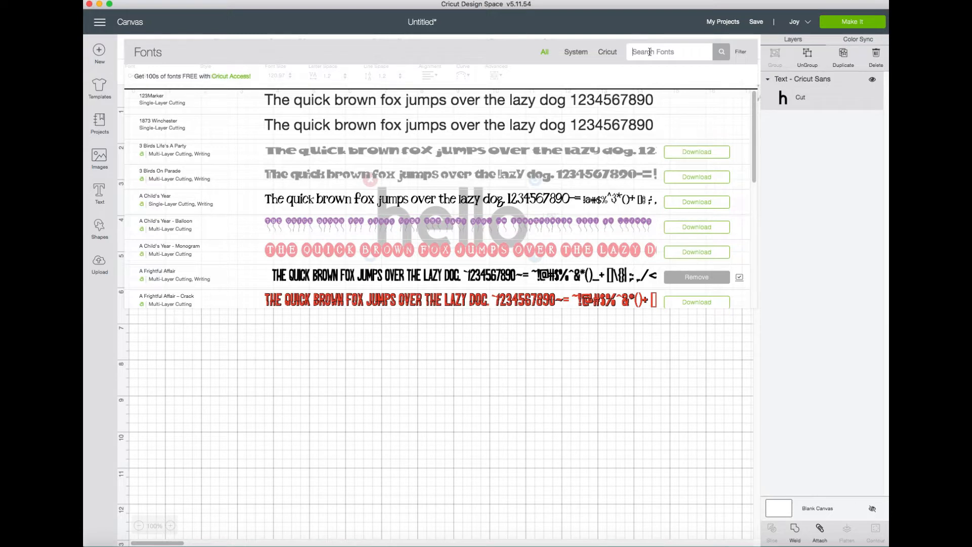
type("honey")
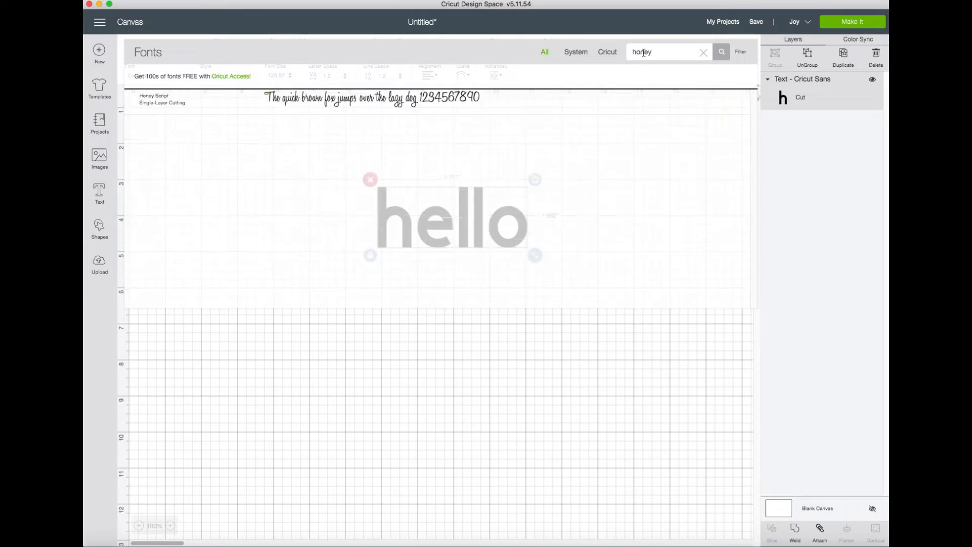
left_click(162, 100)
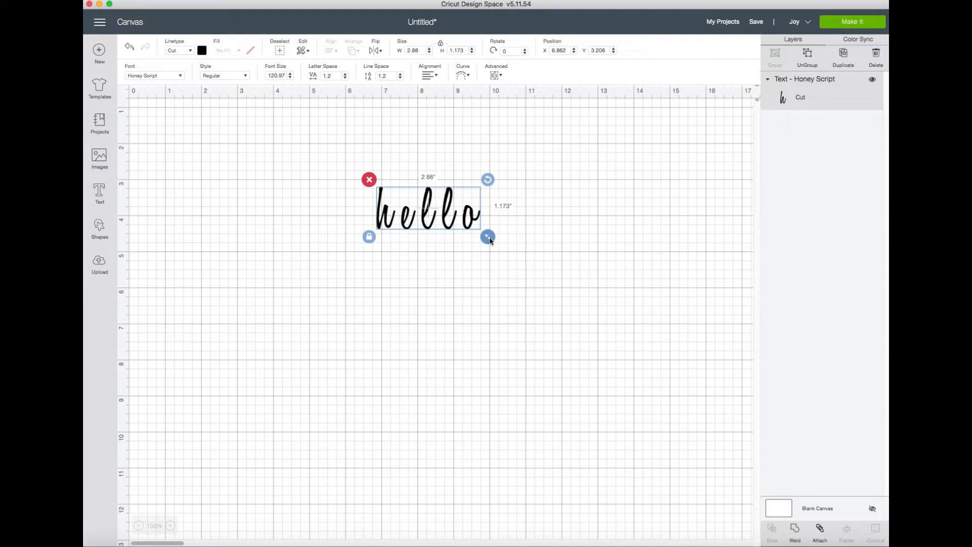
left_click_drag(488, 236, 517, 265)
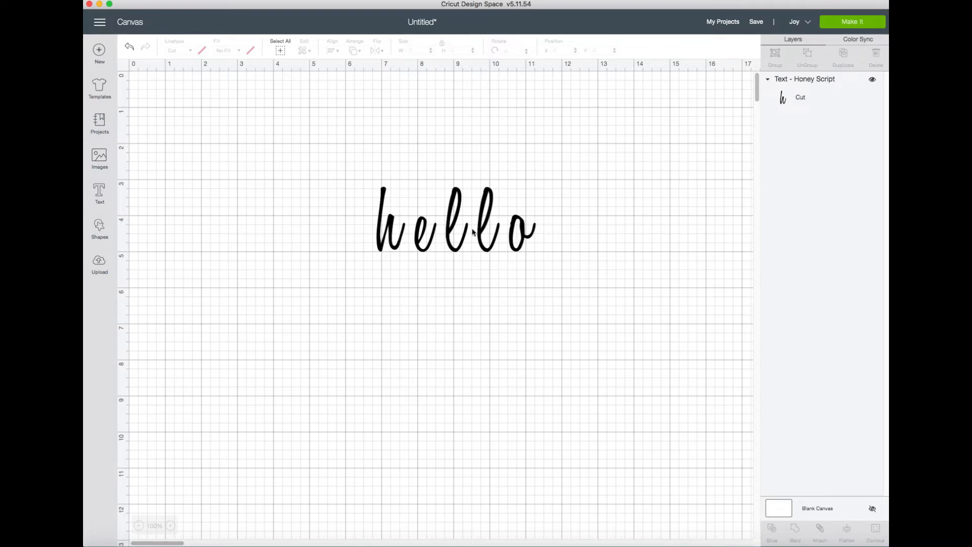
mouse_move(589, 218)
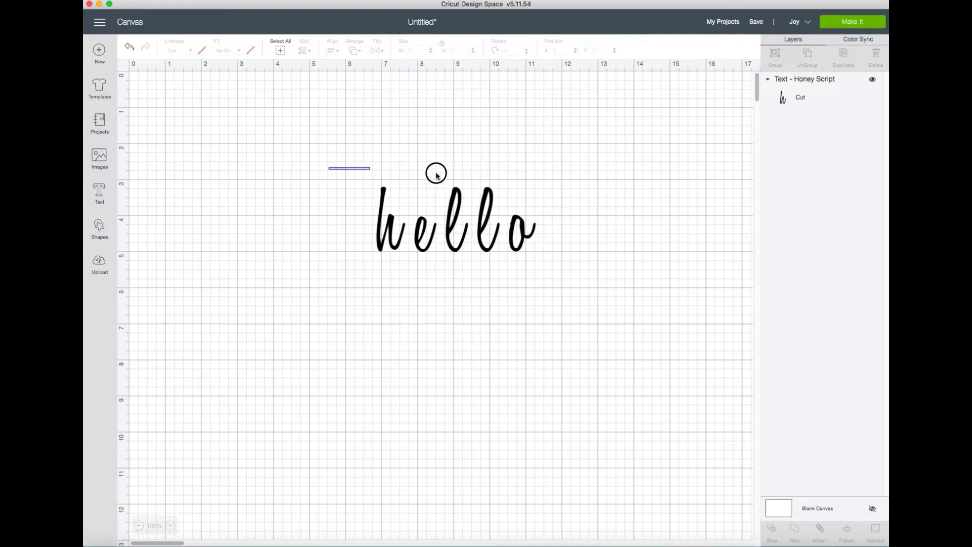
- Ungroup hello into separate letters and slide the h against the e
left_click(456, 222)
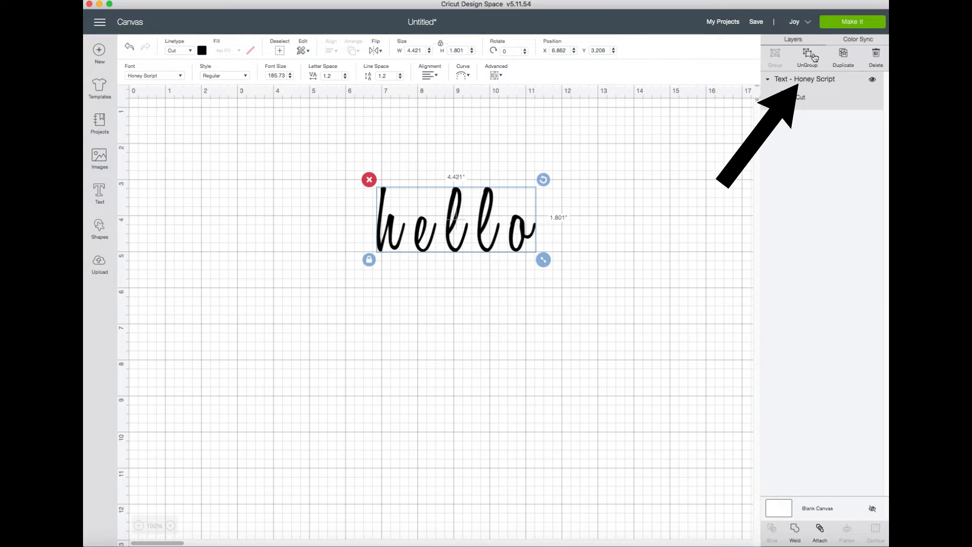
left_click(807, 54)
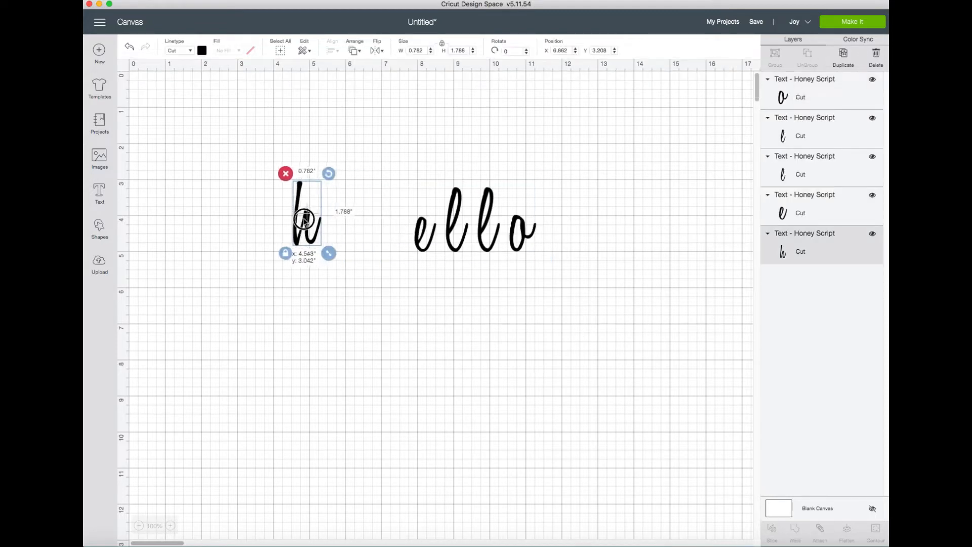
left_click_drag(304, 220, 354, 208)
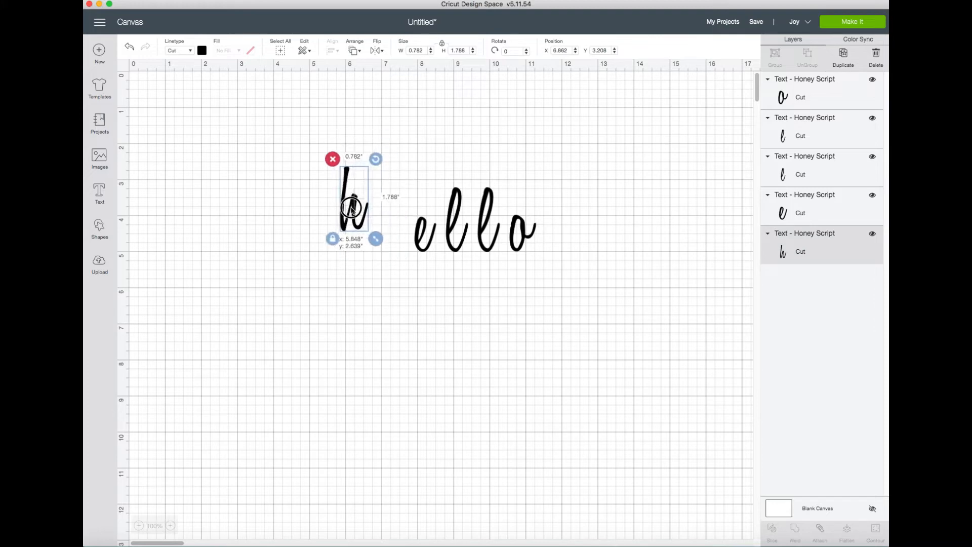
left_click_drag(354, 207, 358, 226)
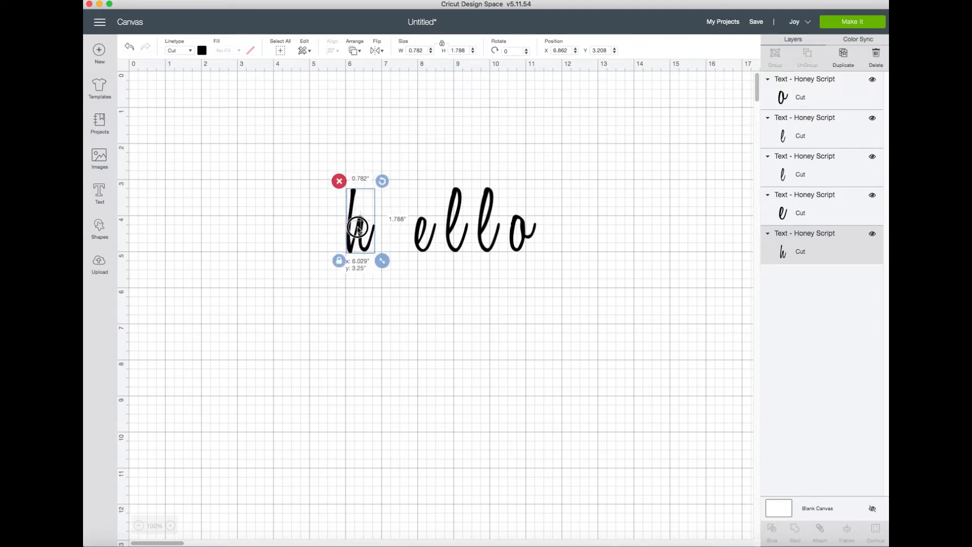
left_click_drag(360, 226, 361, 224)
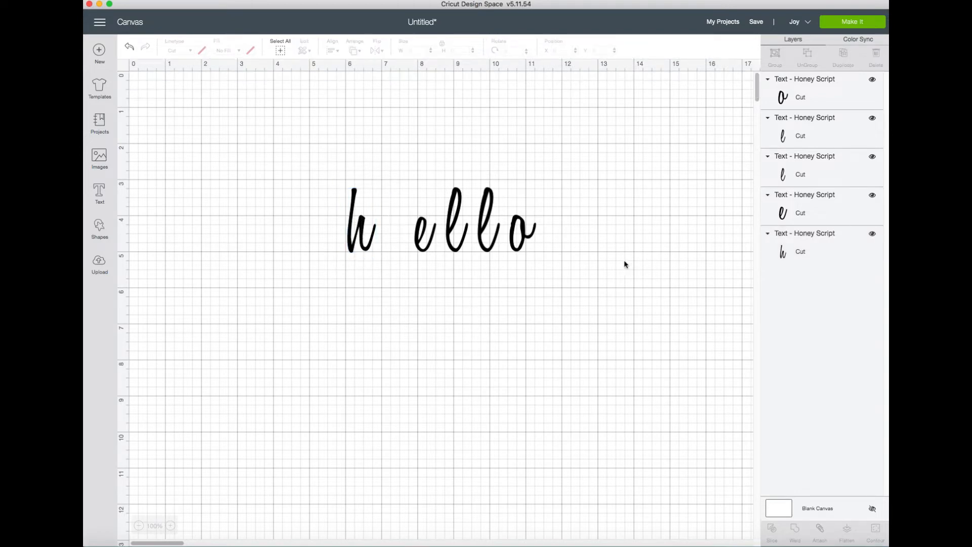
mouse_move(558, 260)
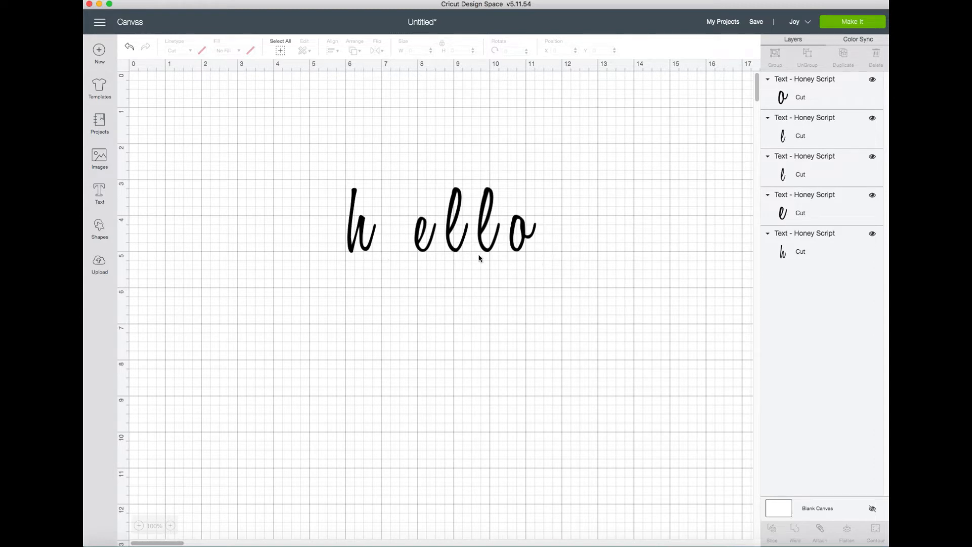
mouse_move(382, 254)
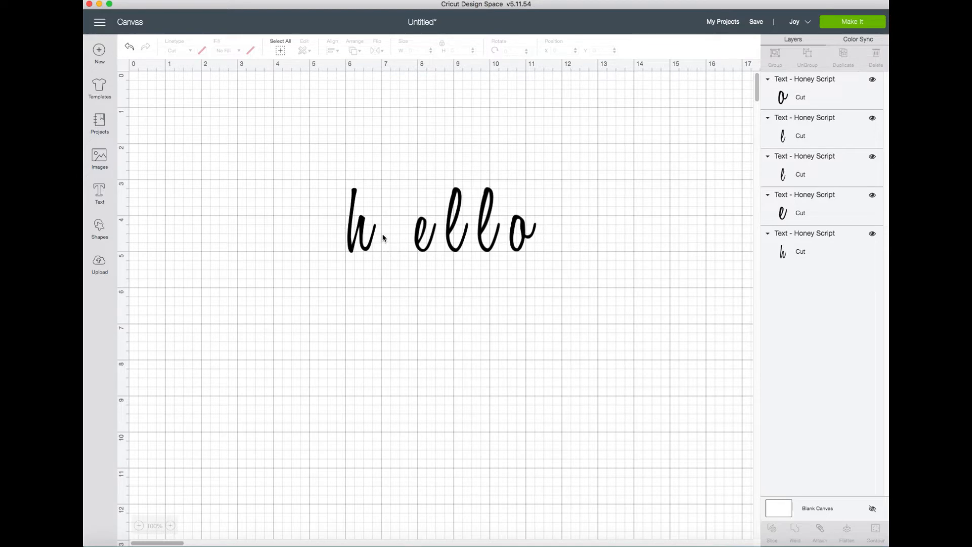
mouse_move(383, 242)
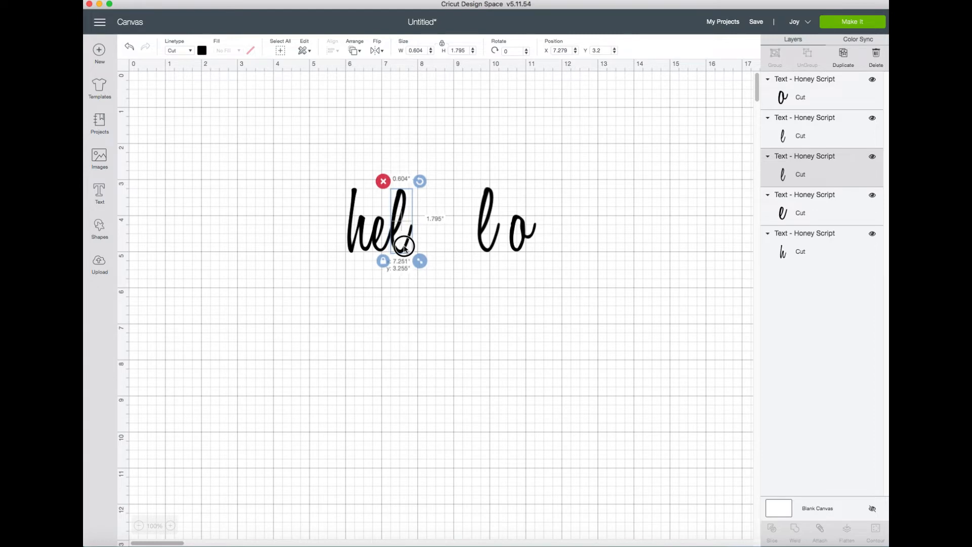
- Slide the first l against the e and deselect the letters
left_click_drag(403, 246, 403, 242)
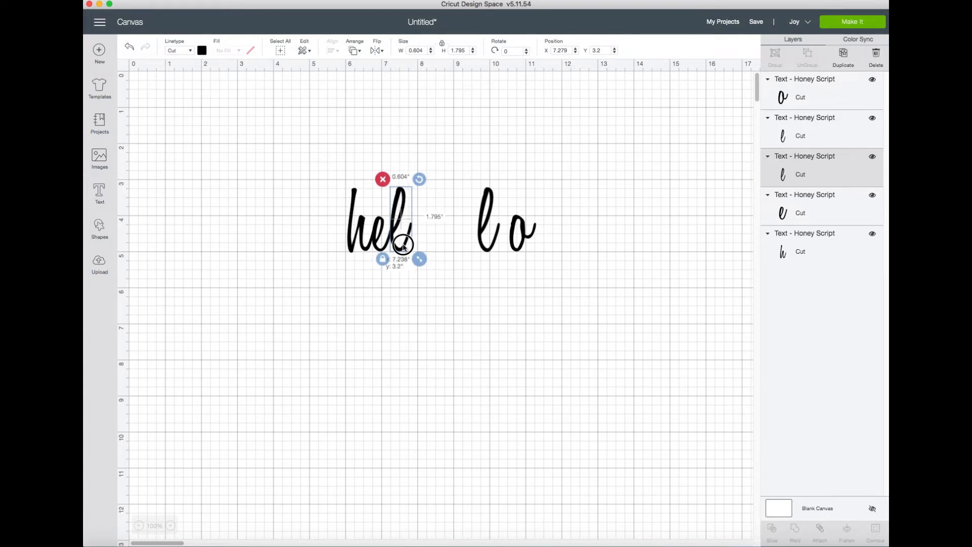
left_click(490, 248)
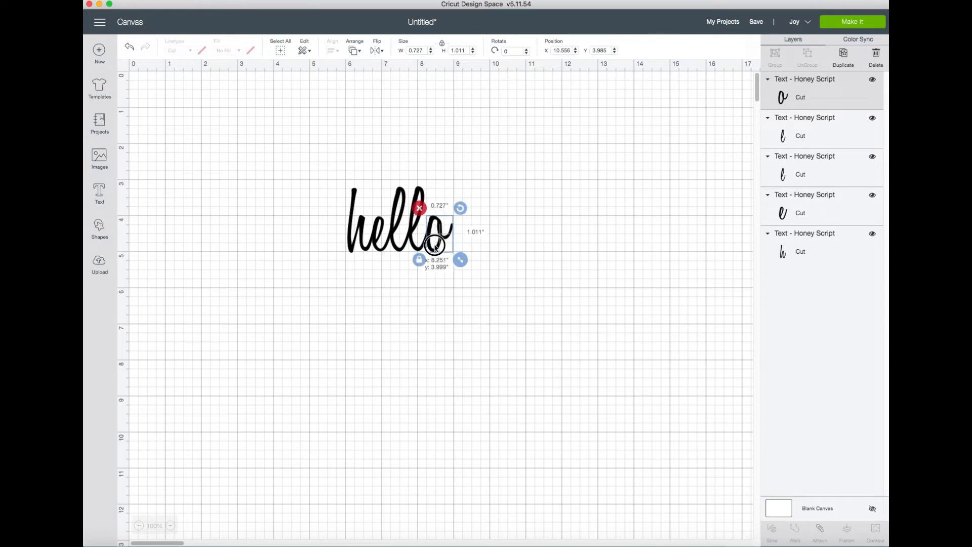
left_click(503, 268)
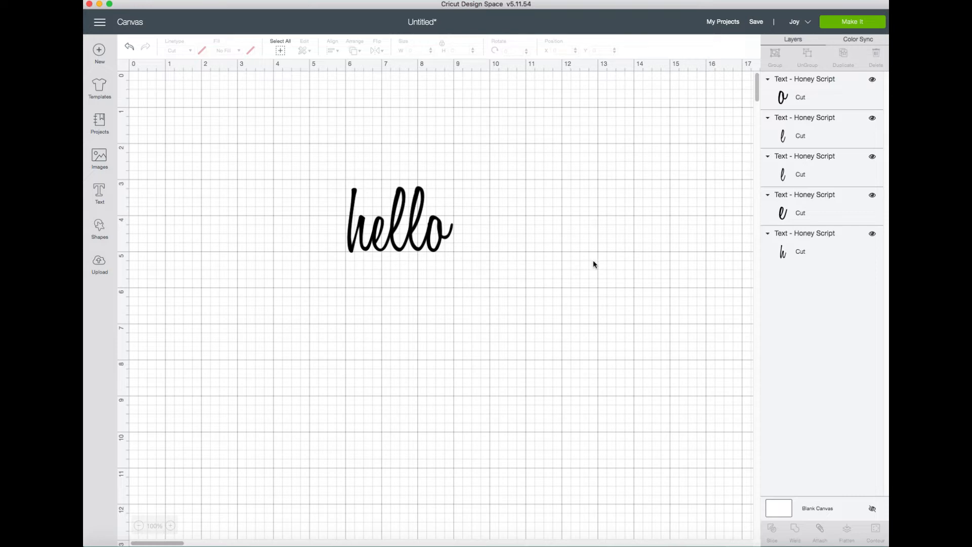
mouse_move(645, 252)
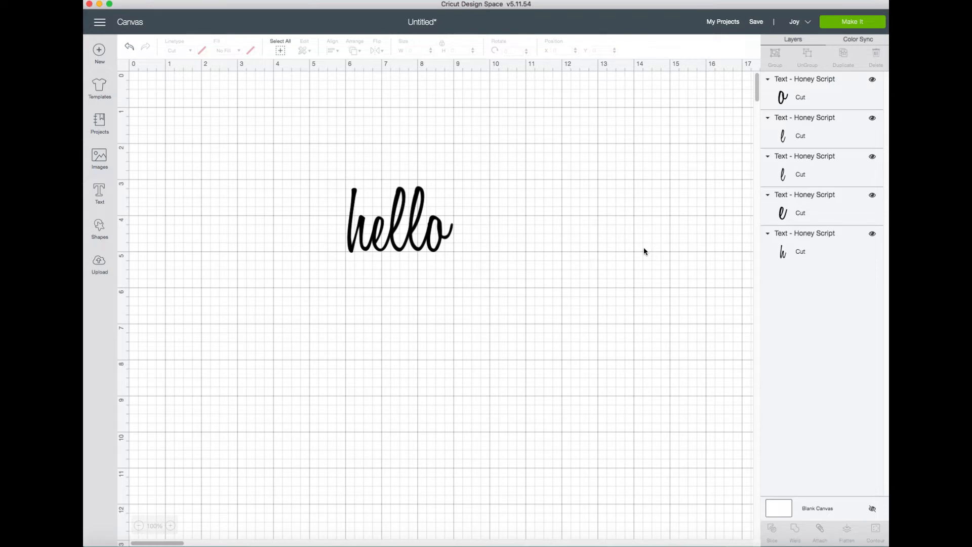
- Switch the target machine to Cricut Explore Family and preview the mat layout
left_click(796, 22)
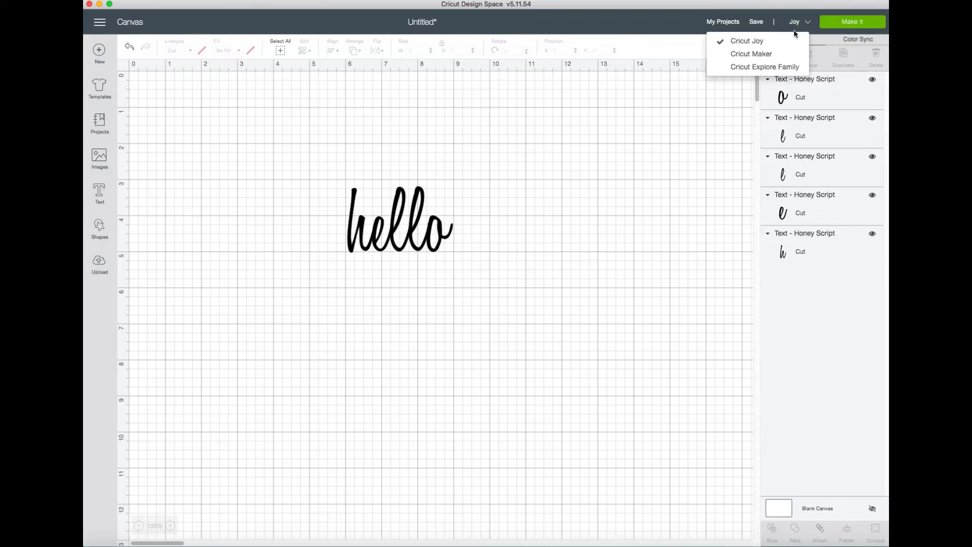
left_click(765, 67)
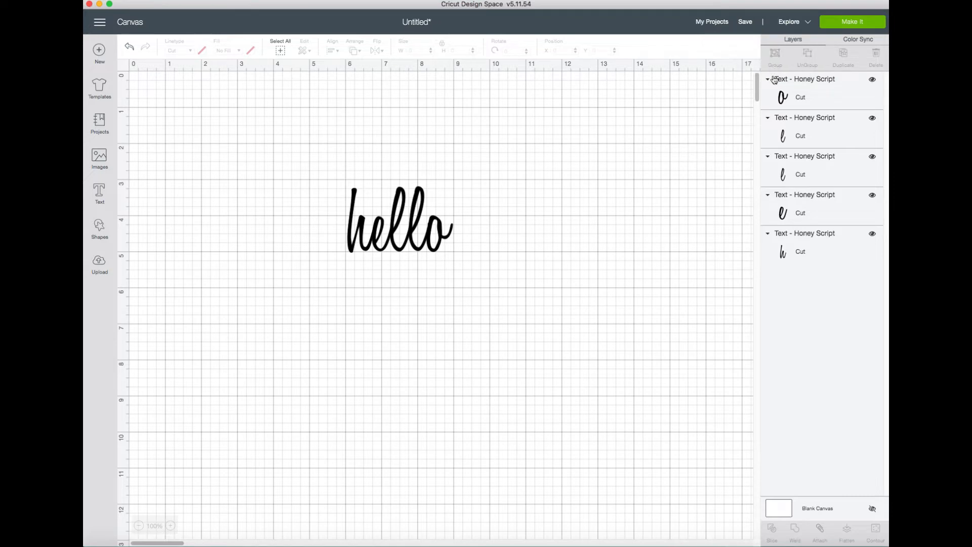
left_click(852, 22)
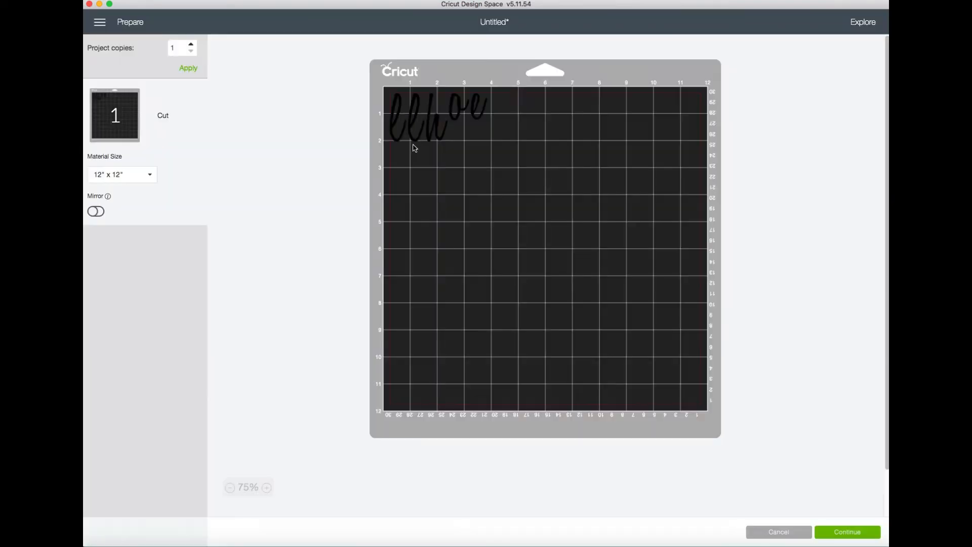
mouse_move(650, 301)
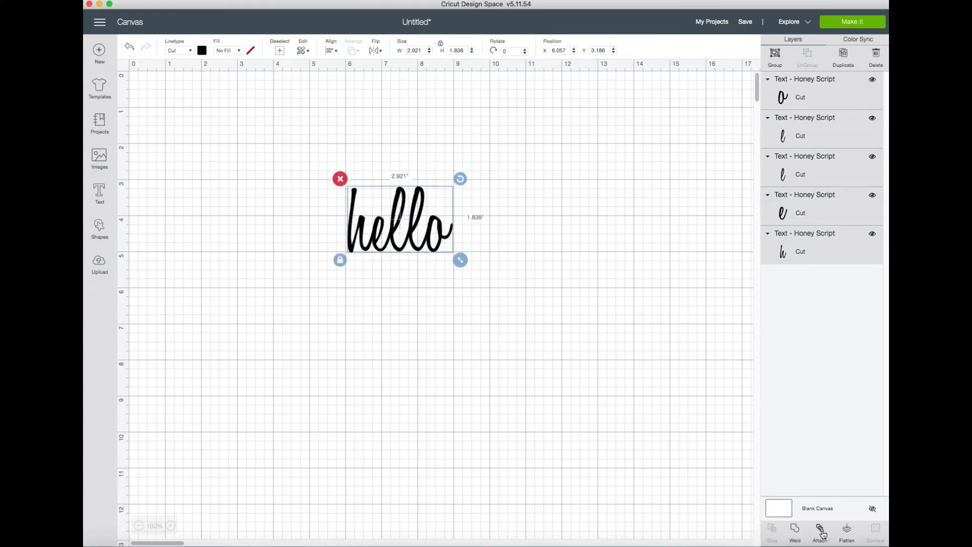
- Attach all the letters, re-preview the mat, then cancel back to the canvas
left_click(820, 531)
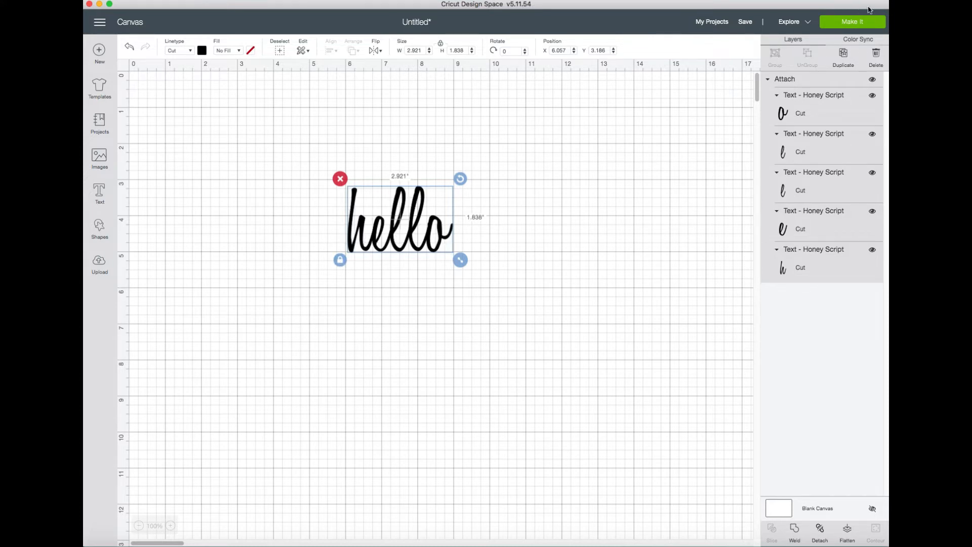
left_click(851, 21)
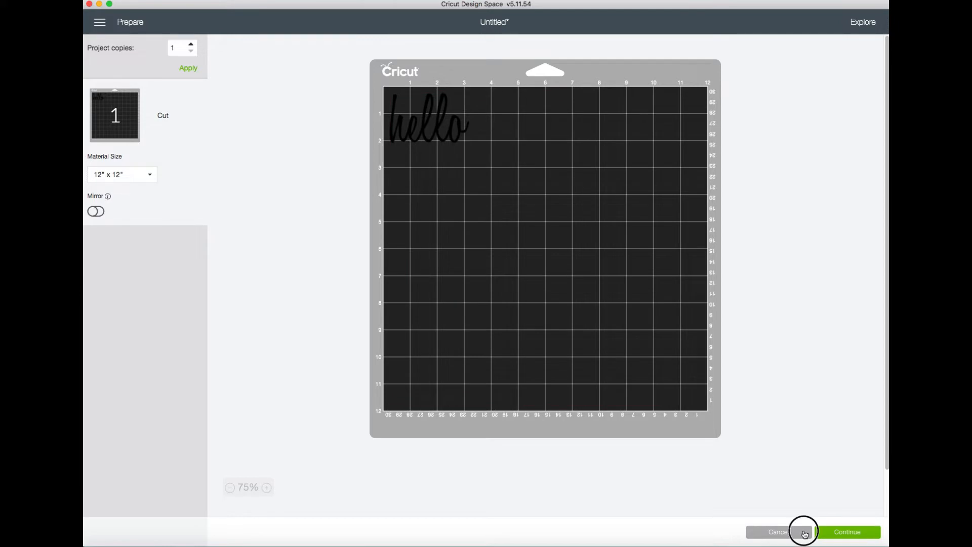
left_click(777, 532)
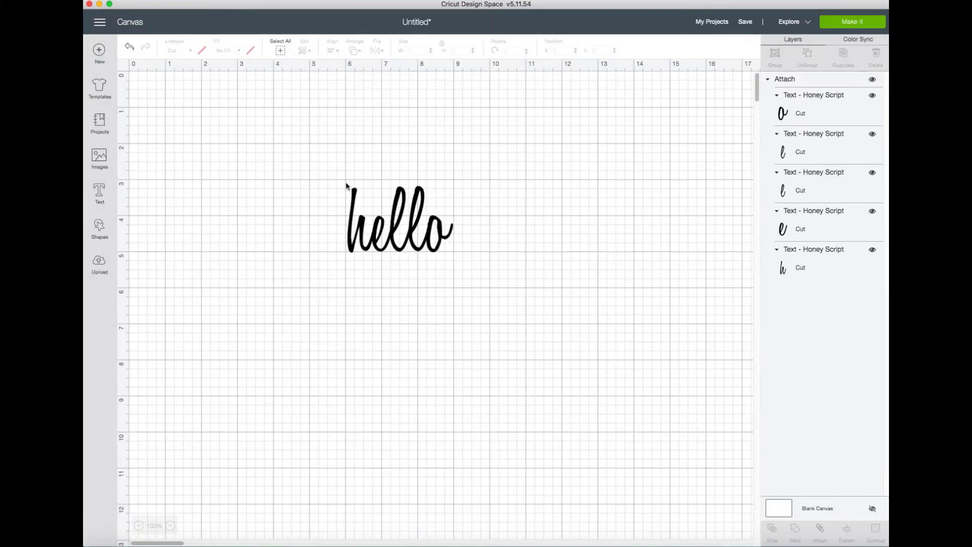
left_click(400, 220)
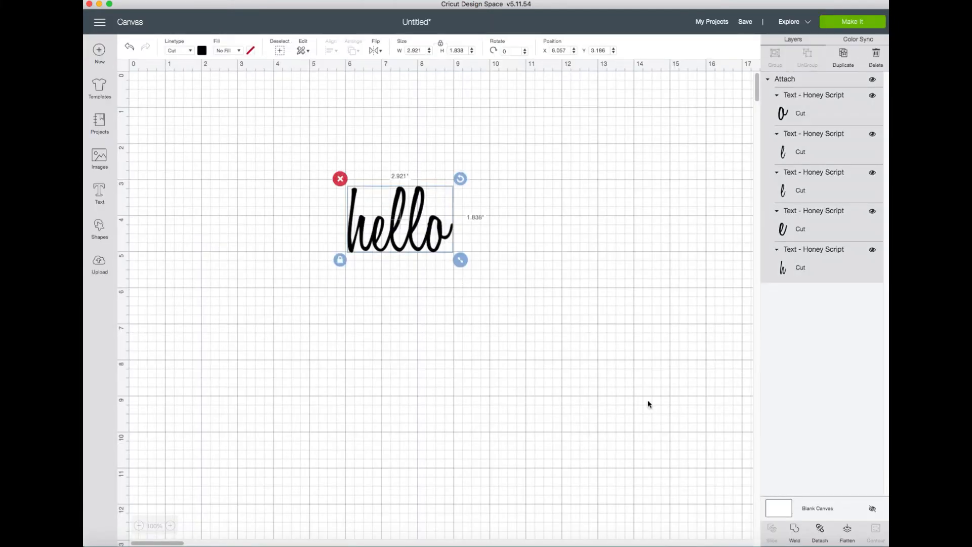
left_click(794, 531)
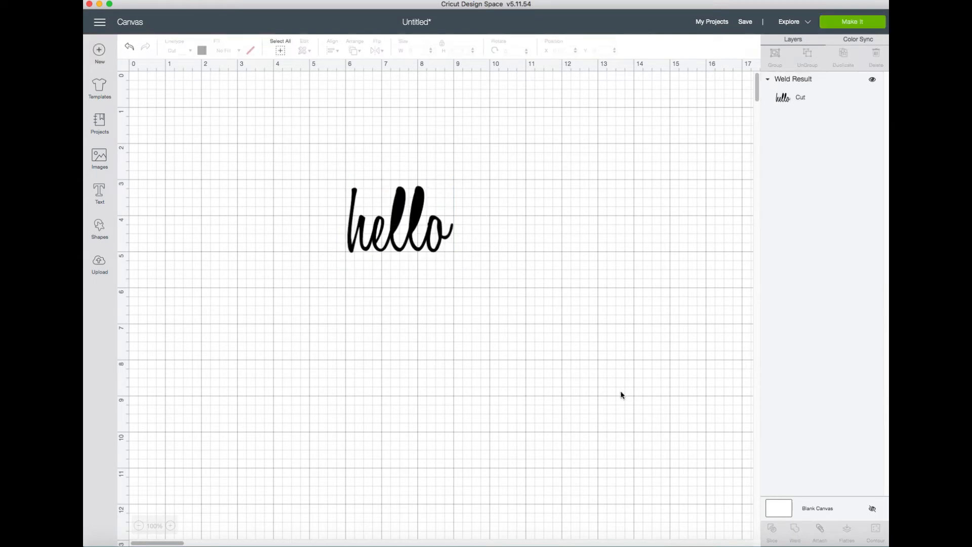
mouse_move(409, 226)
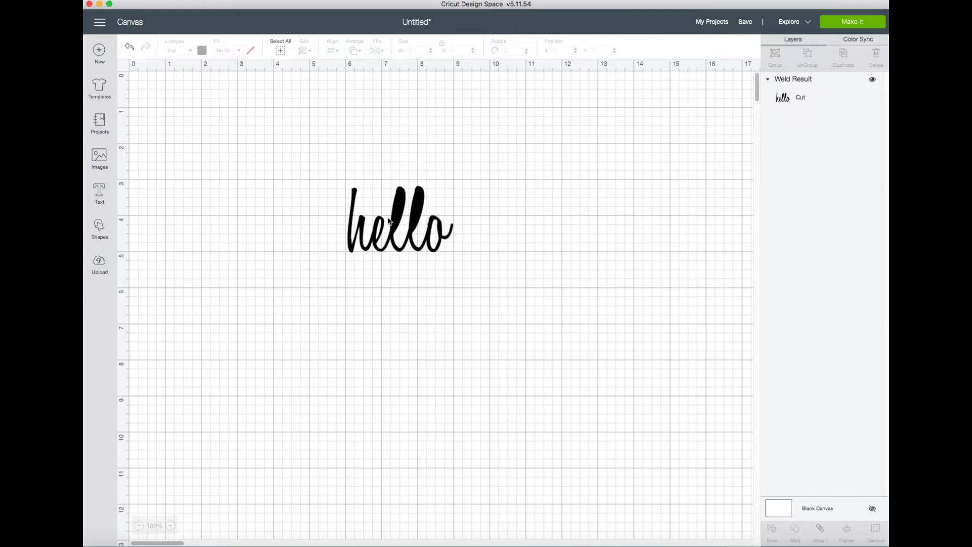
left_click(400, 221)
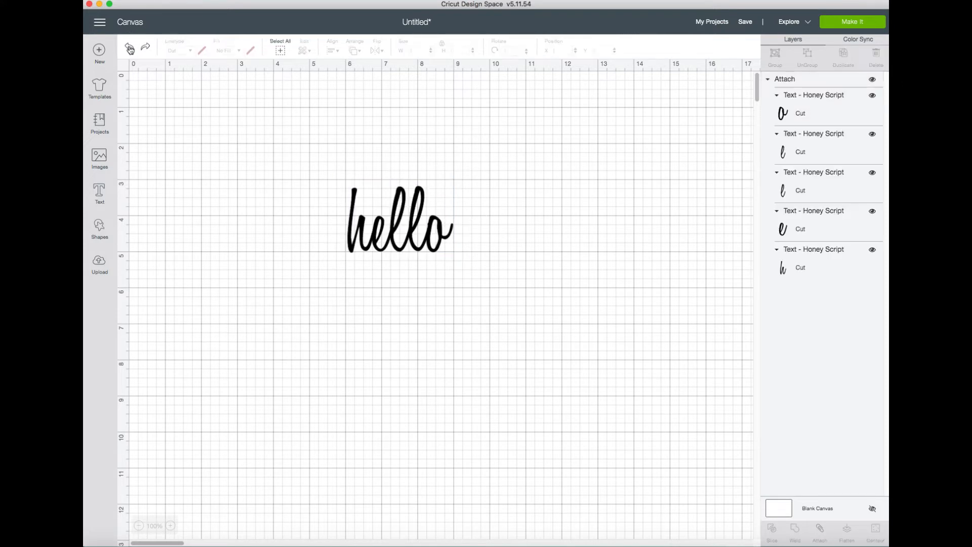
left_click(400, 220)
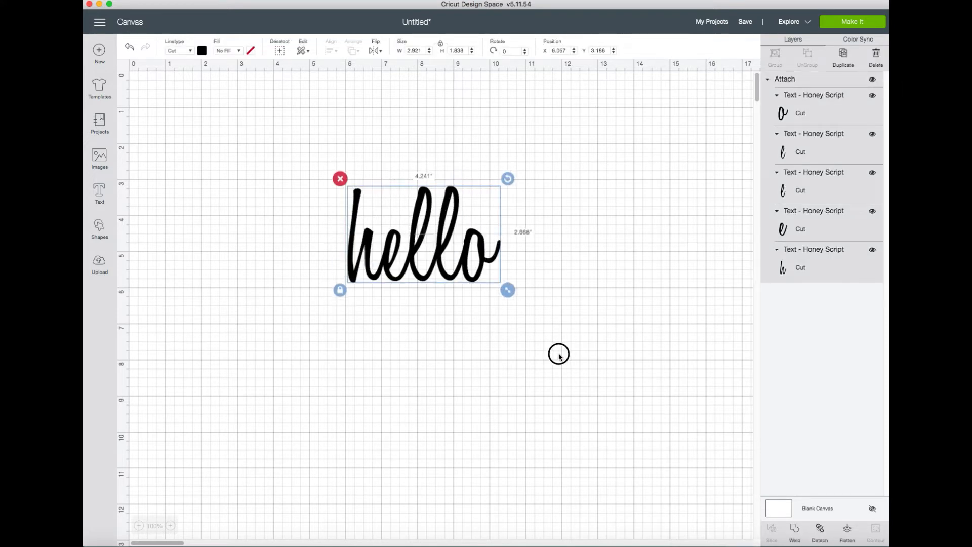
left_click_drag(508, 290, 718, 422)
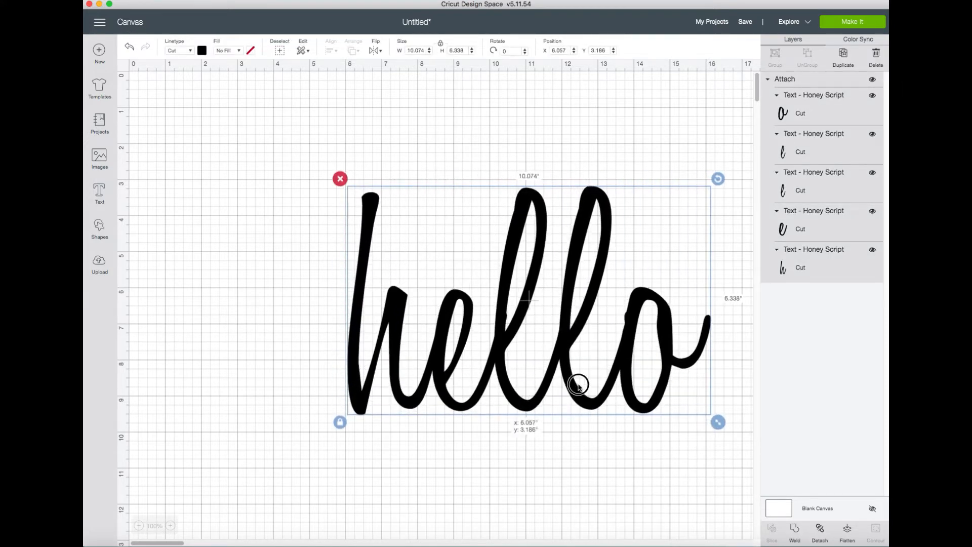
left_click_drag(577, 384, 474, 309)
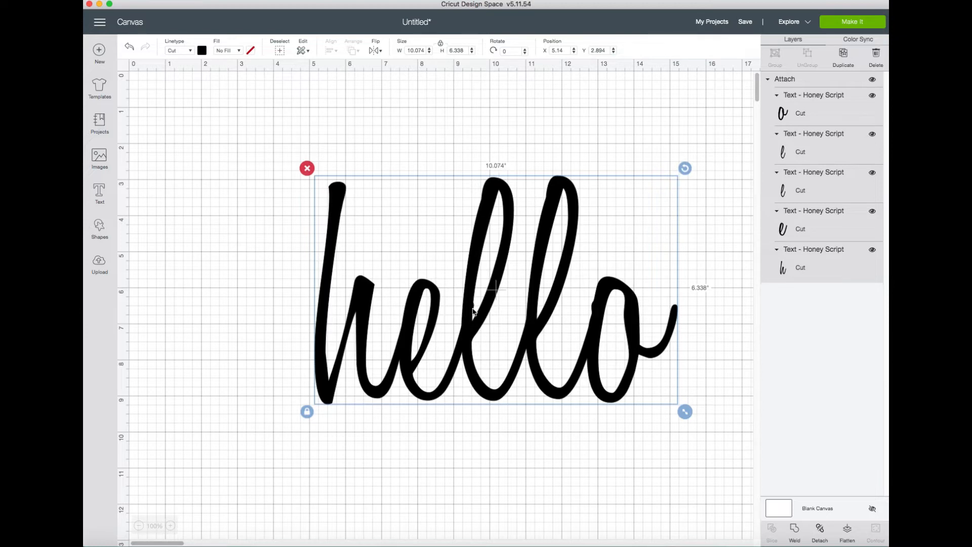
mouse_move(473, 313)
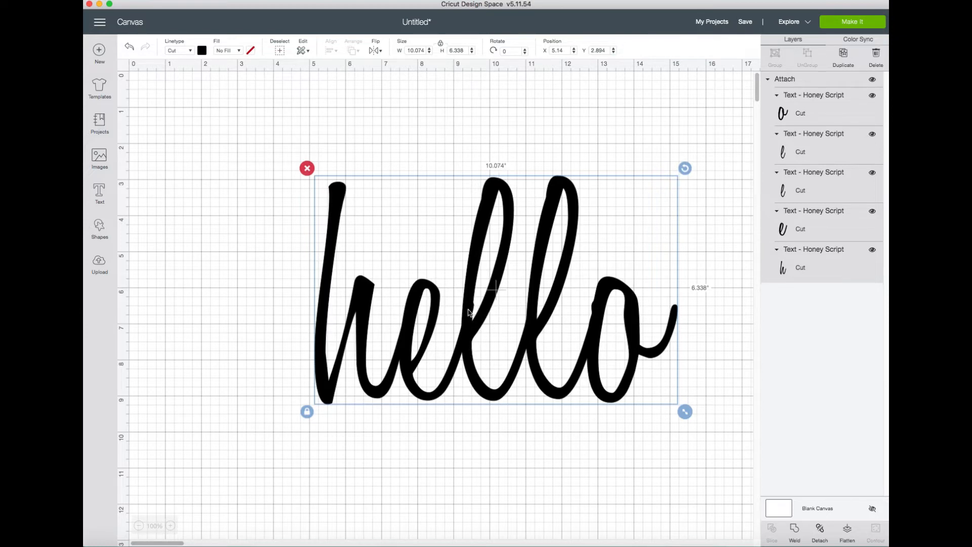
mouse_move(474, 314)
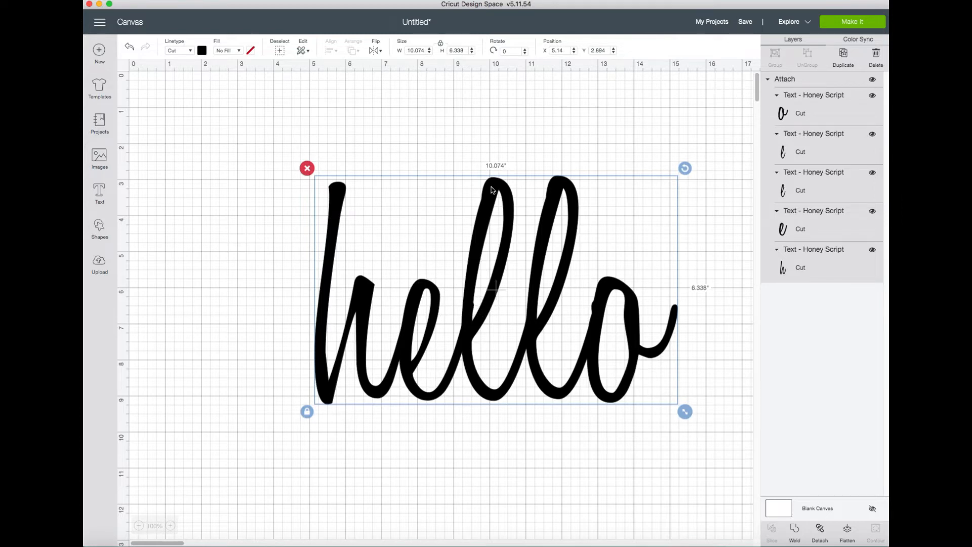
mouse_move(473, 308)
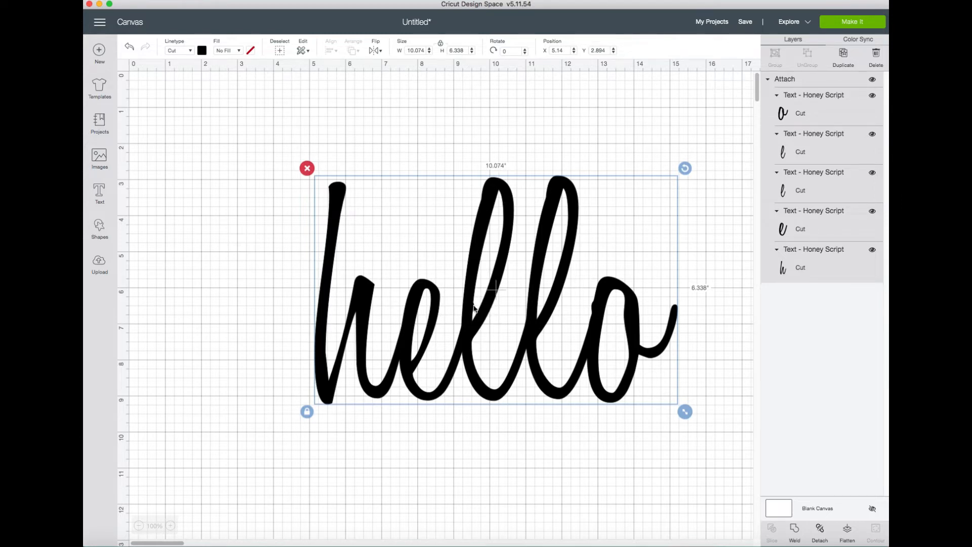
mouse_move(612, 335)
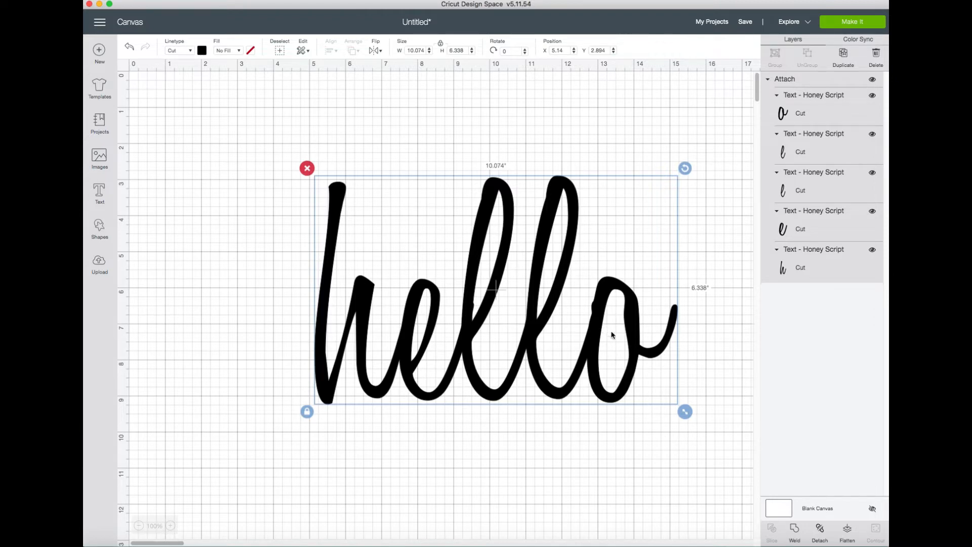
left_click(718, 335)
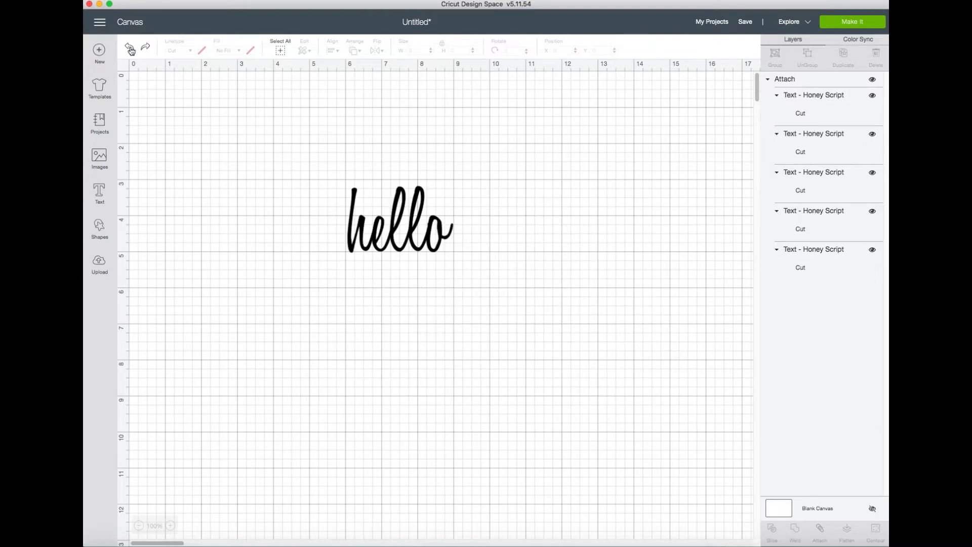
- Separate hello into letter layers, then enlarge and reposition all the letters together
left_click(400, 220)
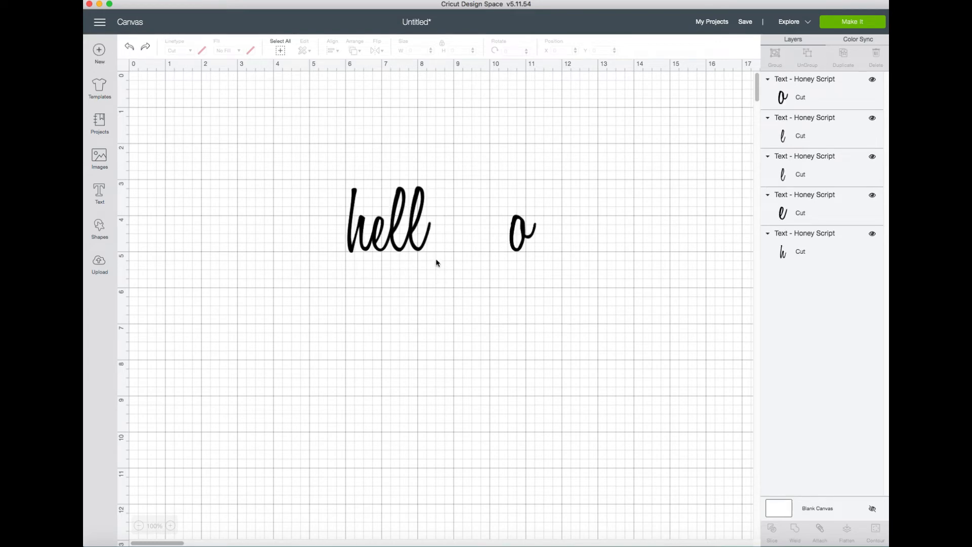
left_click(432, 223)
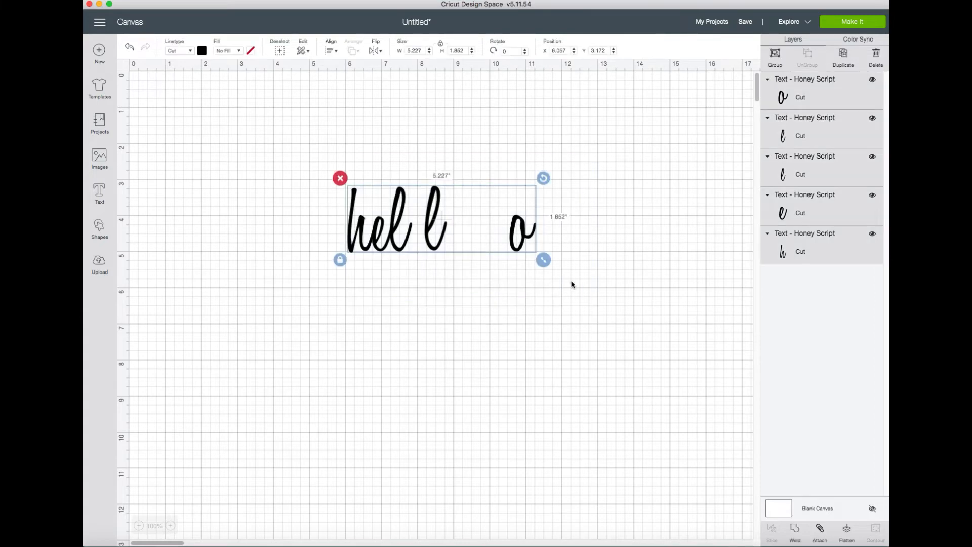
left_click_drag(544, 260, 743, 330)
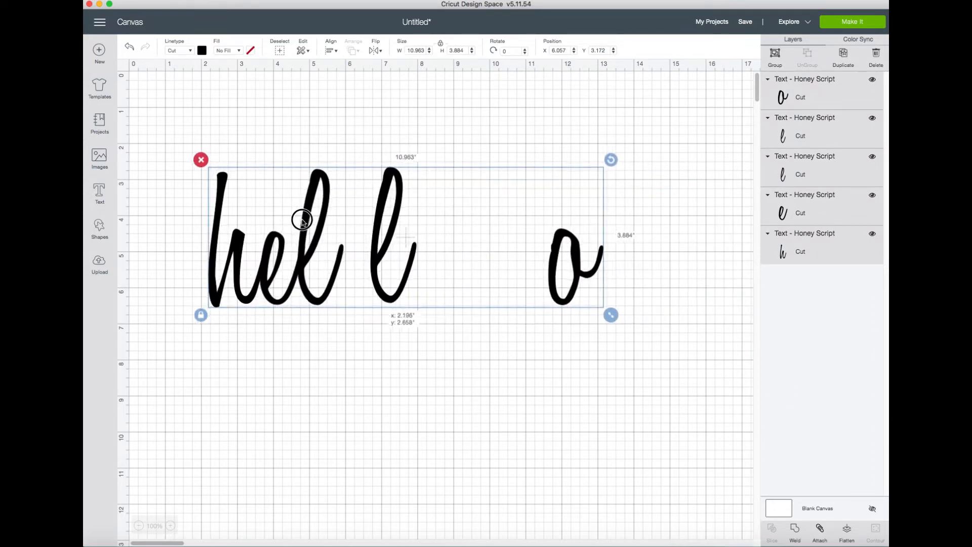
left_click_drag(611, 315, 747, 362)
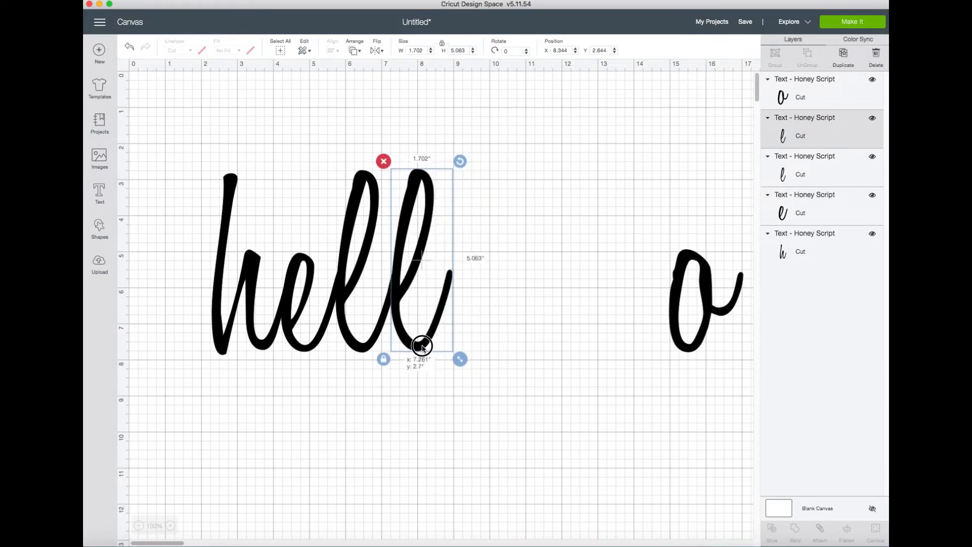
- Slide the second l and the o into overlapping positions
left_click_drag(422, 346, 422, 349)
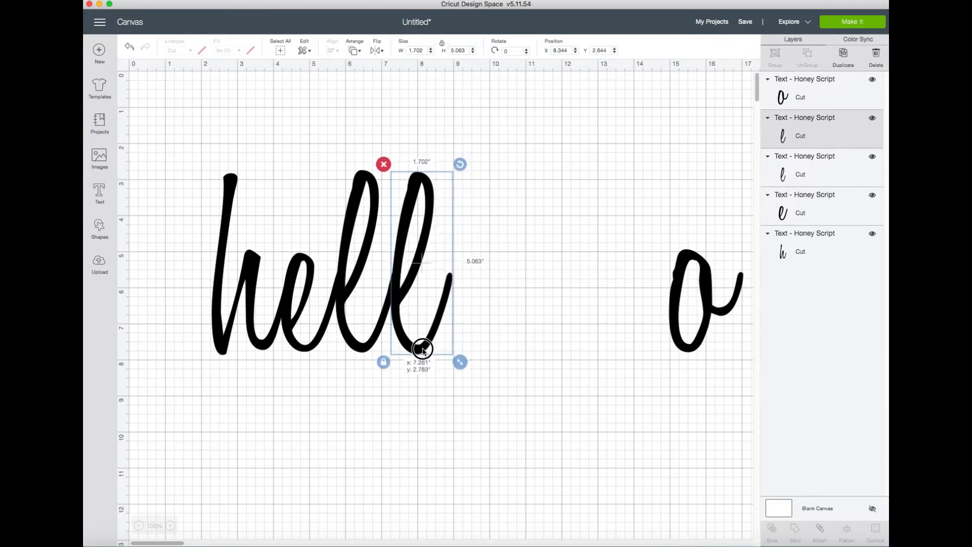
left_click(667, 329)
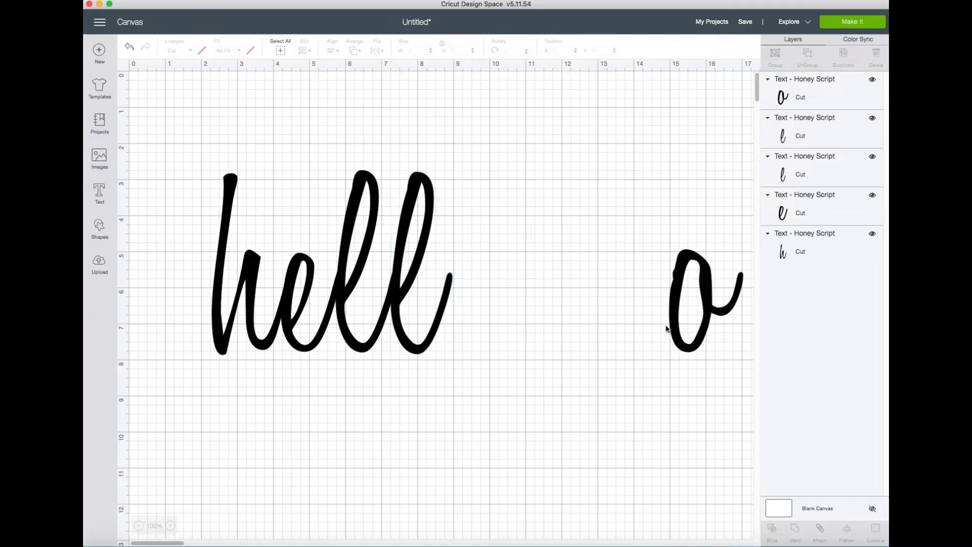
left_click_drag(700, 298, 481, 304)
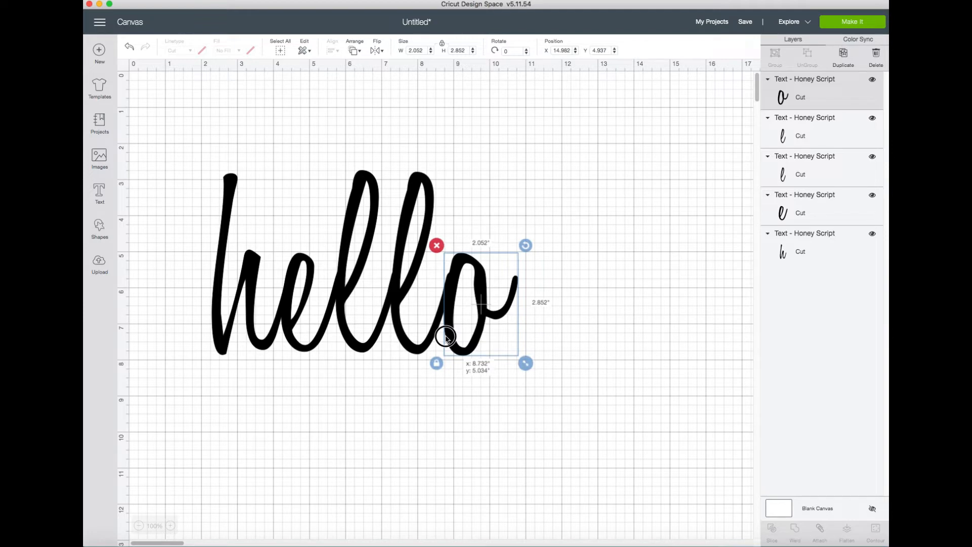
left_click(149, 139)
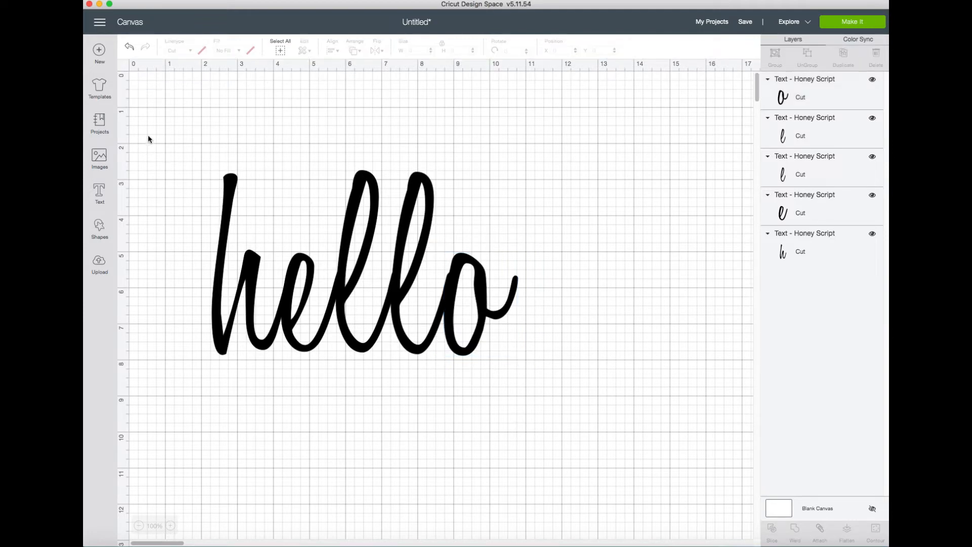
- Select all the hello letters, attach them, and weld them into one shape
left_click(363, 267)
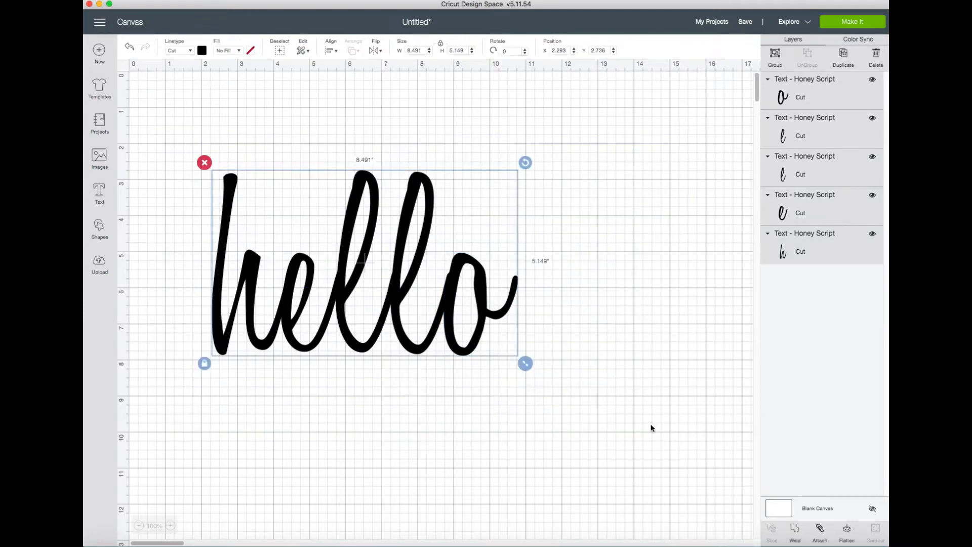
left_click(820, 532)
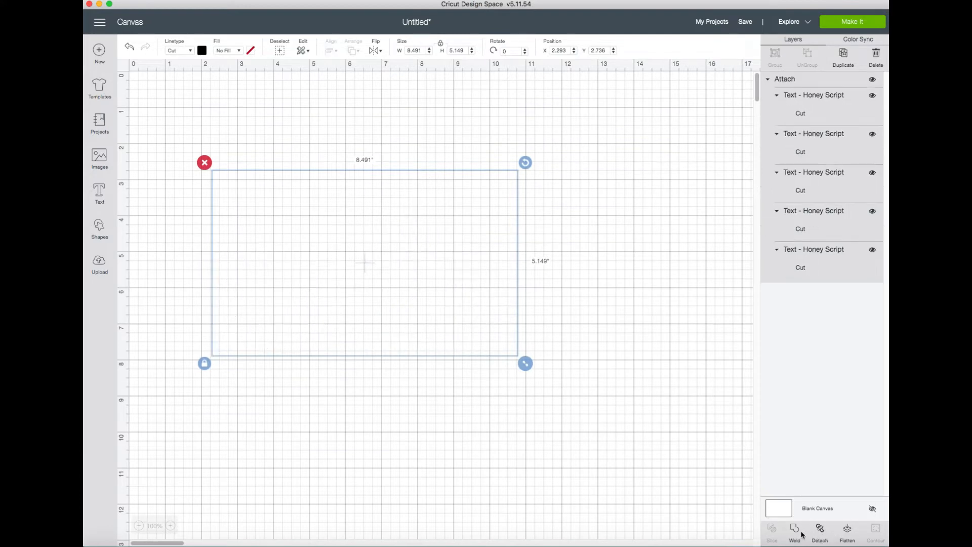
left_click(795, 532)
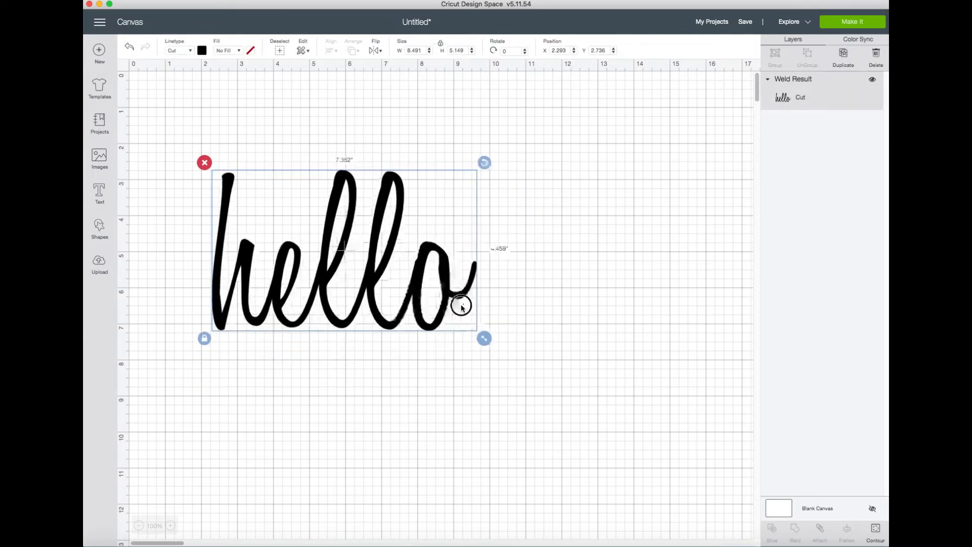
- Move and shrink the welded hello, then scale it back up to full size
left_click_drag(483, 338, 395, 283)
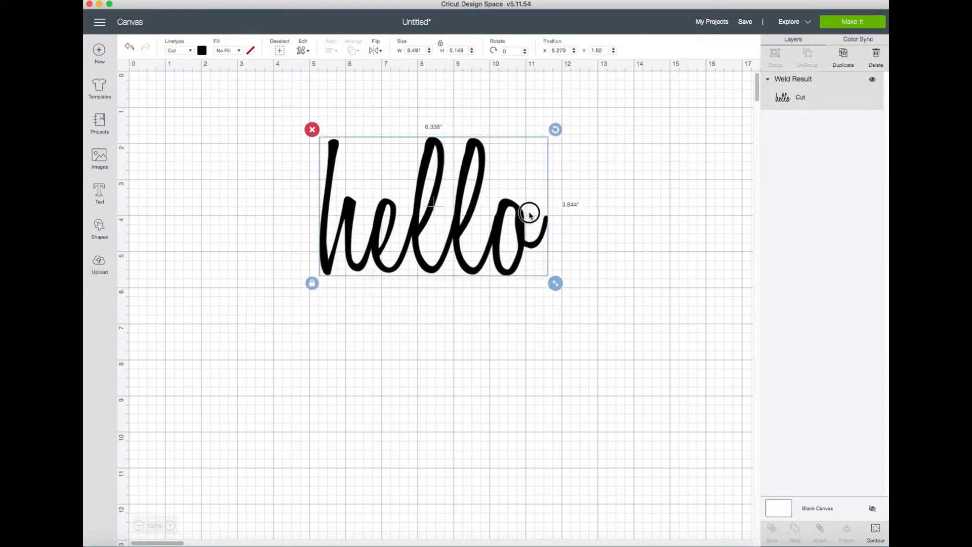
left_click_drag(555, 283, 385, 180)
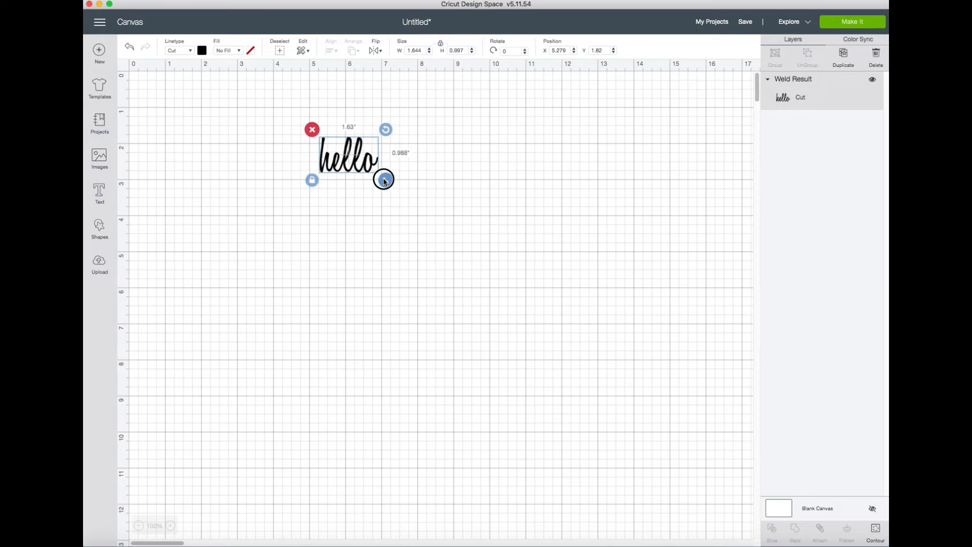
left_click_drag(384, 180, 509, 227)
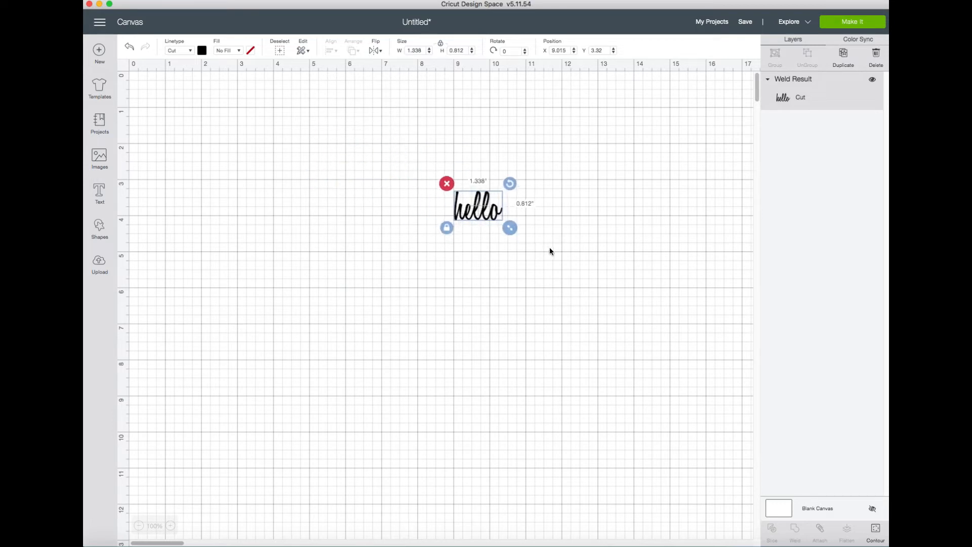
left_click_drag(509, 227, 488, 215)
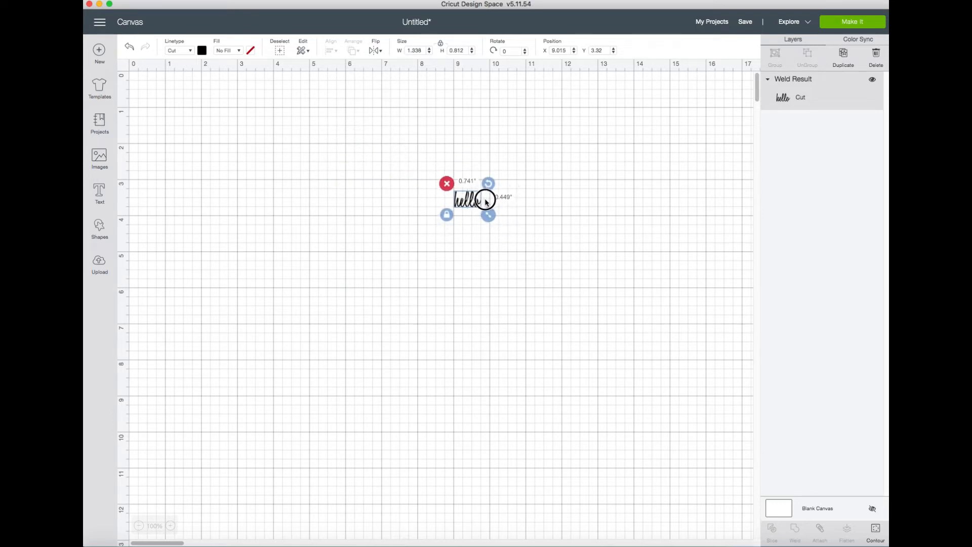
left_click_drag(487, 214, 480, 204)
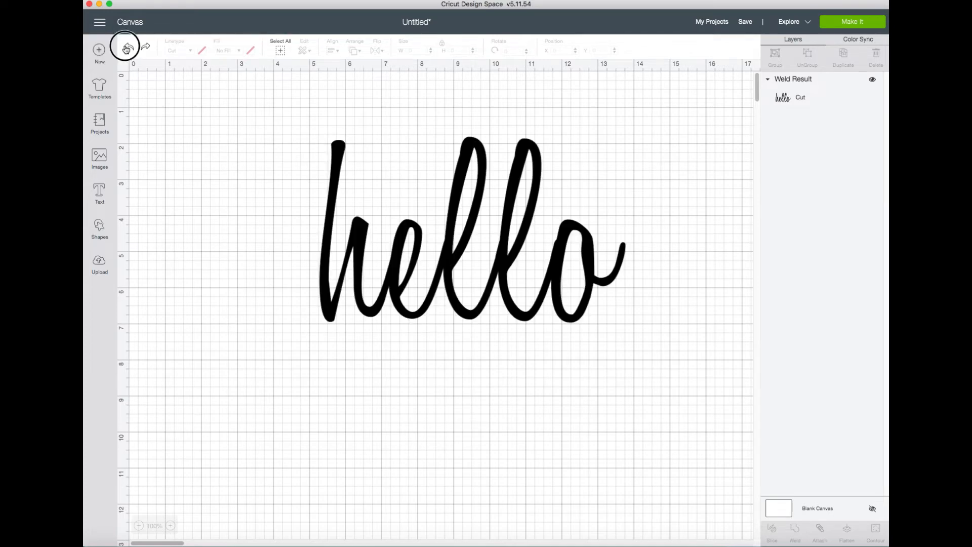
- Undo back to the small attached hello and clear the selection
left_click(127, 49)
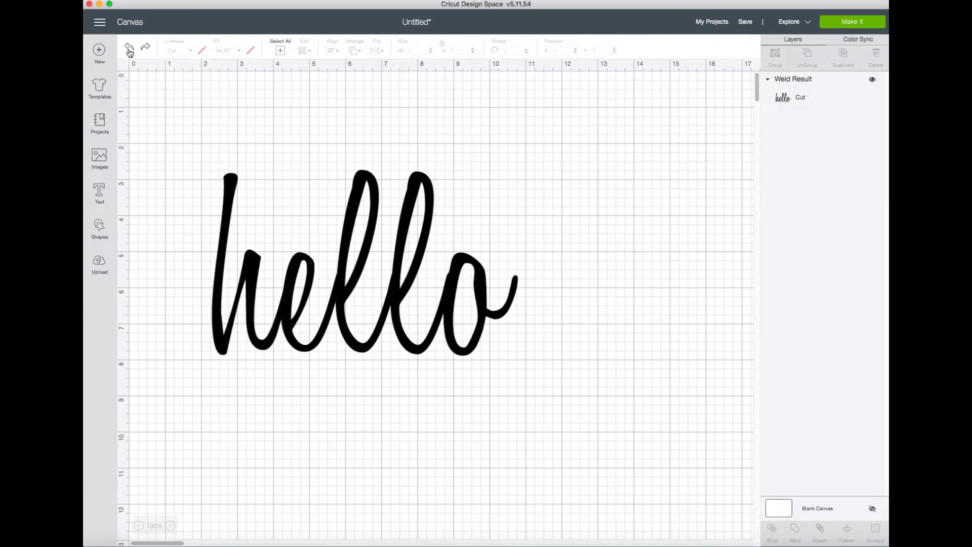
left_click(129, 47)
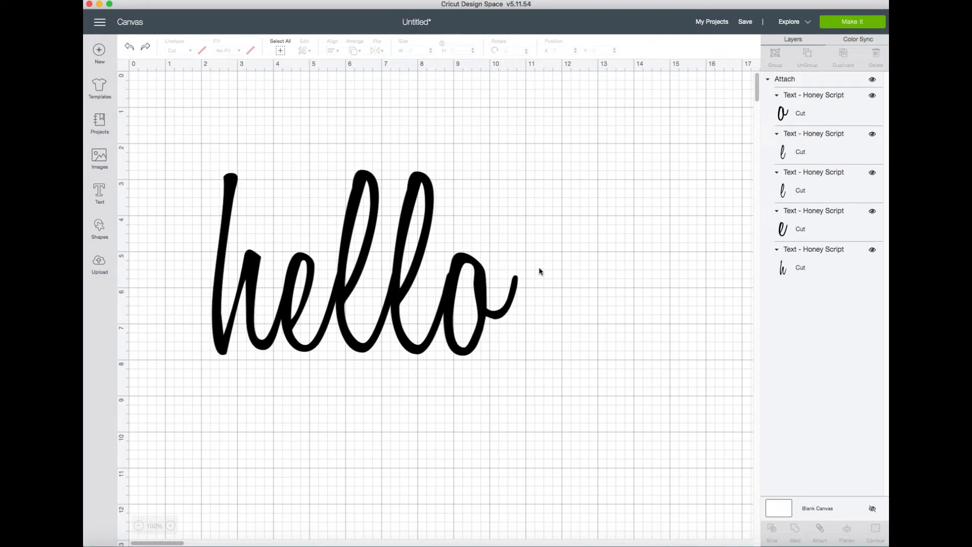
left_click(359, 273)
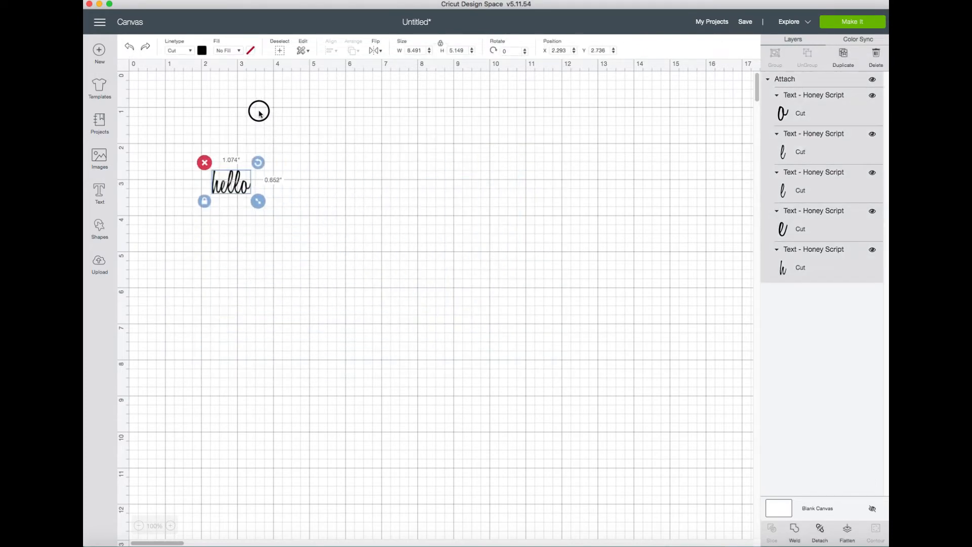
left_click(434, 310)
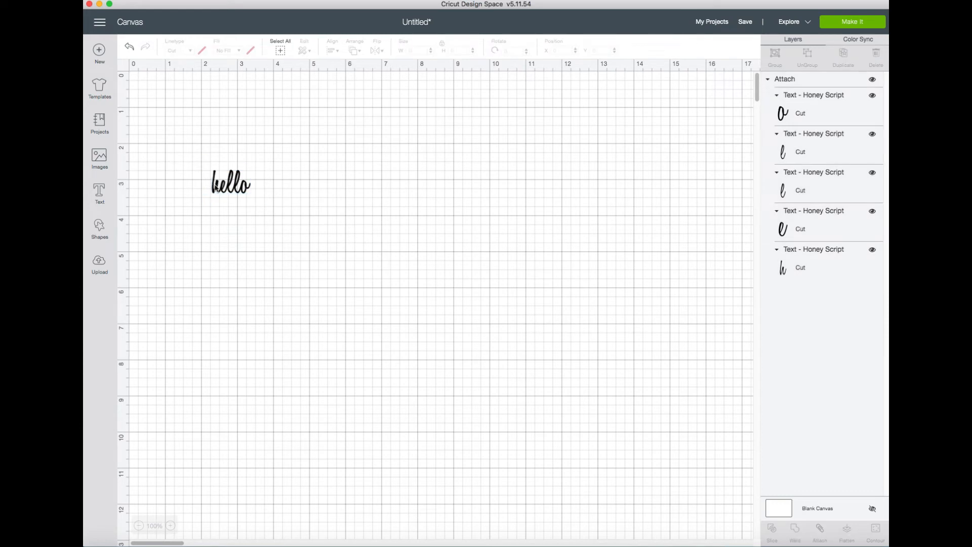
- Weld the small hello and enlarge it to about 6.3 inches wide
left_click(230, 182)
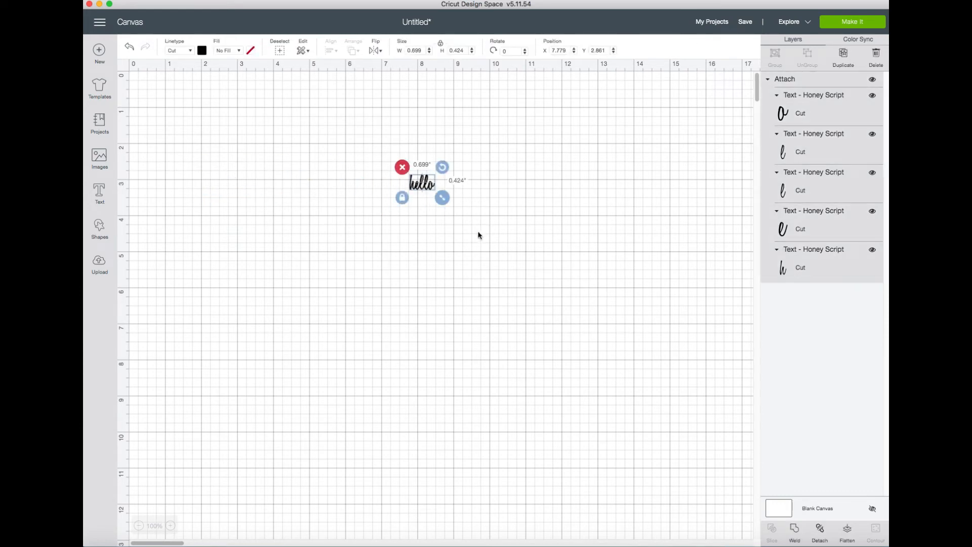
left_click(794, 532)
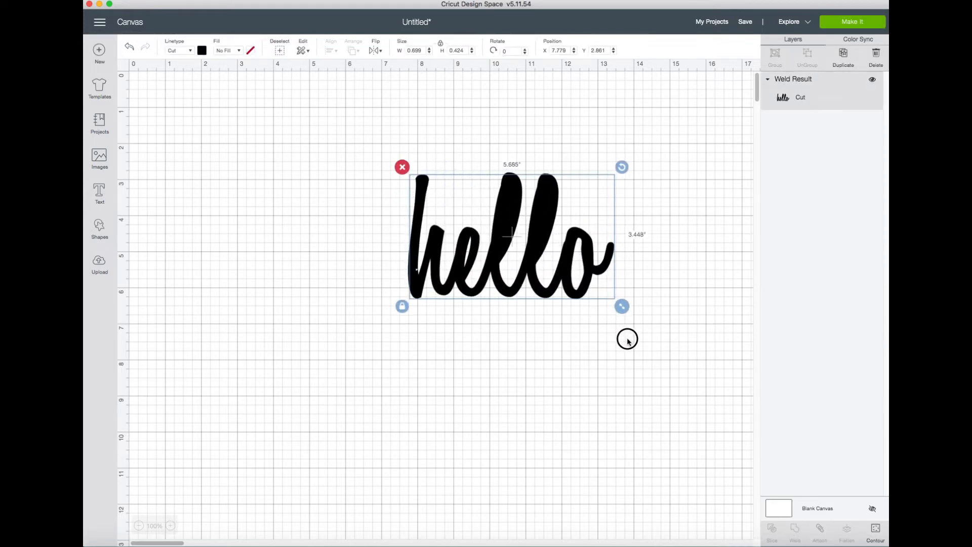
left_click_drag(622, 306, 643, 320)
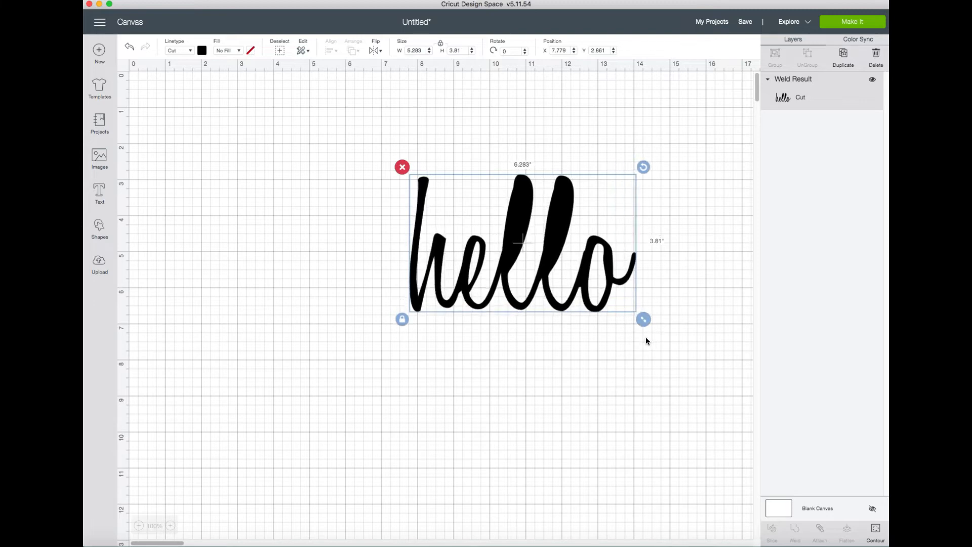
left_click_drag(643, 319, 649, 326)
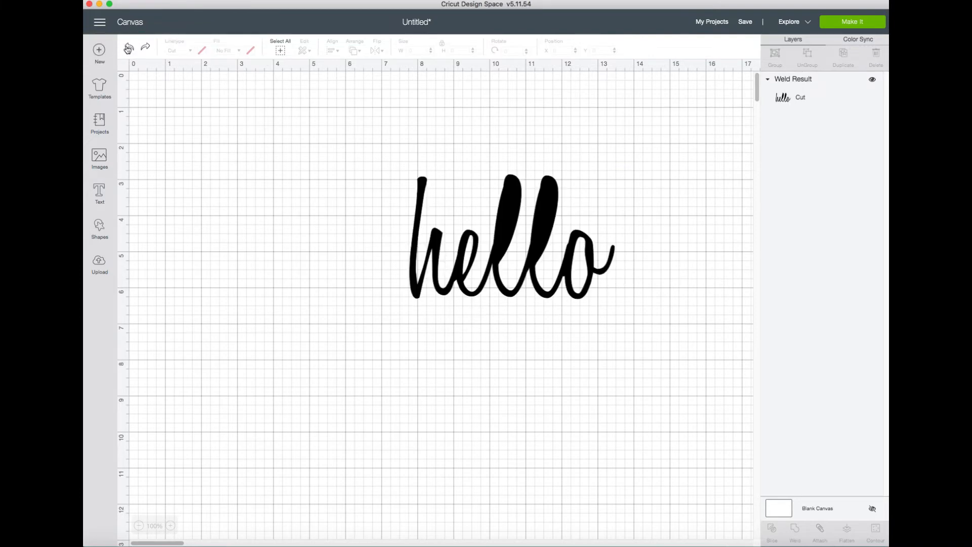
- Undo to the attached hello and enlarge it to about 11.5 inches wide
left_click(129, 48)
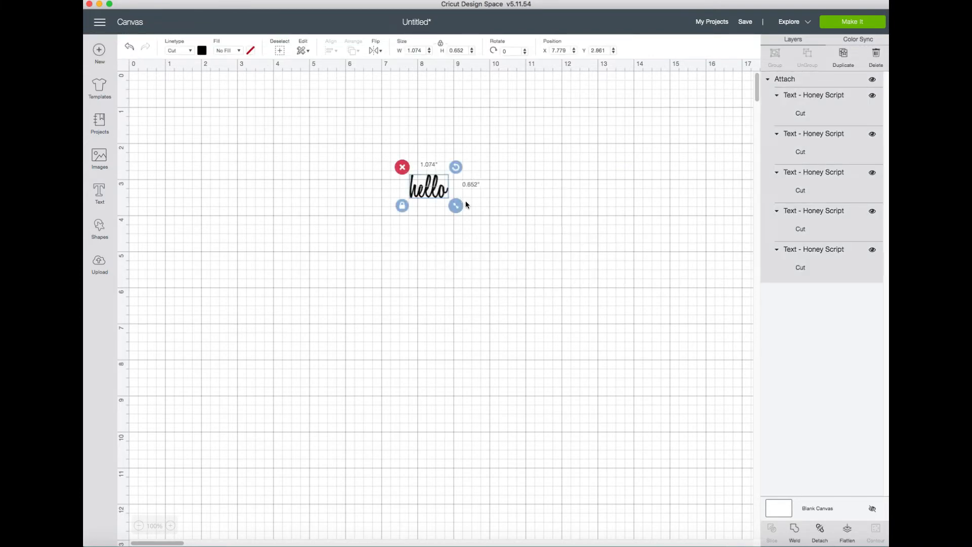
left_click_drag(456, 205, 747, 382)
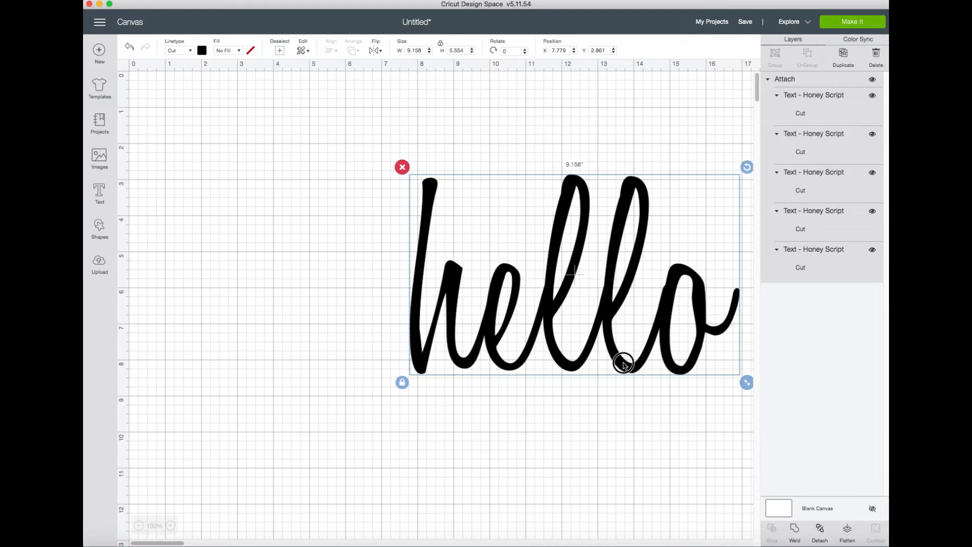
left_click_drag(746, 383, 673, 358)
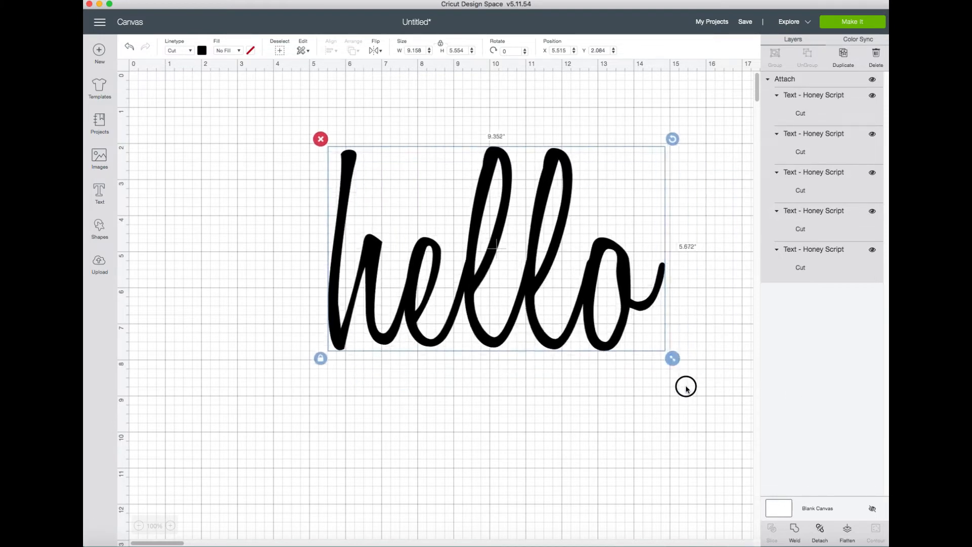
left_click_drag(672, 358, 693, 369)
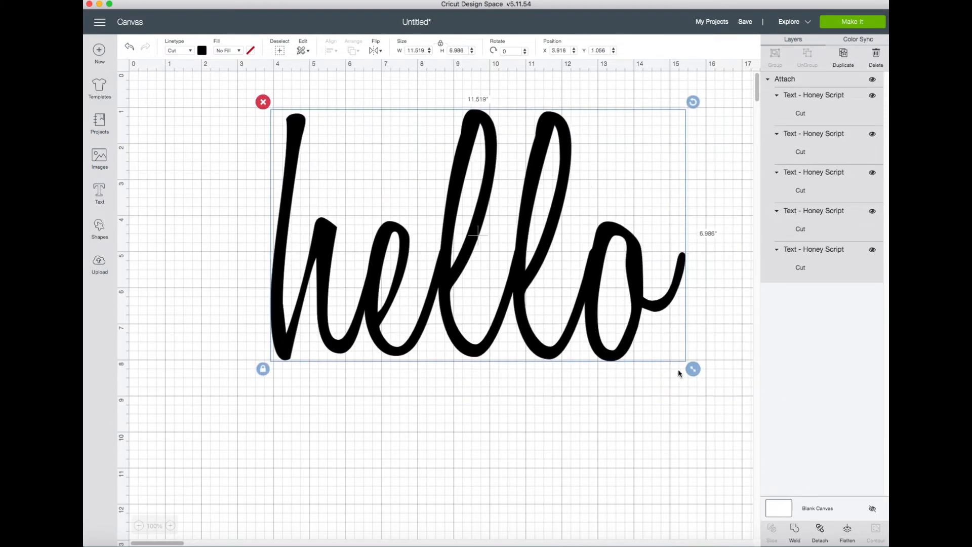
left_click_drag(693, 370, 721, 386)
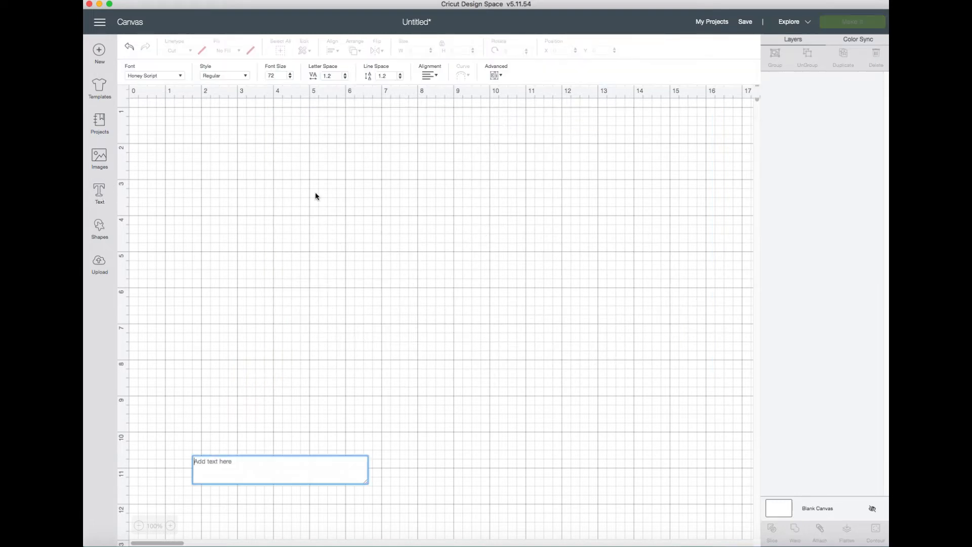
mouse_move(329, 411)
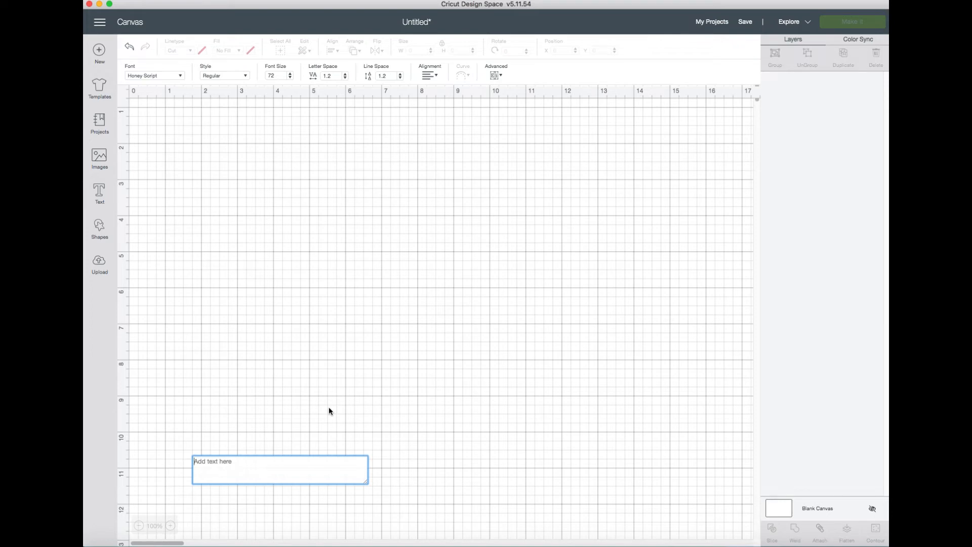
- Enter 'Ashley's Craft Room' as a Brush Script text layer about 12.2 inches wide
type("Ashley's Craft Room")
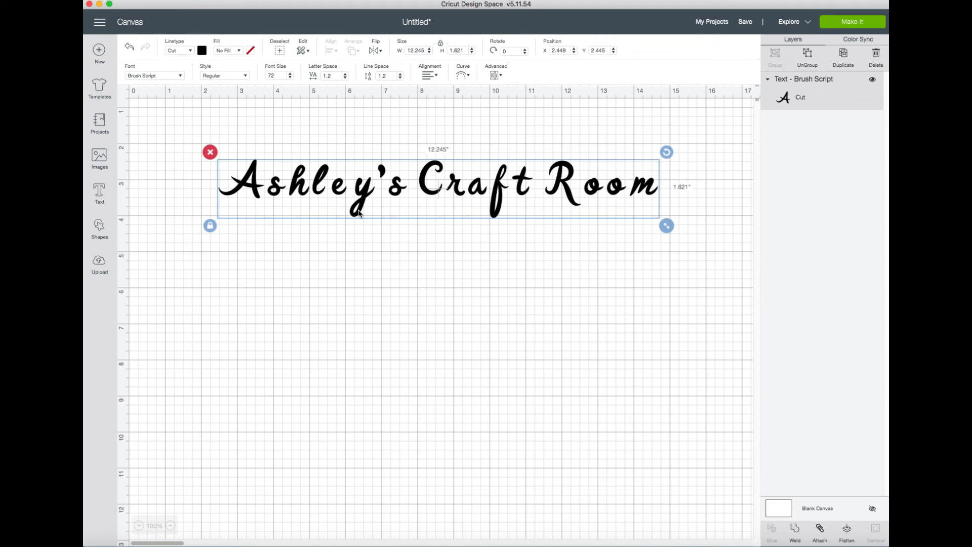
mouse_move(348, 194)
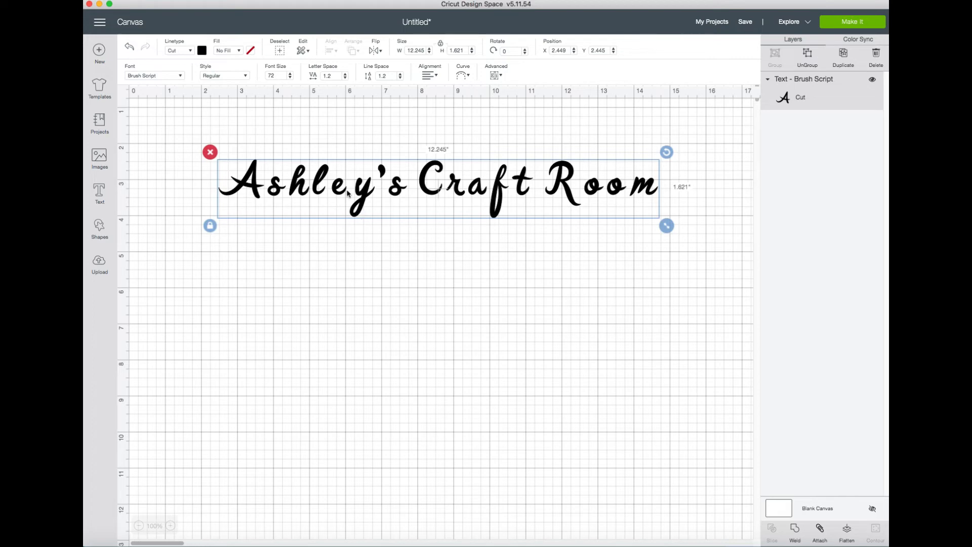
- Ungroup 'Ashley's Craft Room' into separate Brush Script letter layers, then clear the selection
left_click(434, 341)
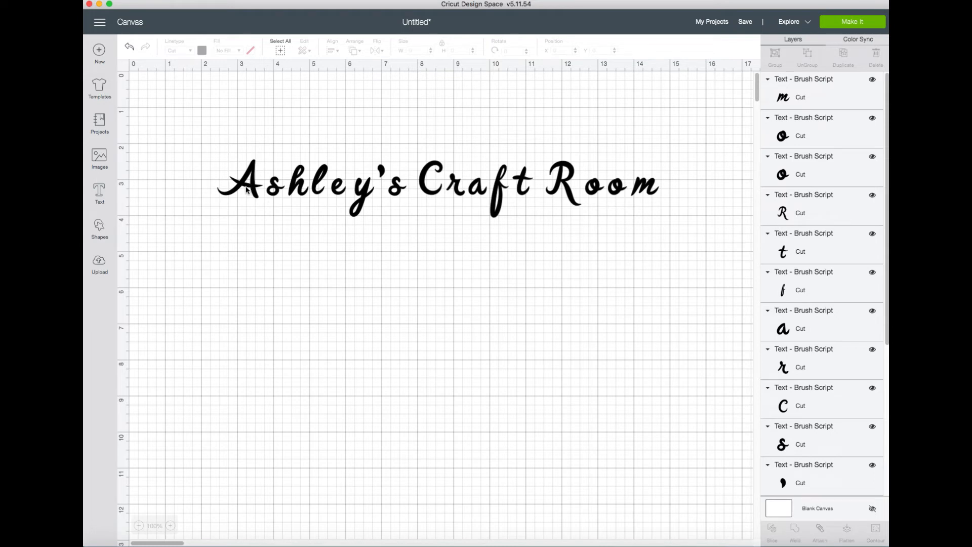
left_click(235, 180)
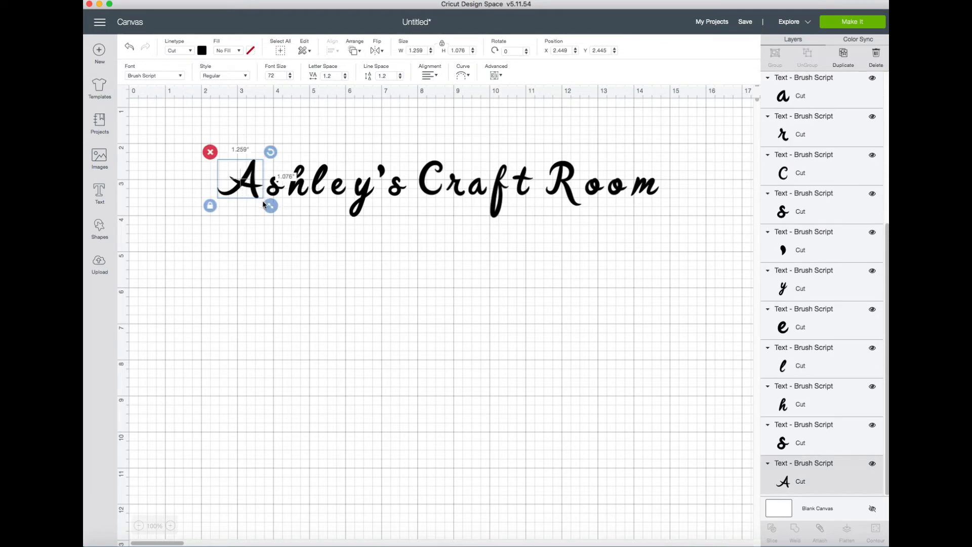
mouse_move(270, 206)
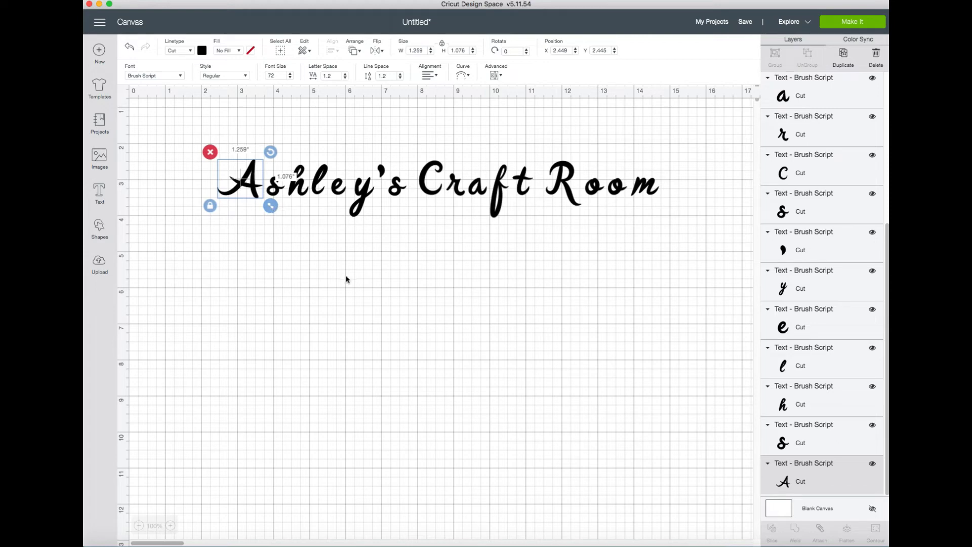
left_click(337, 270)
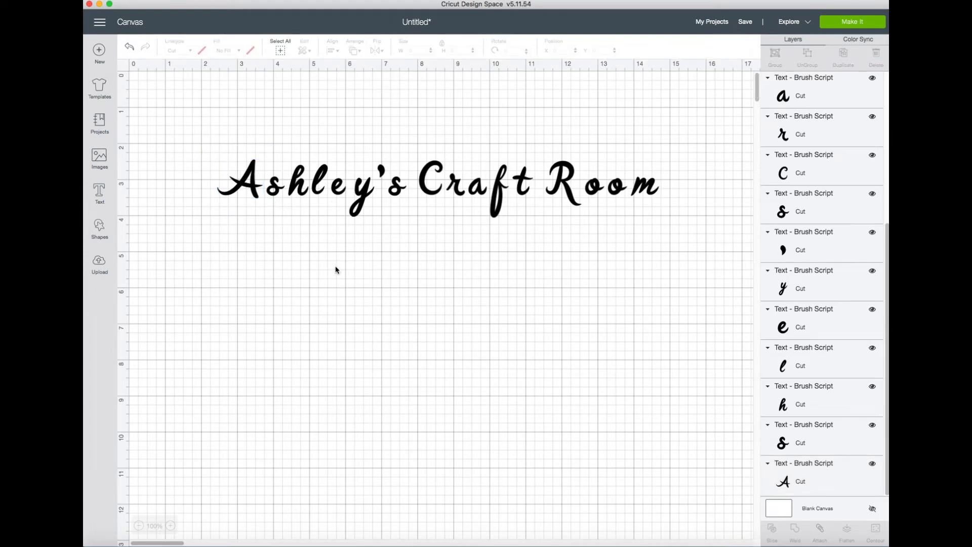
mouse_move(323, 251)
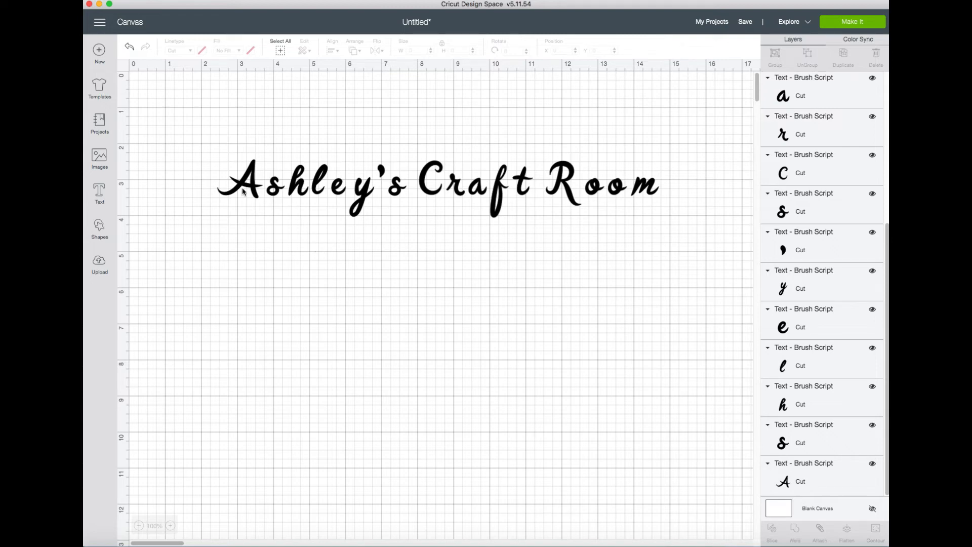
mouse_move(243, 207)
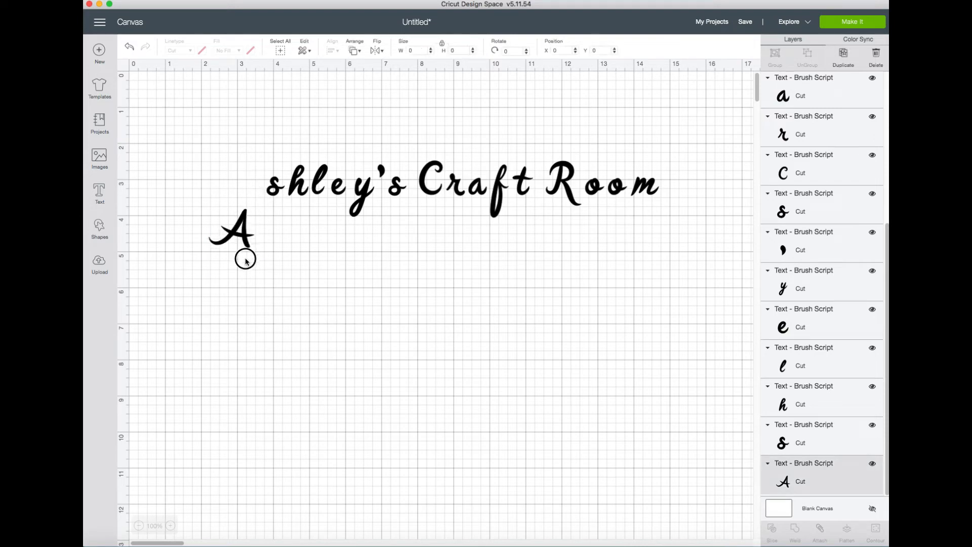
- Drag the letters of Ashley's, ending with the final s, below and left of Craft Room
left_click(231, 232)
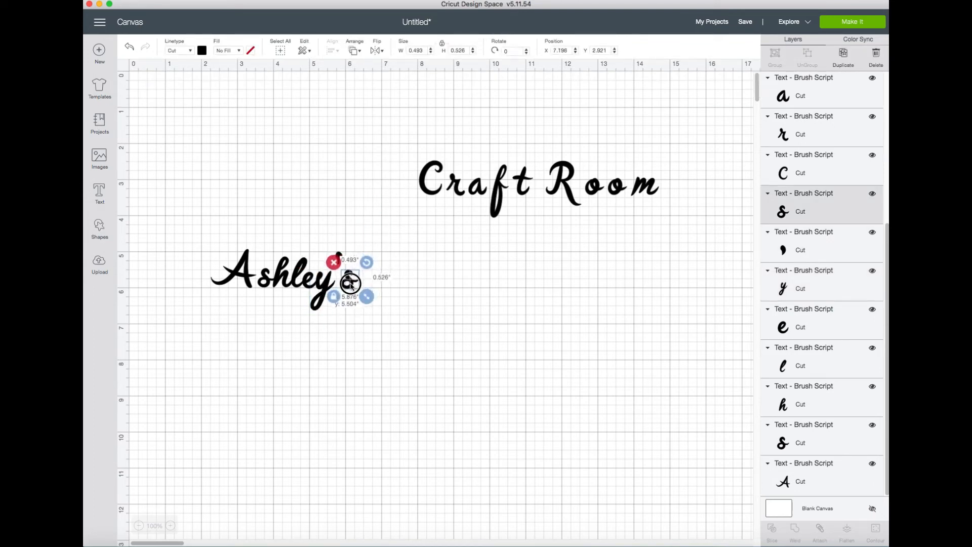
left_click(422, 295)
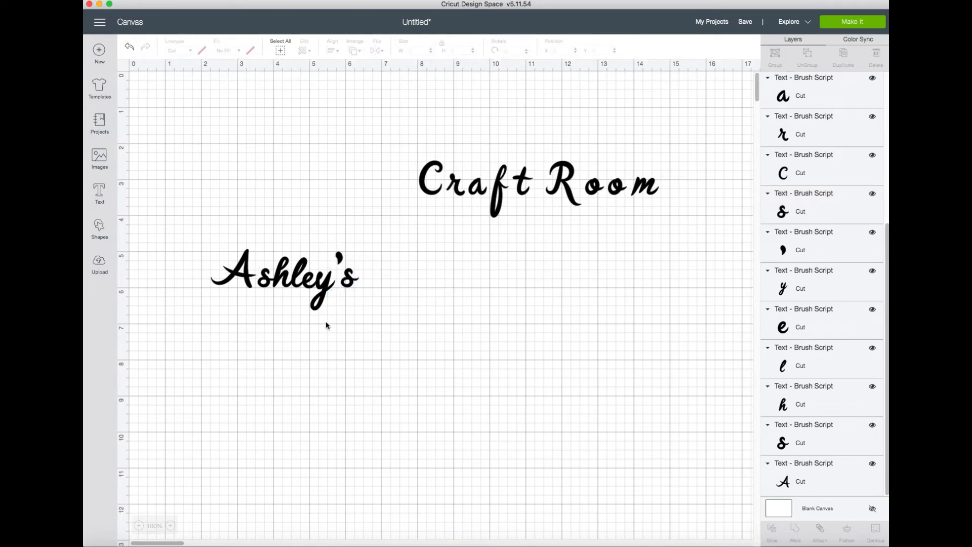
- Enlarge the capital A of Ashley's and move it in front of the remaining letters
left_click(285, 275)
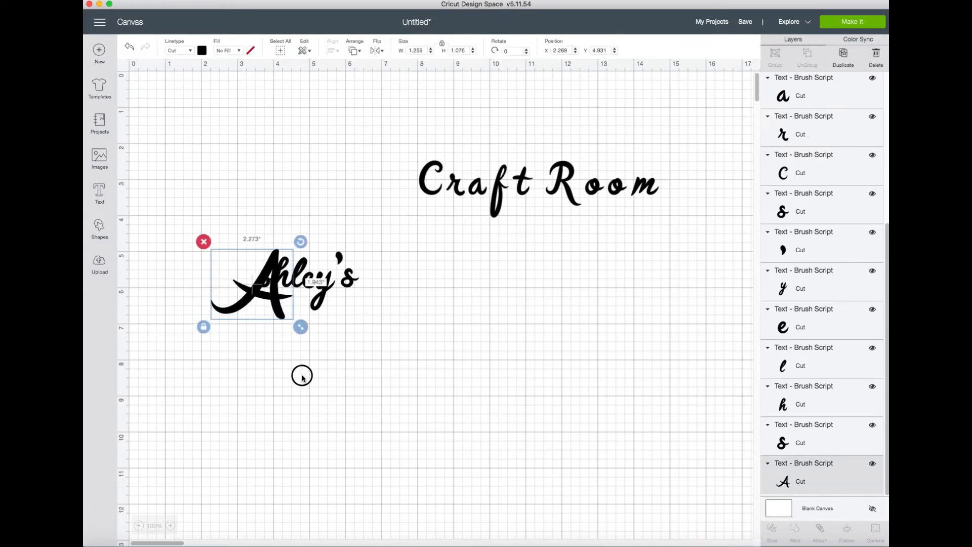
left_click_drag(300, 327, 267, 304)
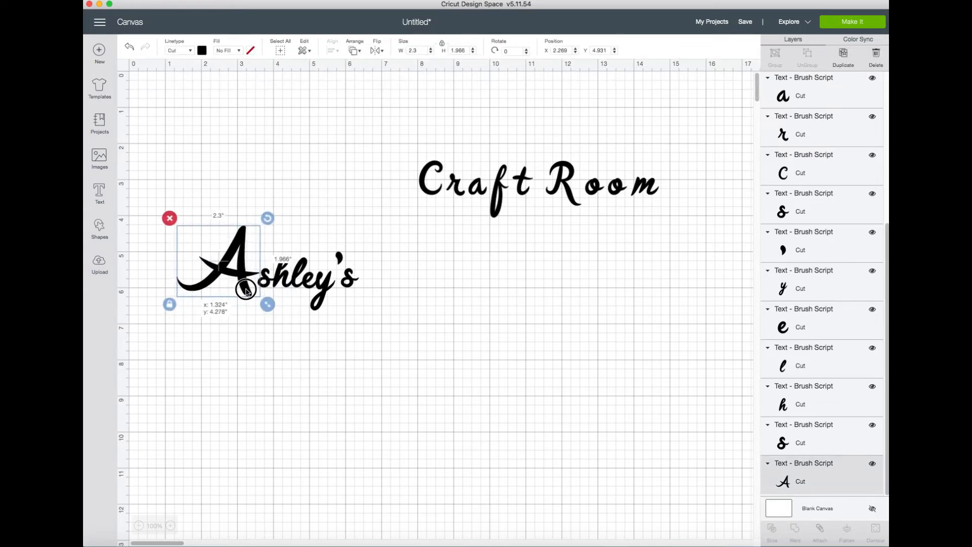
left_click(417, 288)
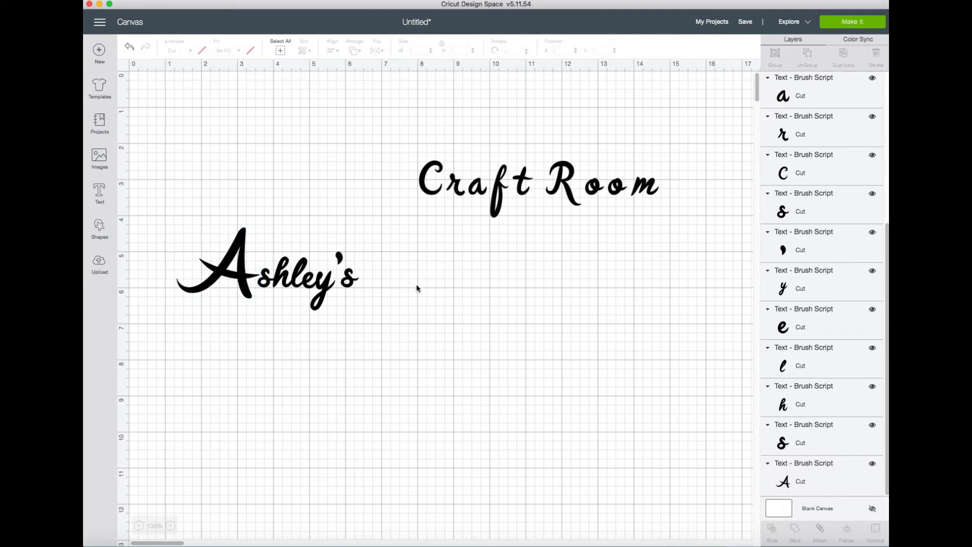
mouse_move(328, 295)
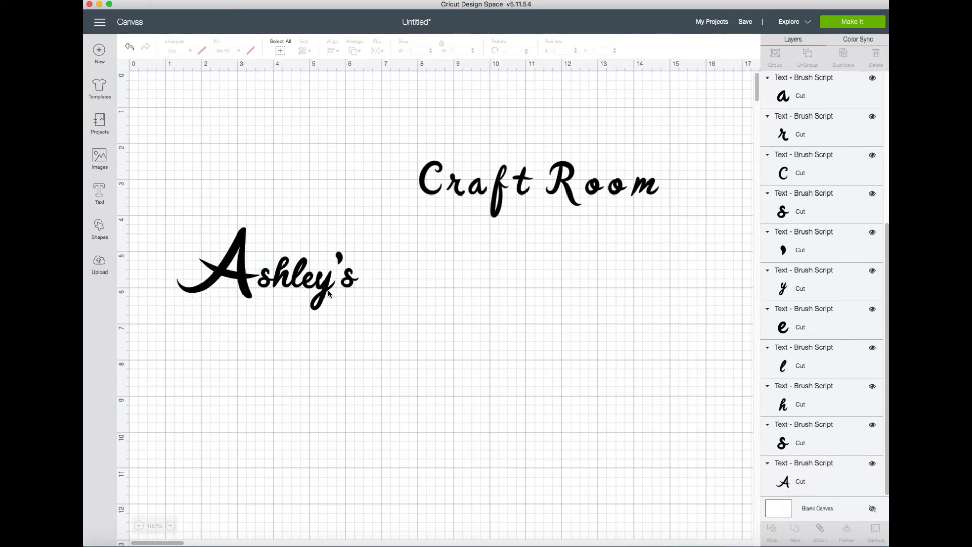
mouse_move(372, 307)
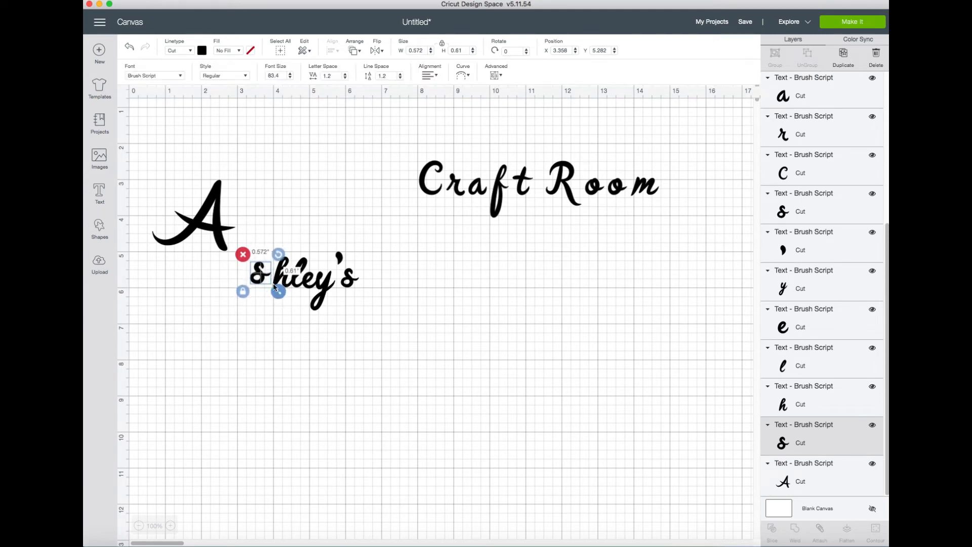
left_click(195, 223)
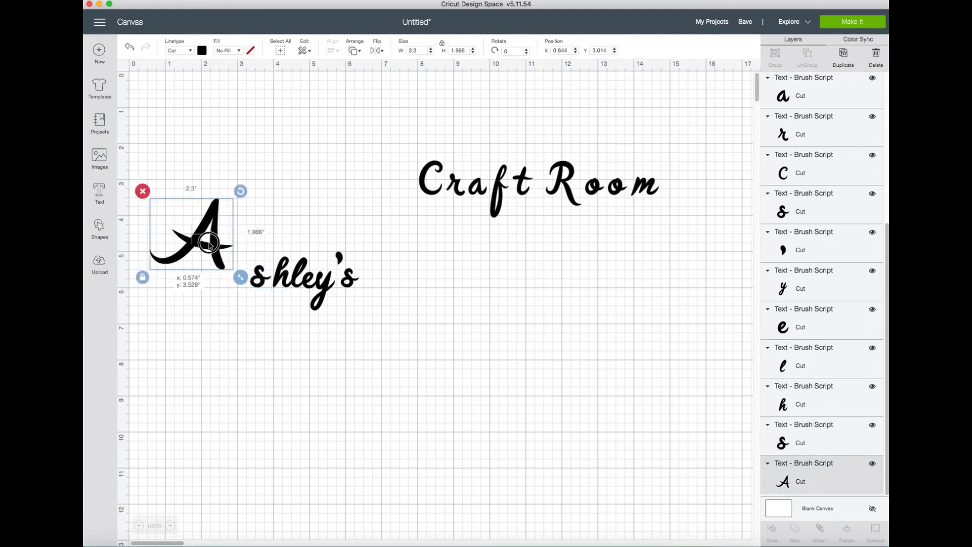
left_click_drag(208, 242, 227, 260)
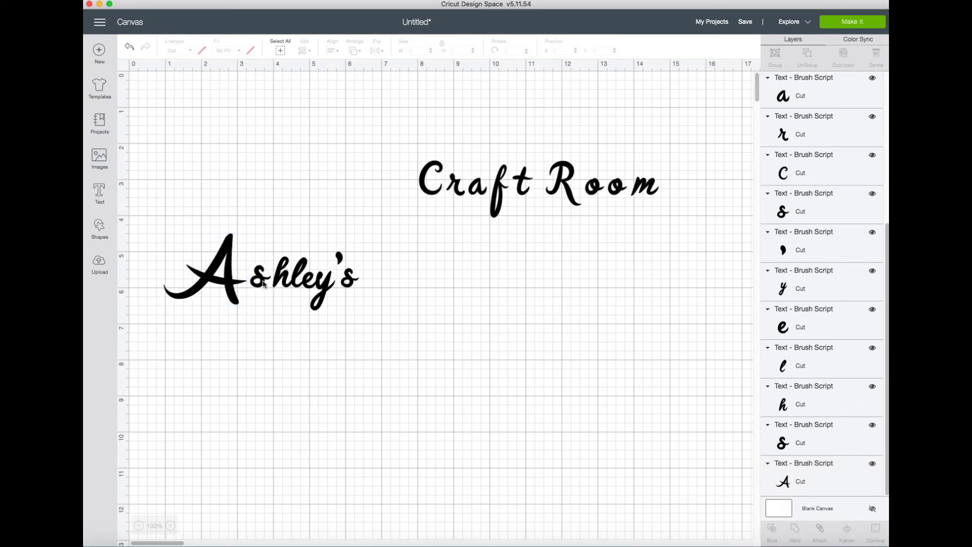
- Reposition the y, h and apostrophe of Ashley's individually to close the gaps
left_click(279, 270)
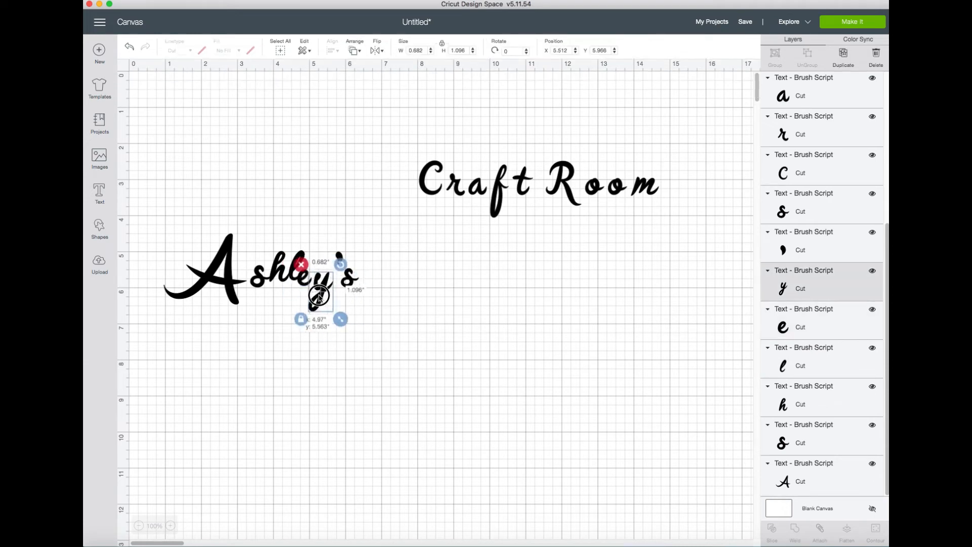
left_click(374, 354)
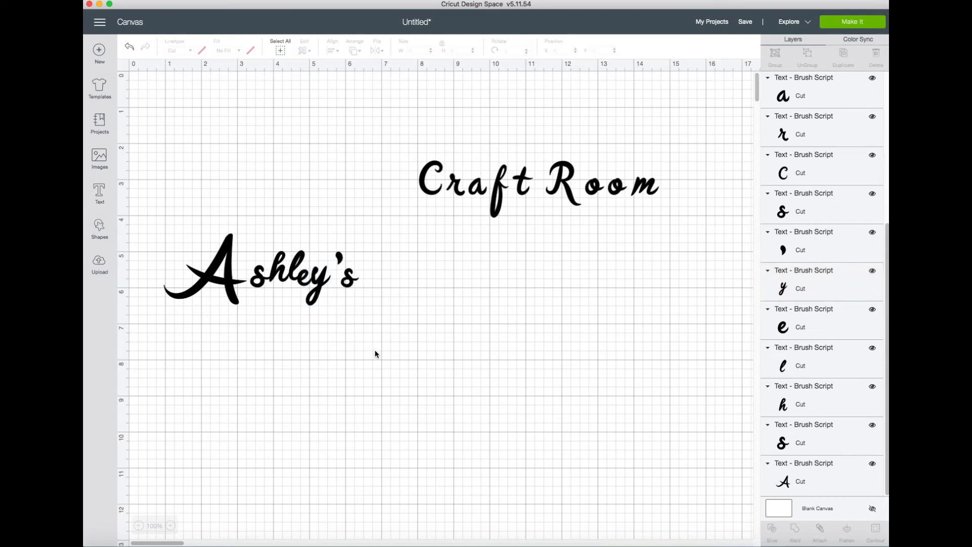
mouse_move(278, 282)
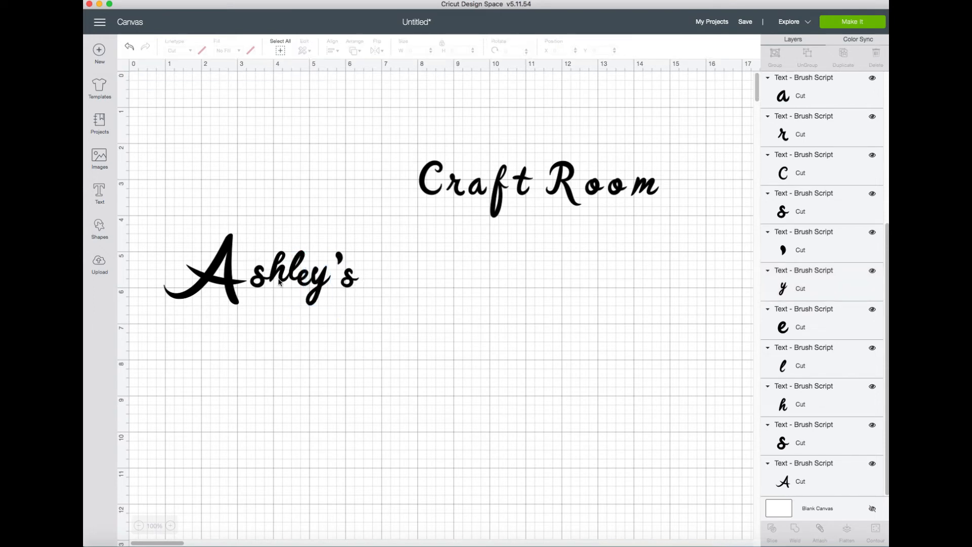
left_click(273, 276)
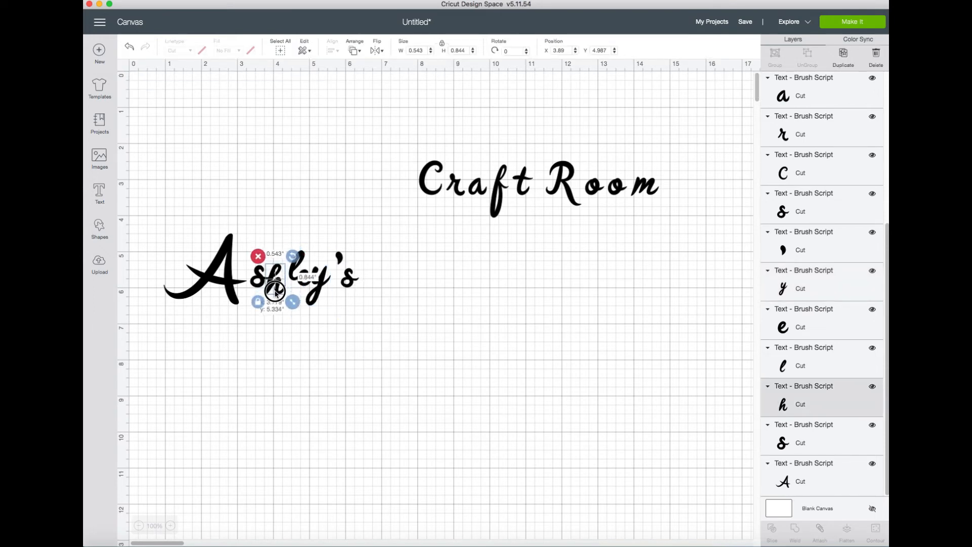
left_click(434, 372)
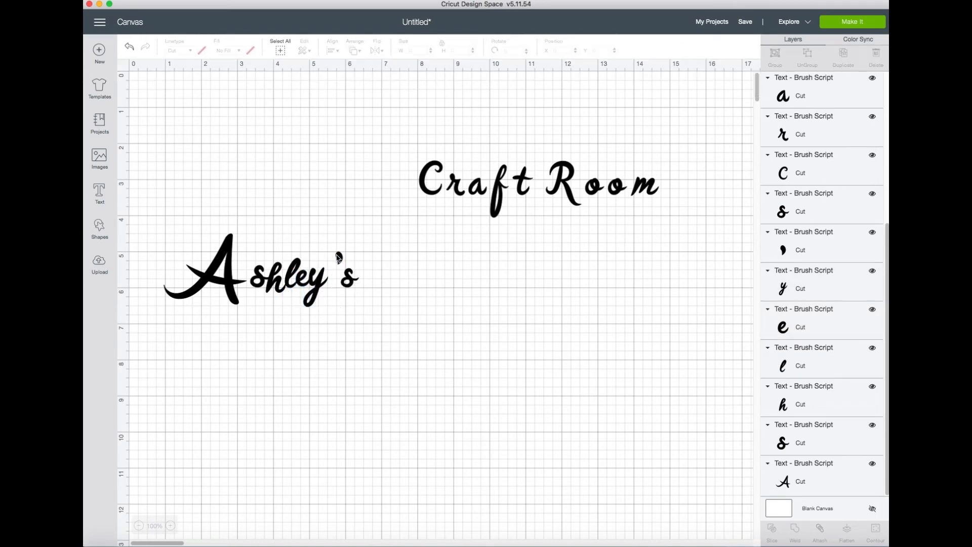
left_click(351, 279)
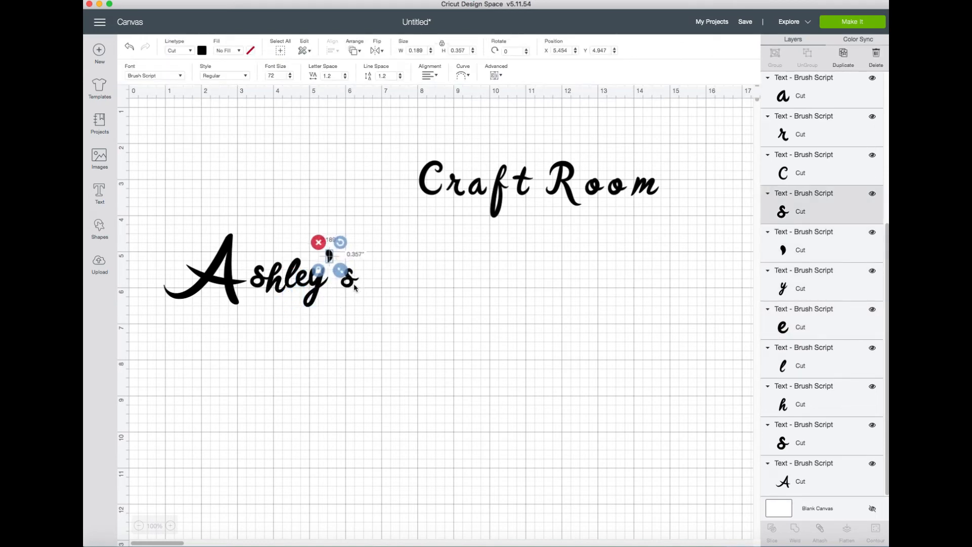
left_click(364, 322)
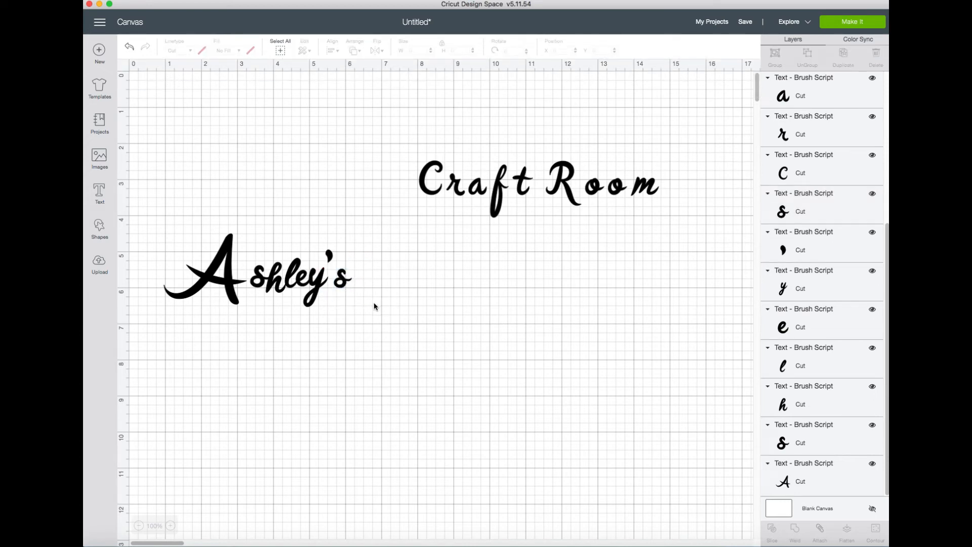
- Select the lowercase letters after the large A and nudge them, adjusting the y
left_click(276, 282)
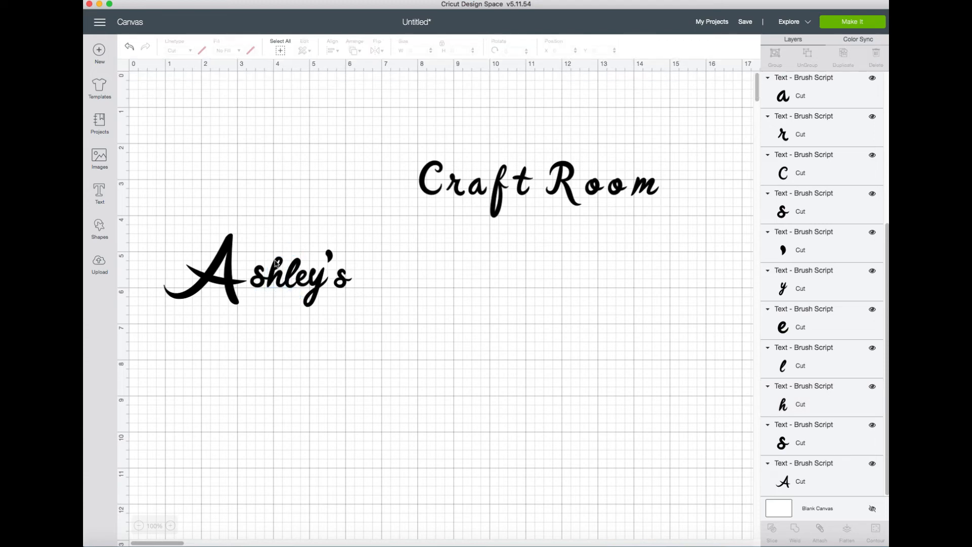
left_click(257, 273)
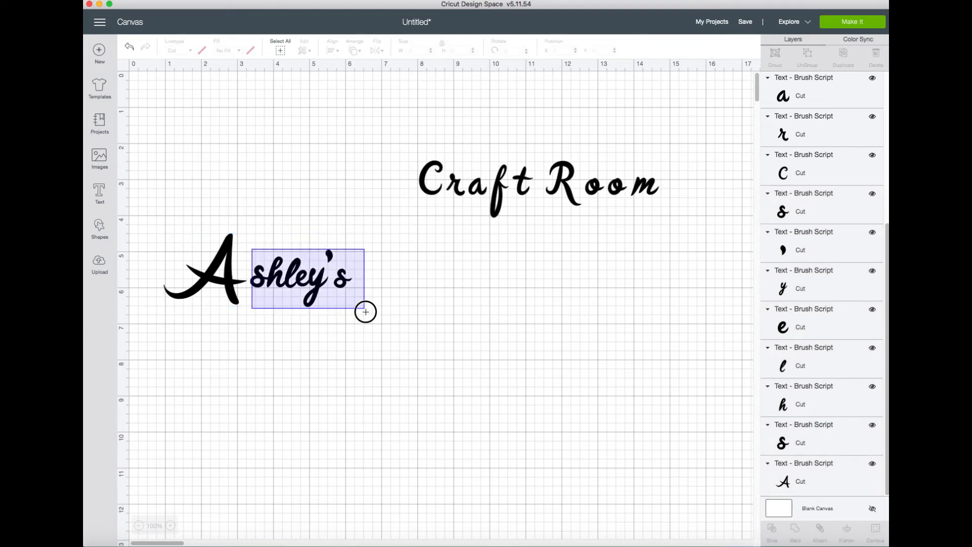
left_click(307, 278)
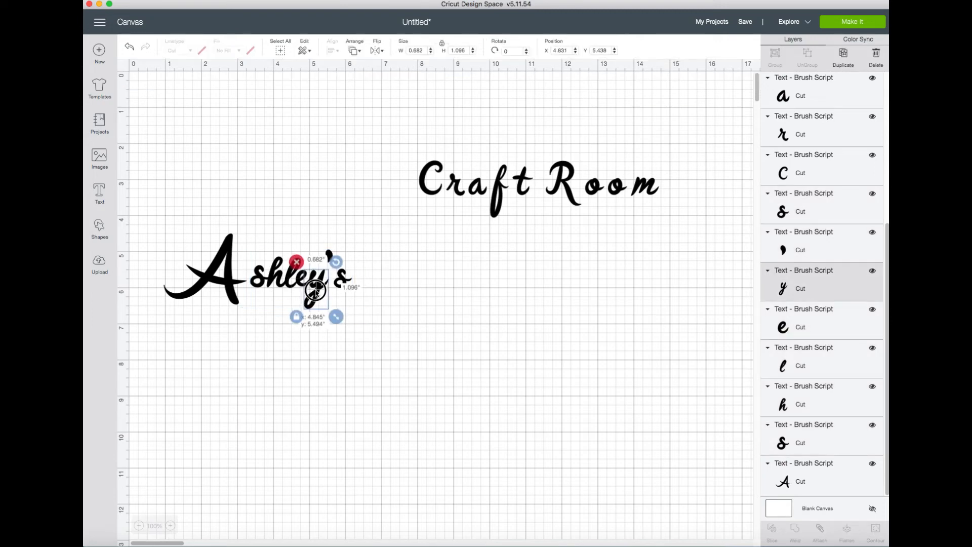
left_click(211, 247)
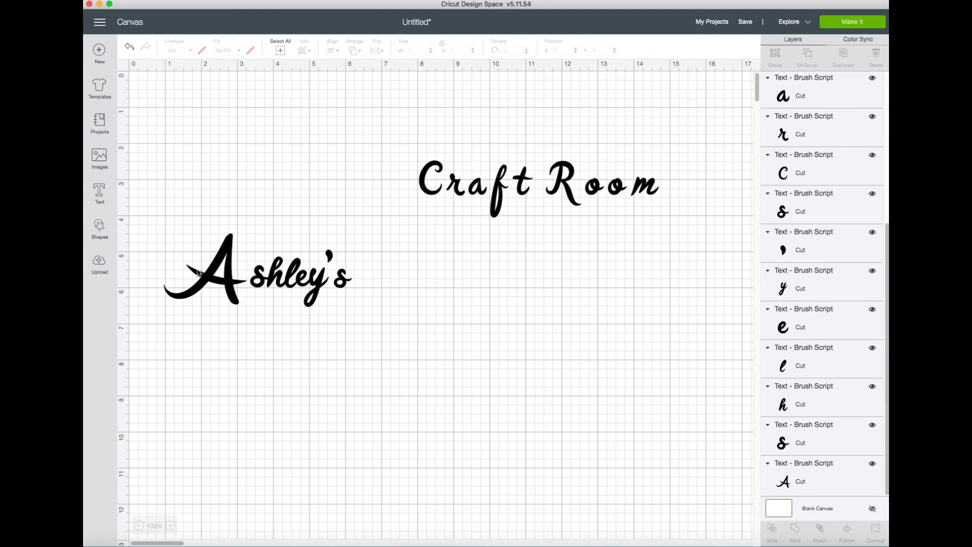
left_click(214, 273)
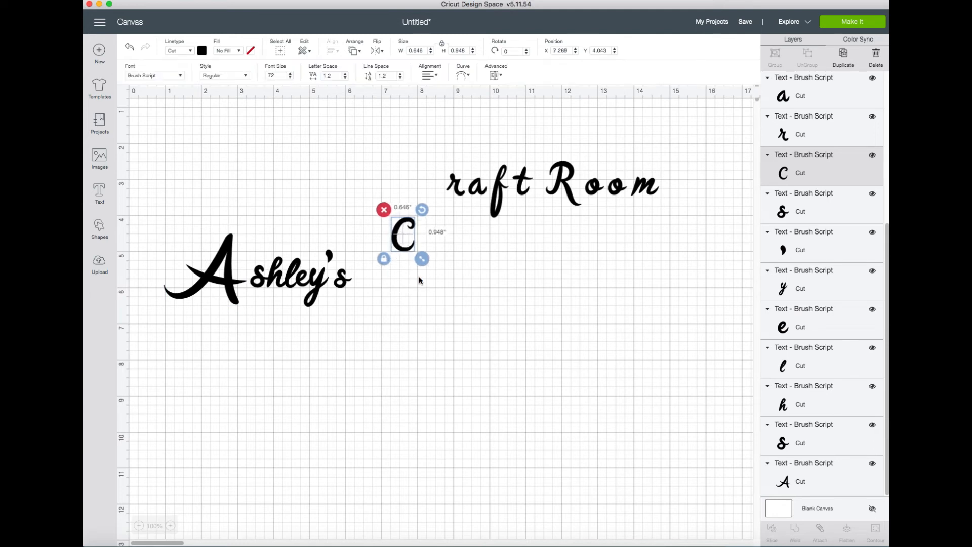
- Pull Craft's C out, enlarge it, and set it back against 'raf'
left_click_drag(422, 258, 447, 296)
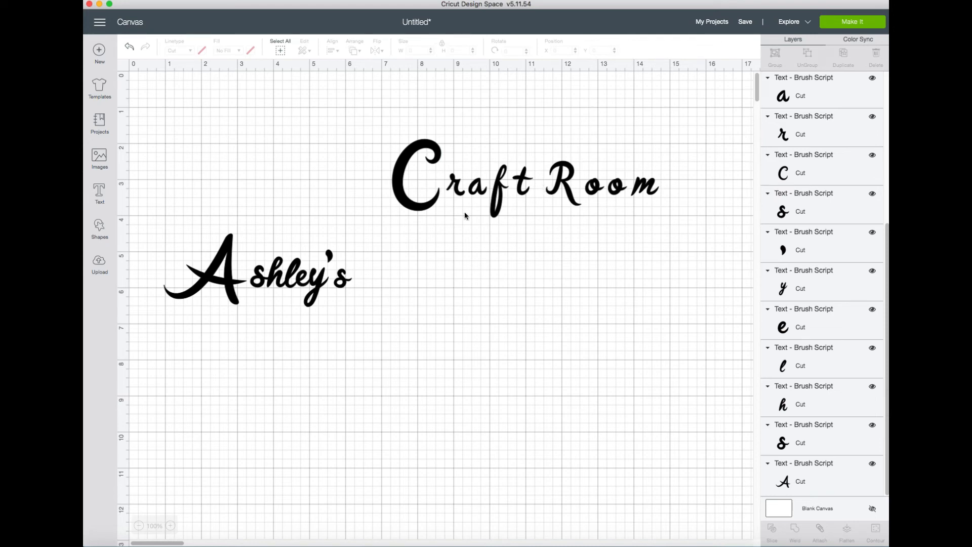
left_click(414, 177)
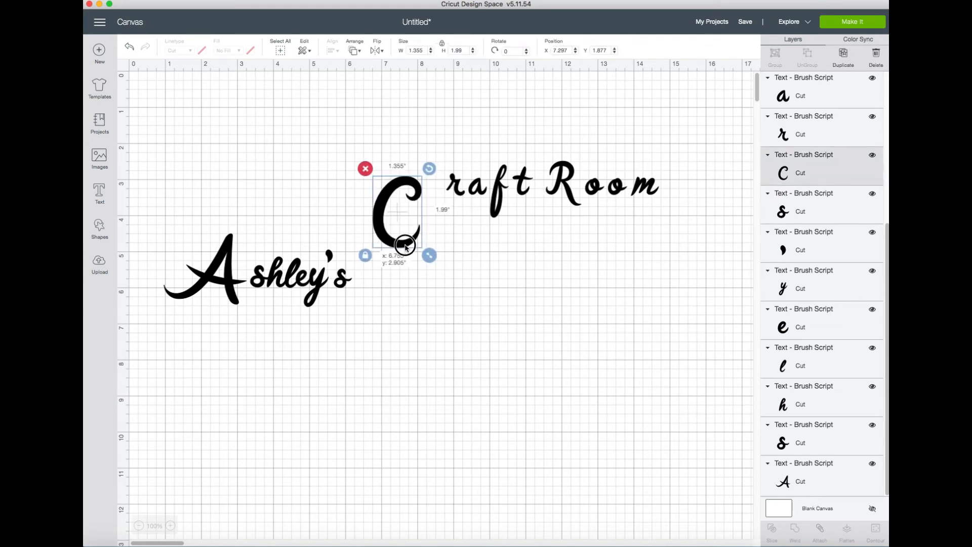
left_click_drag(403, 243, 403, 298)
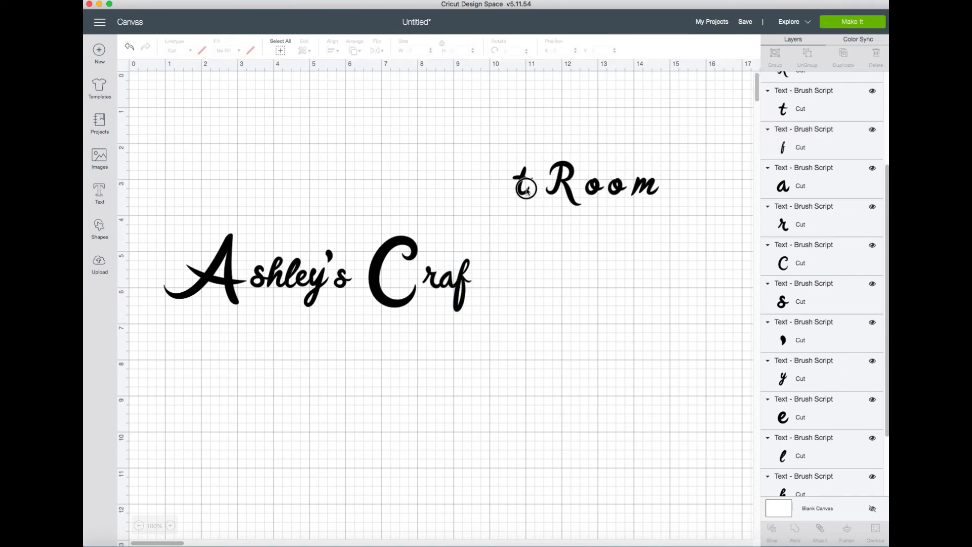
- Move the t beside Craft, enlarge Room's R, and line up o, o and m after it
left_click_drag(525, 186, 478, 282)
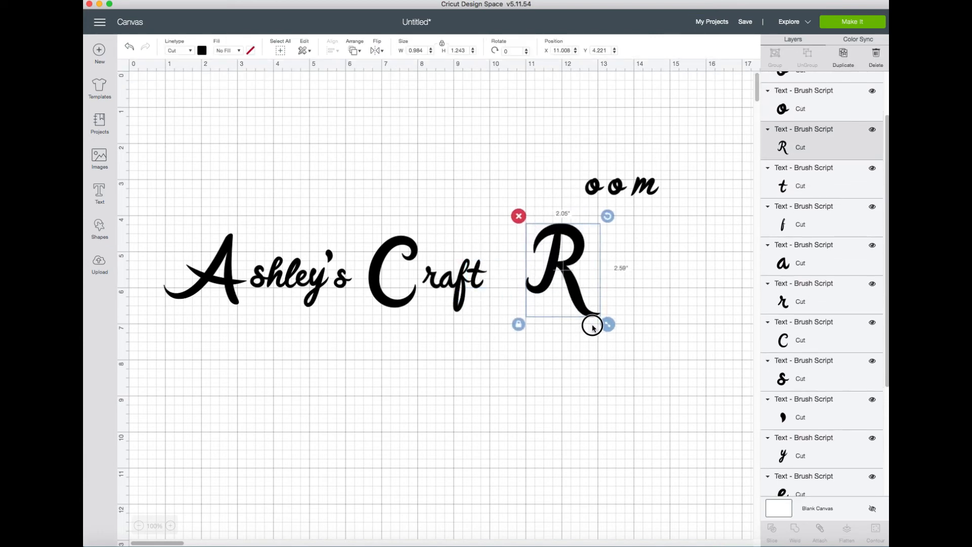
left_click_drag(592, 327, 552, 293)
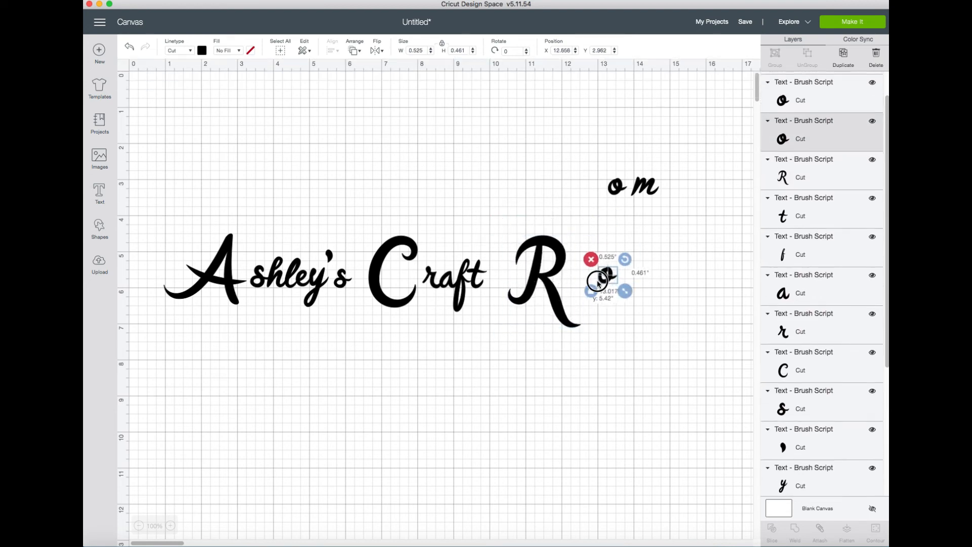
left_click_drag(598, 280, 604, 304)
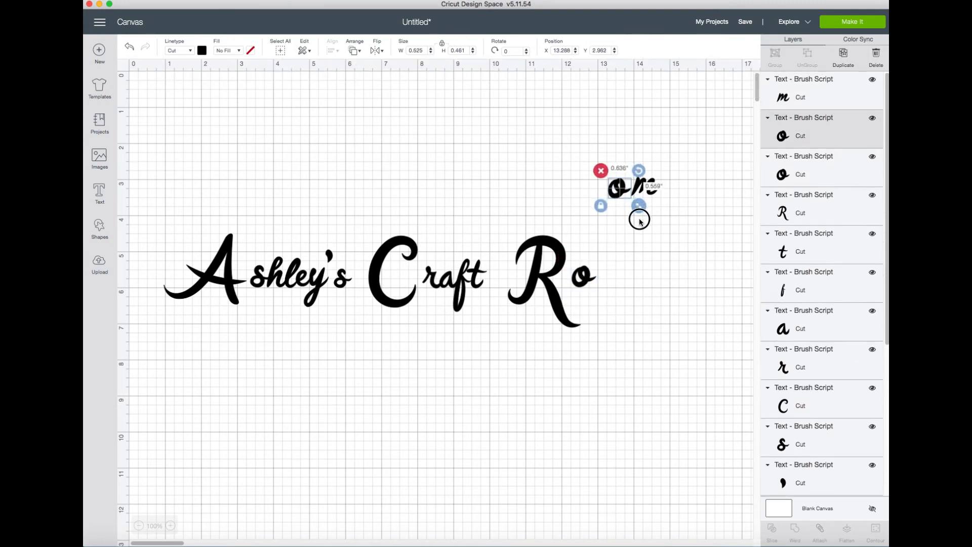
left_click_drag(620, 189, 605, 276)
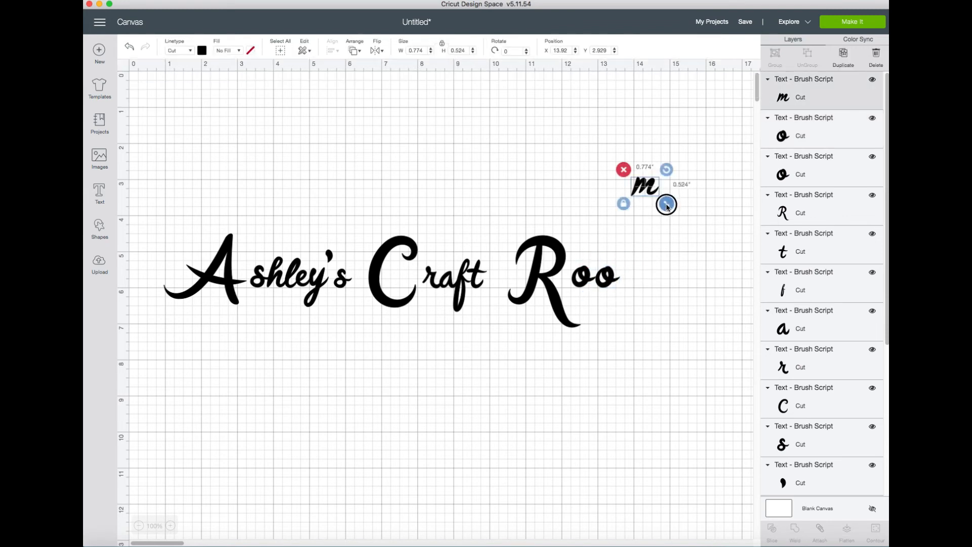
left_click_drag(667, 204, 644, 274)
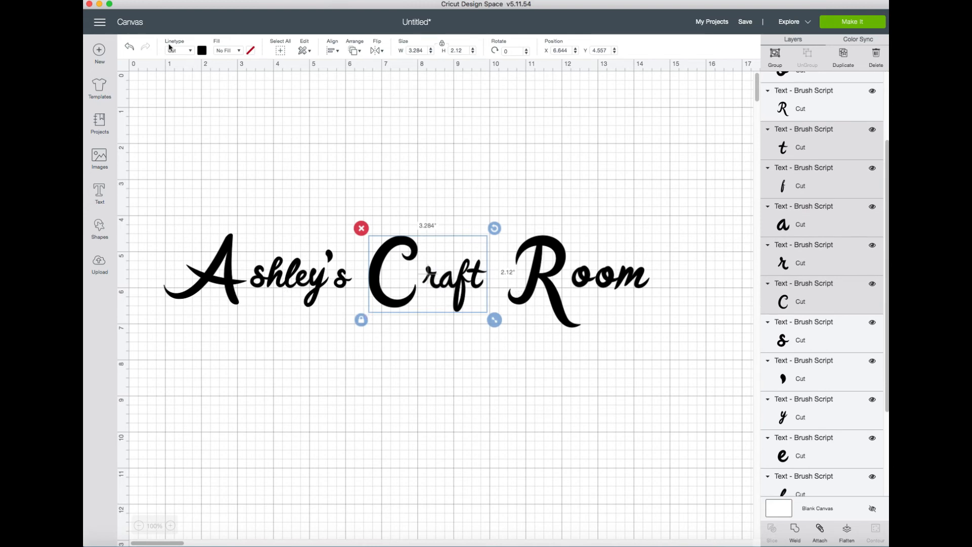
mouse_move(176, 200)
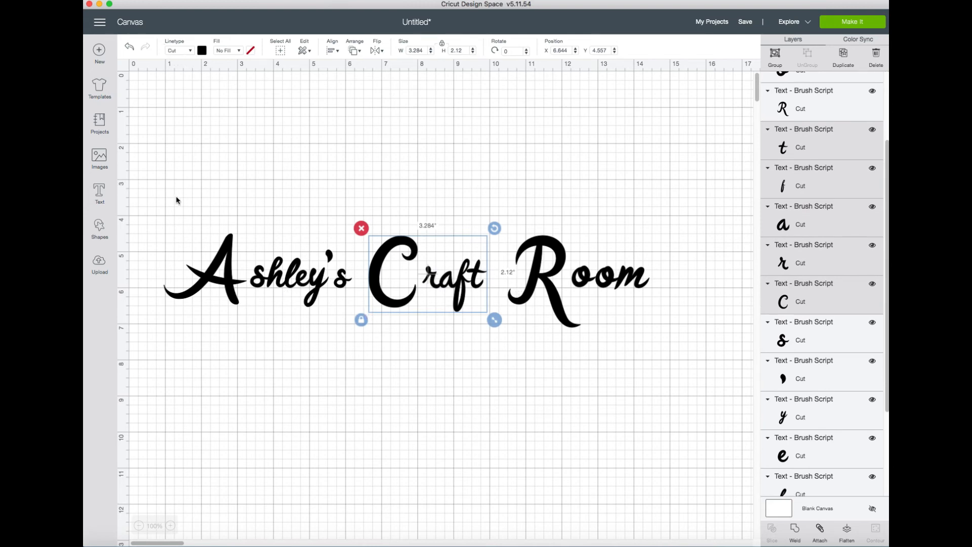
- Add a new 'Craft' text layer and scroll the font list toward a sans-serif face
left_click(177, 201)
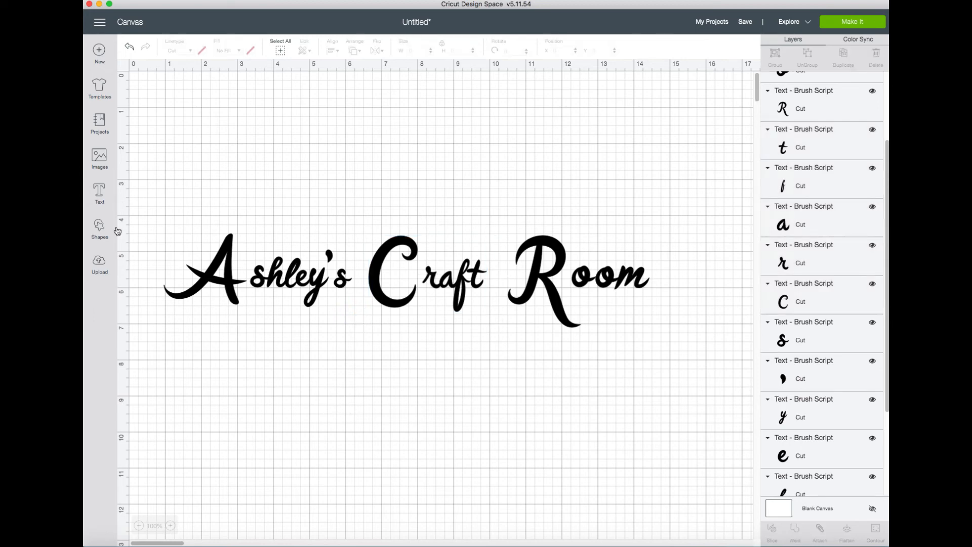
left_click(98, 193)
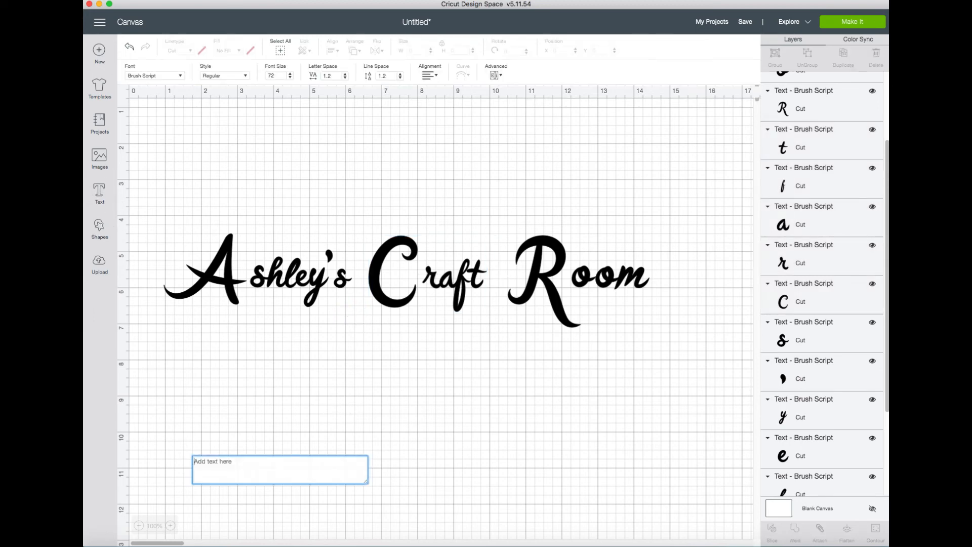
type("Craft")
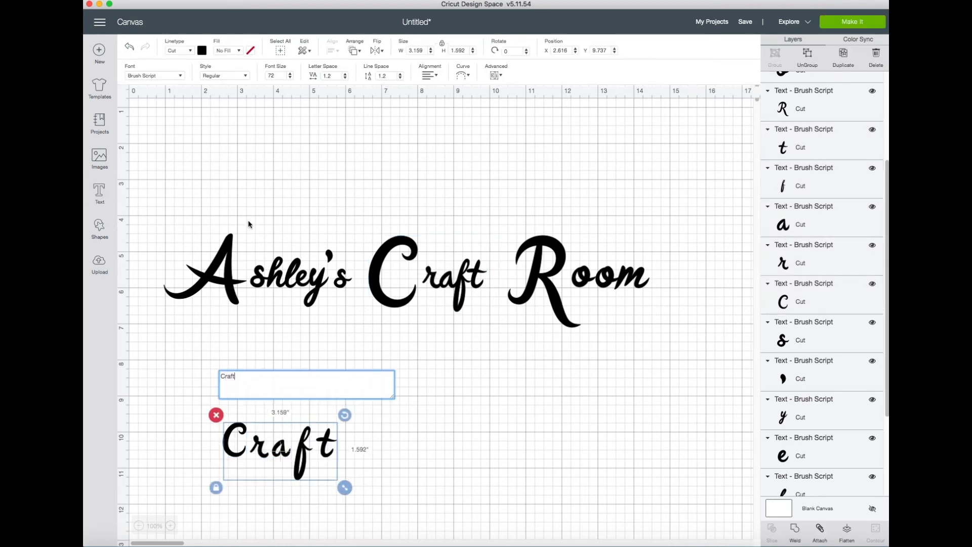
left_click(153, 75)
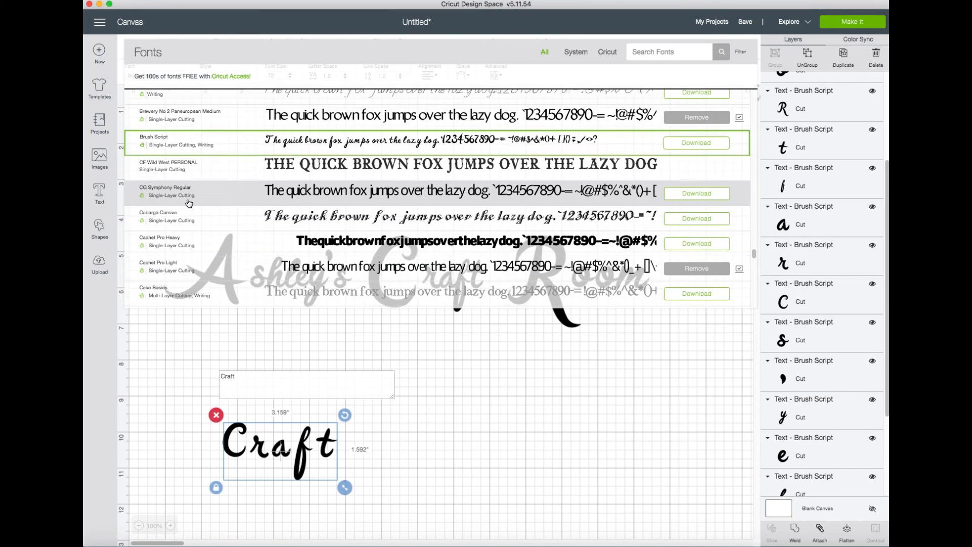
scroll("down", 3)
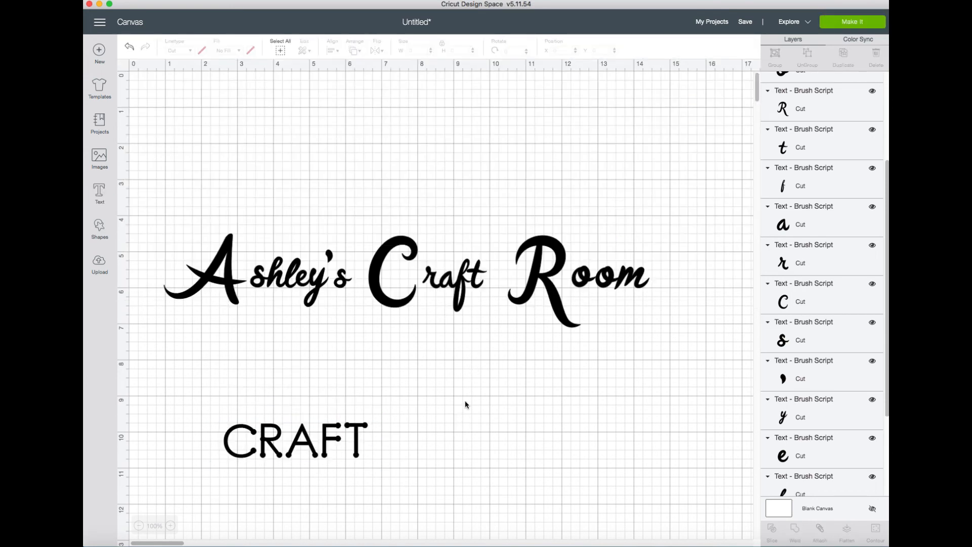
- Remove the script Craft, drag sans-serif CRAFT between Ashley's and Room, and adjust Room's spacing
left_click(397, 273)
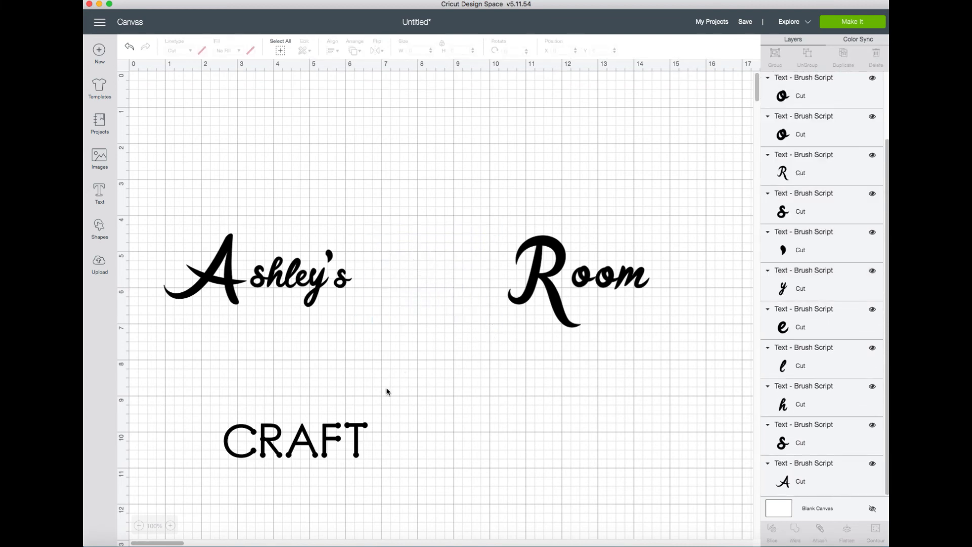
left_click_drag(295, 439, 428, 276)
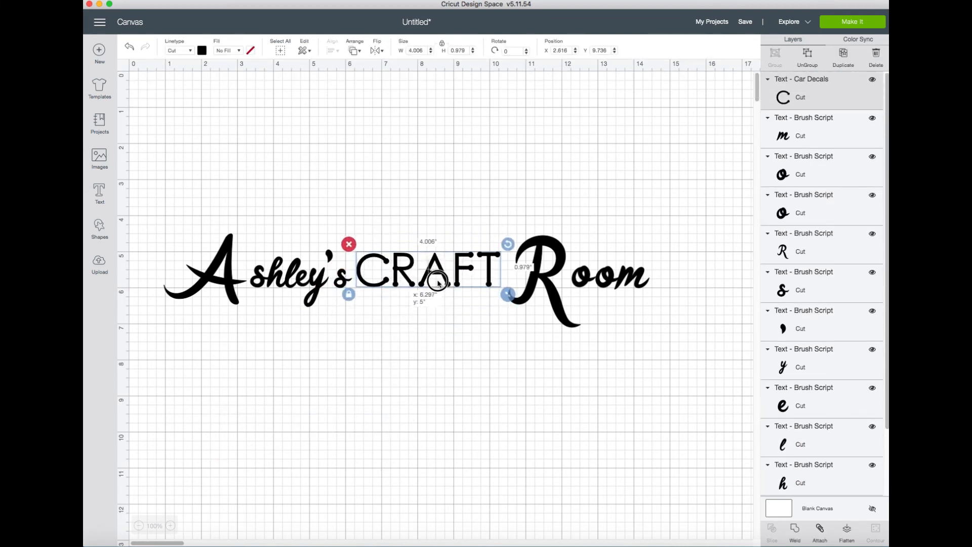
left_click(428, 400)
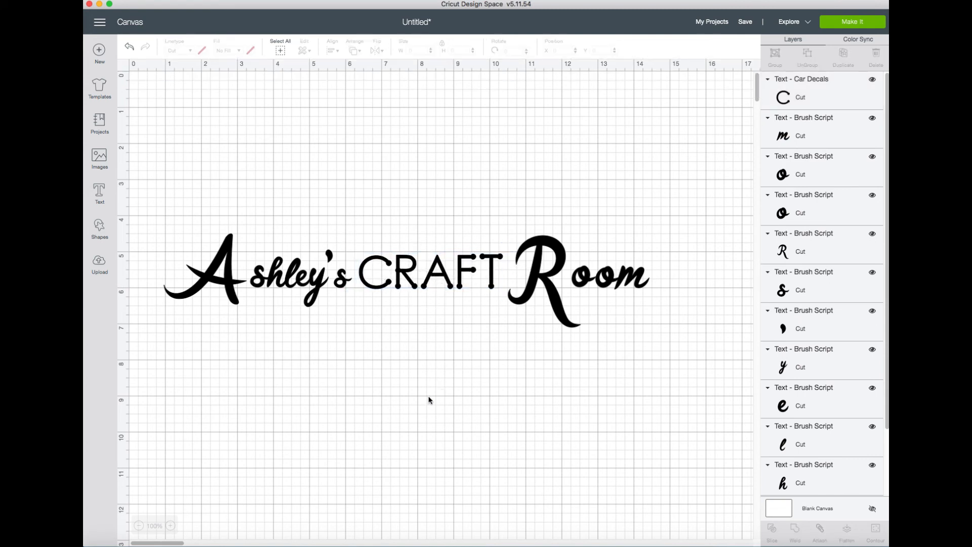
mouse_move(533, 202)
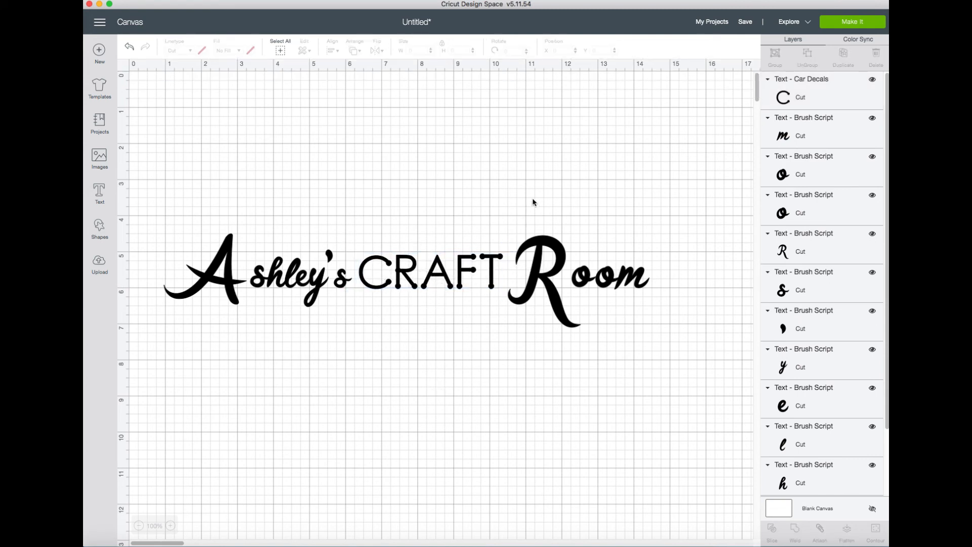
left_click(552, 267)
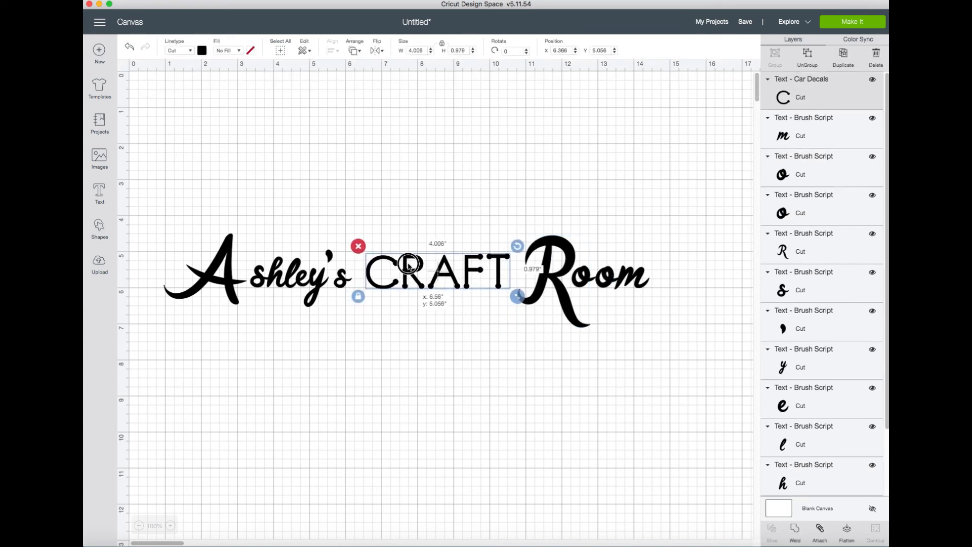
left_click(499, 332)
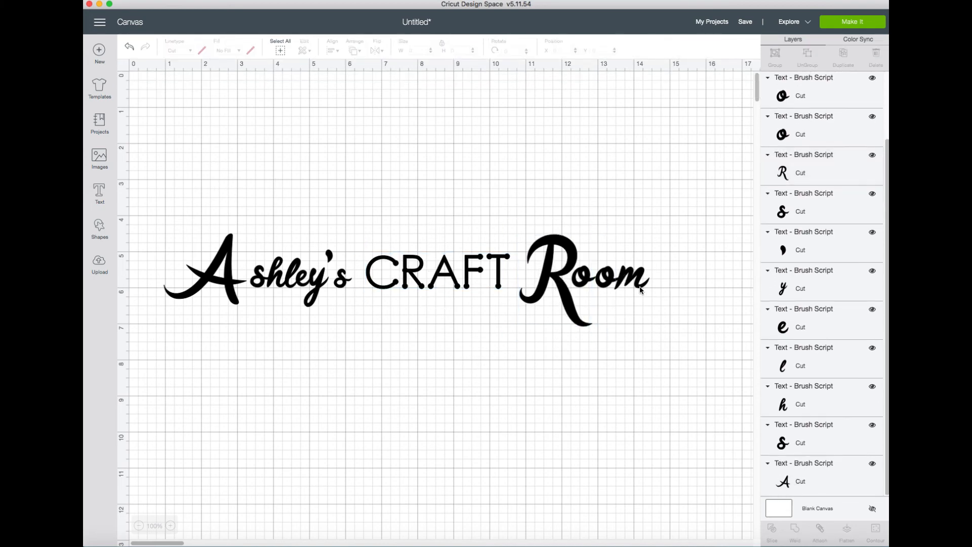
left_click(564, 273)
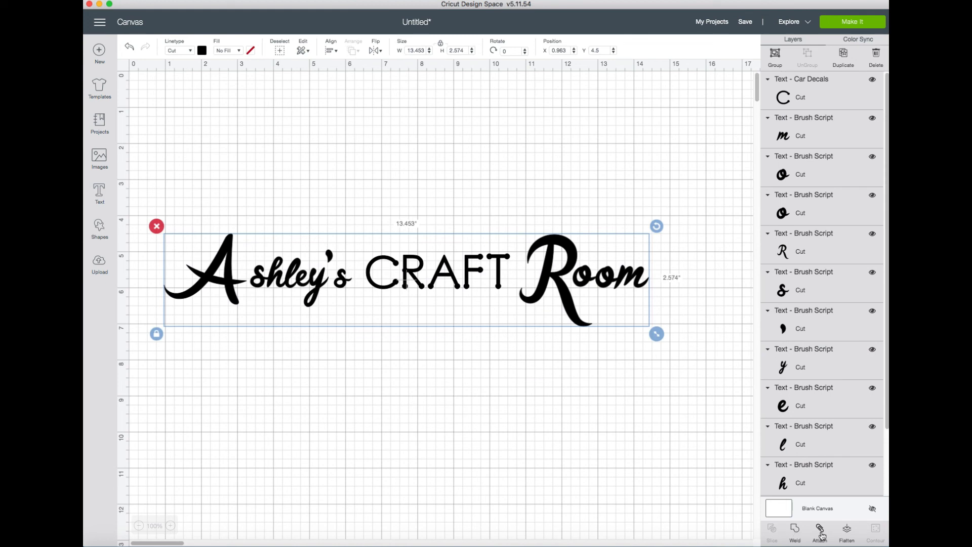
- Attach the heading, enlarge it to about 12.7 inches, zoom to check overlaps, and weld
left_click(820, 533)
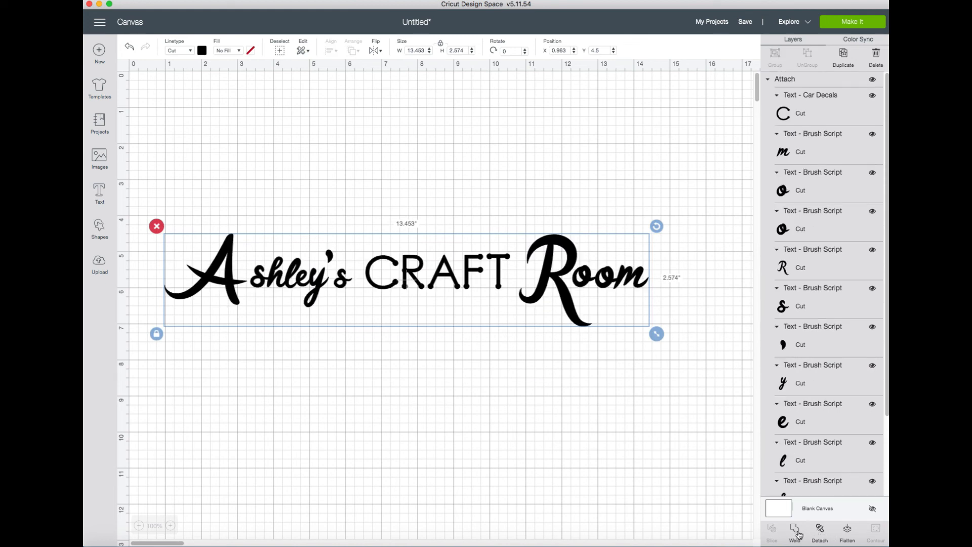
mouse_move(635, 383)
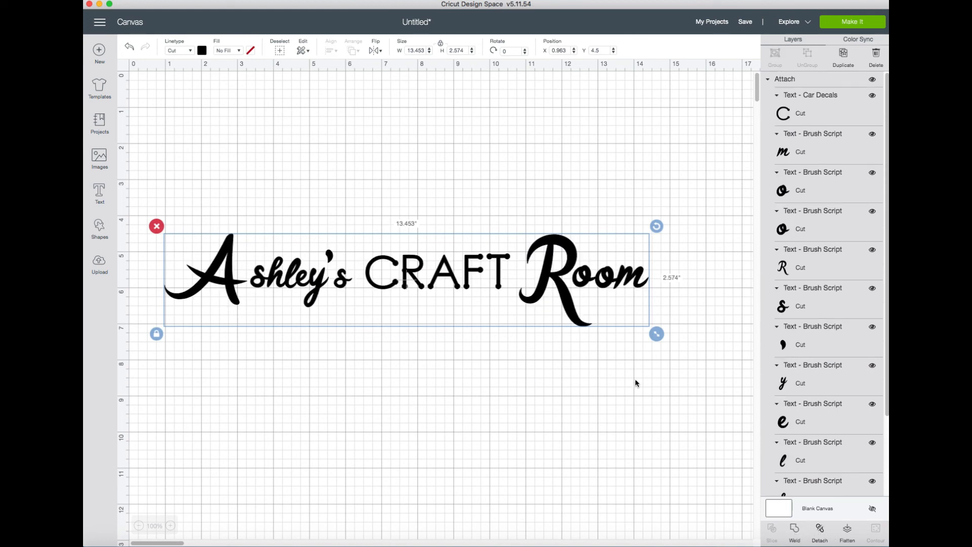
left_click_drag(656, 334, 747, 351)
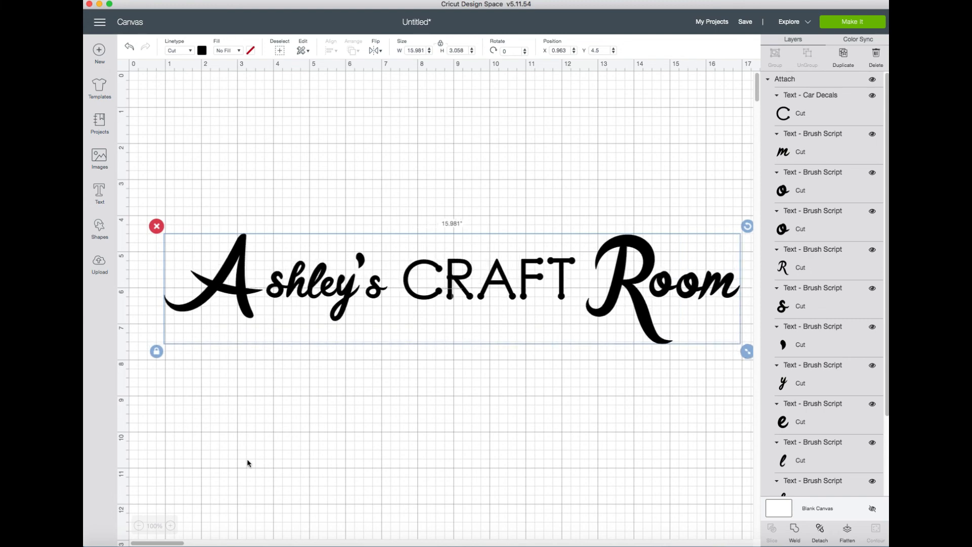
left_click(171, 525)
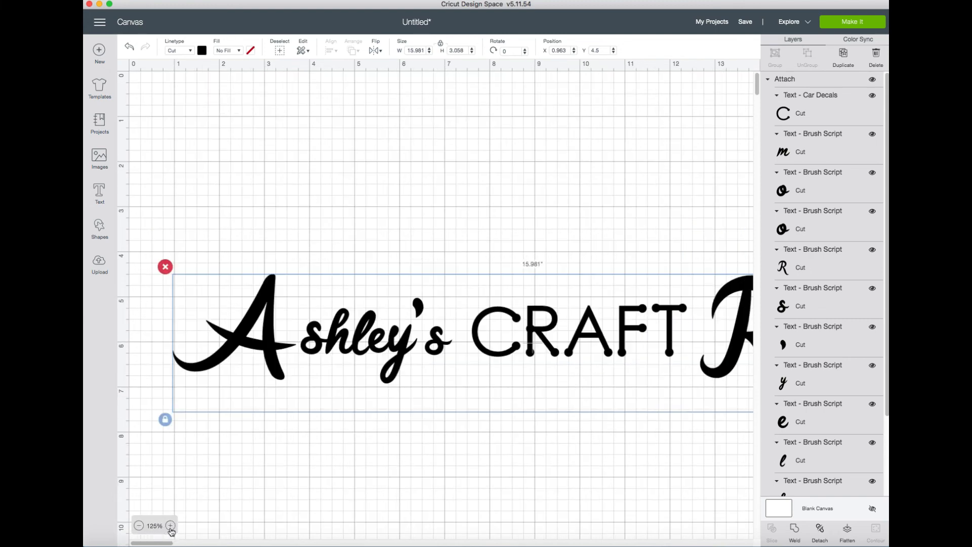
left_click(171, 525)
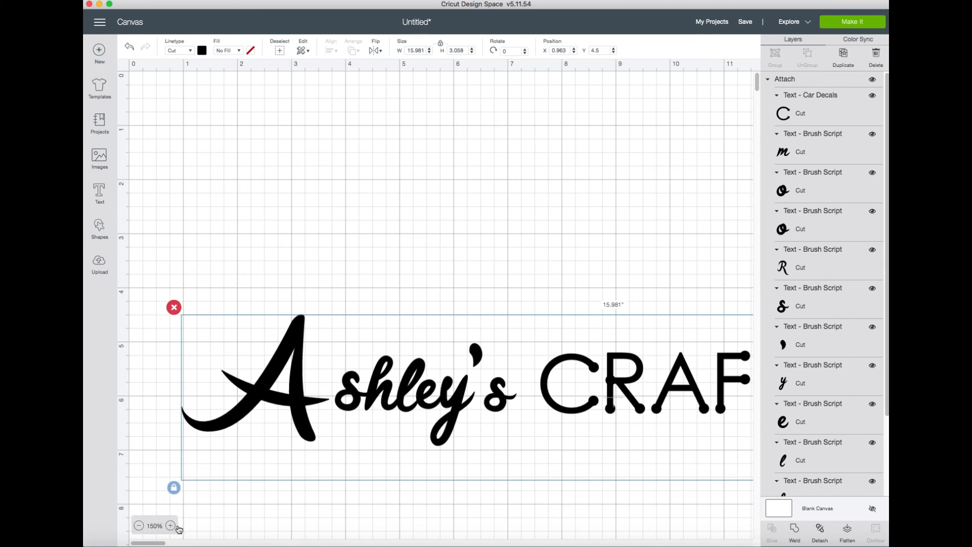
left_click(170, 525)
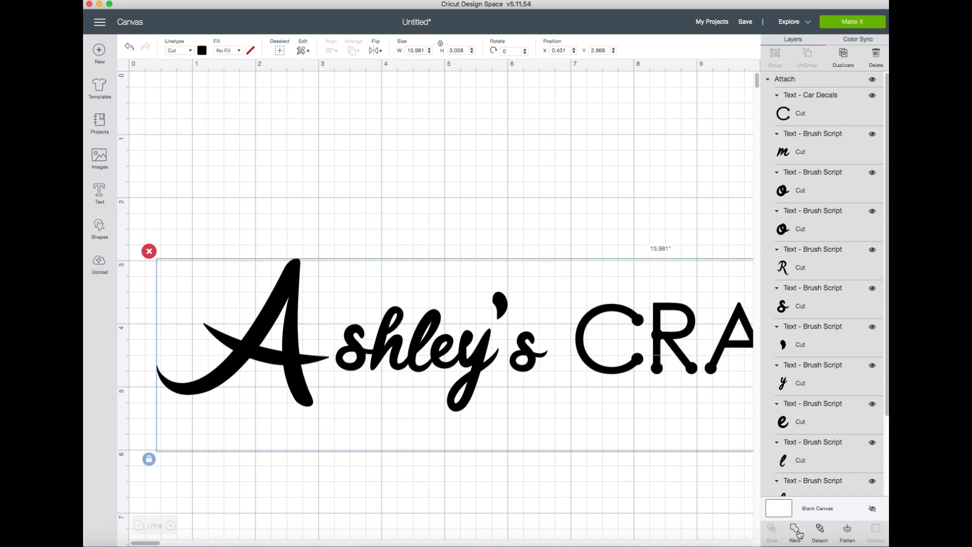
left_click(794, 532)
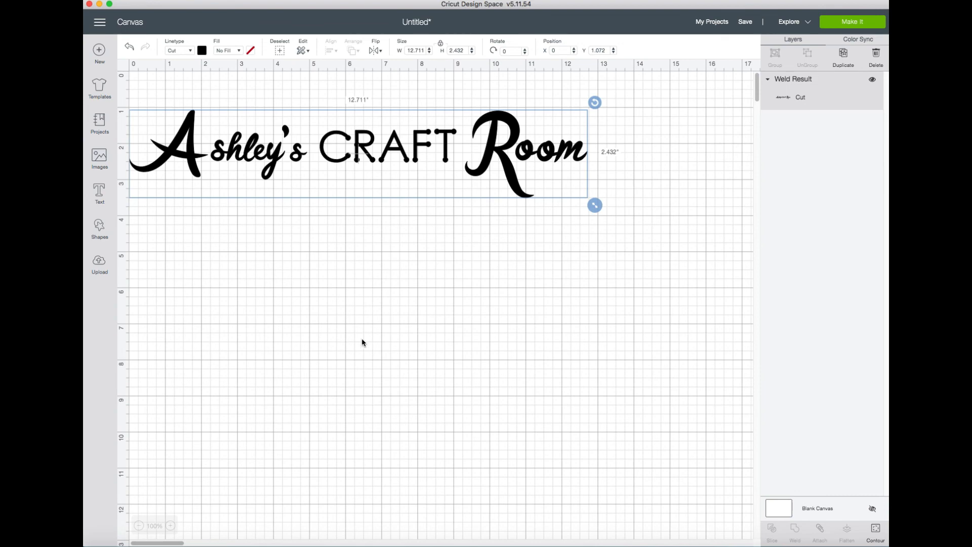
mouse_move(524, 155)
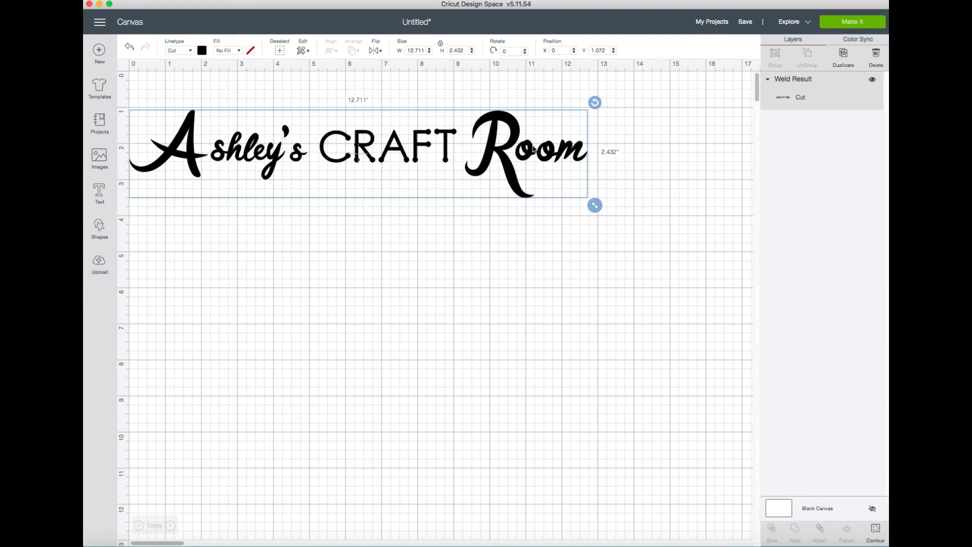
mouse_move(557, 158)
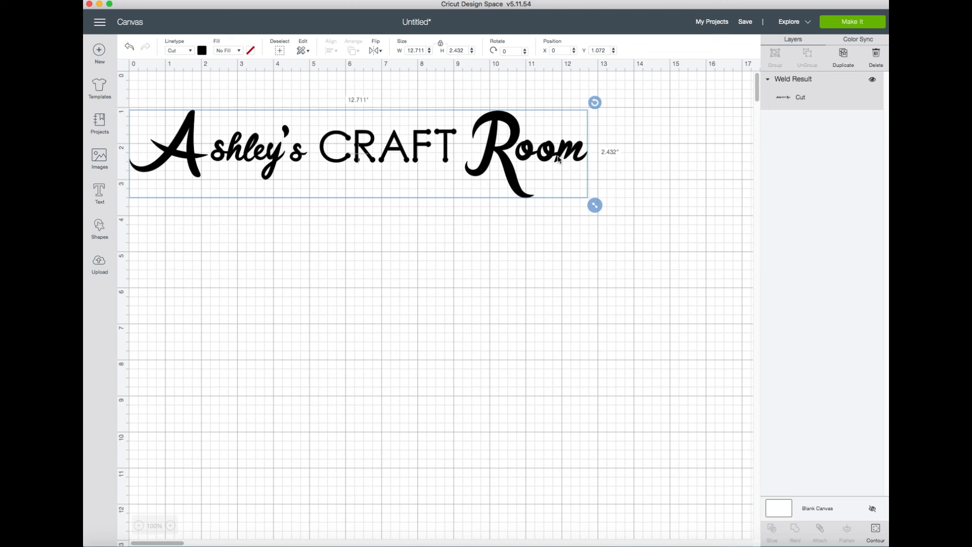
mouse_move(551, 153)
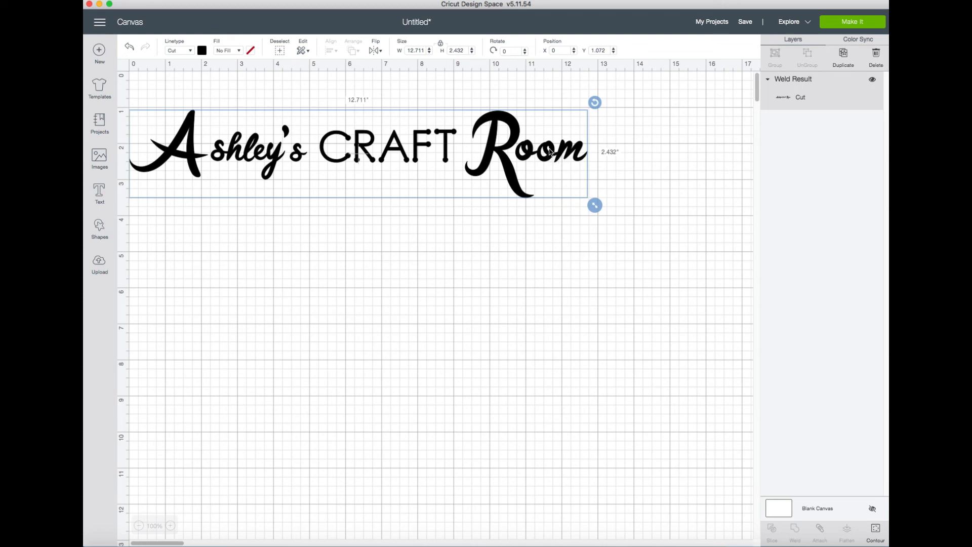
mouse_move(511, 215)
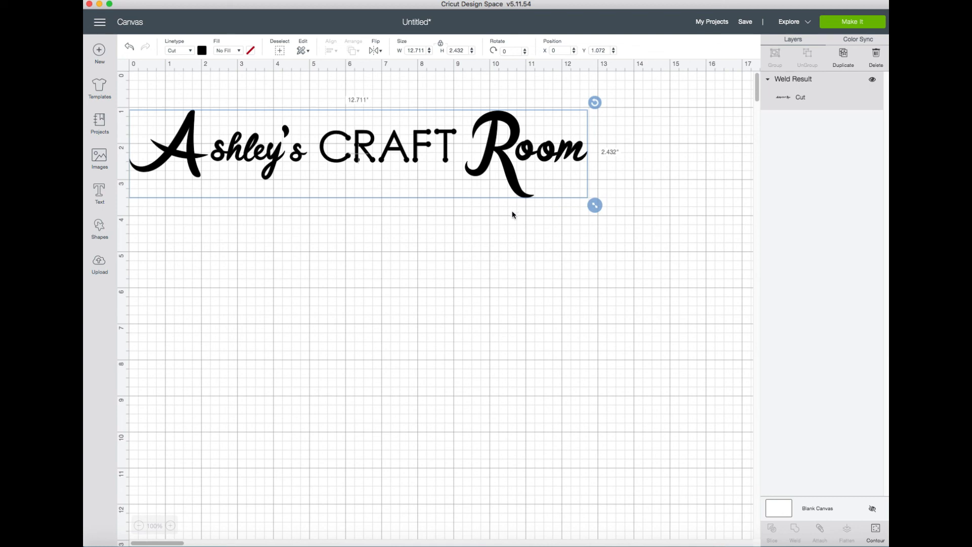
mouse_move(489, 218)
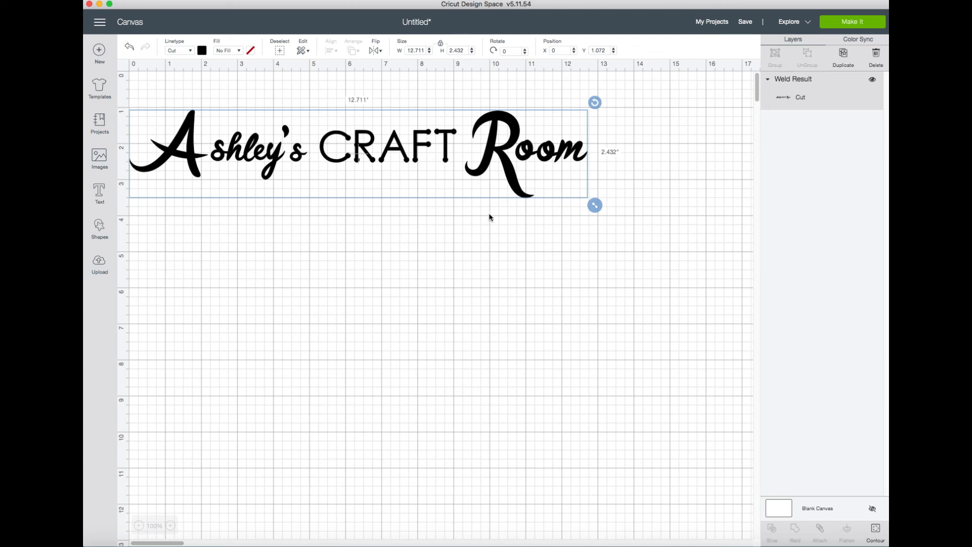
mouse_move(467, 221)
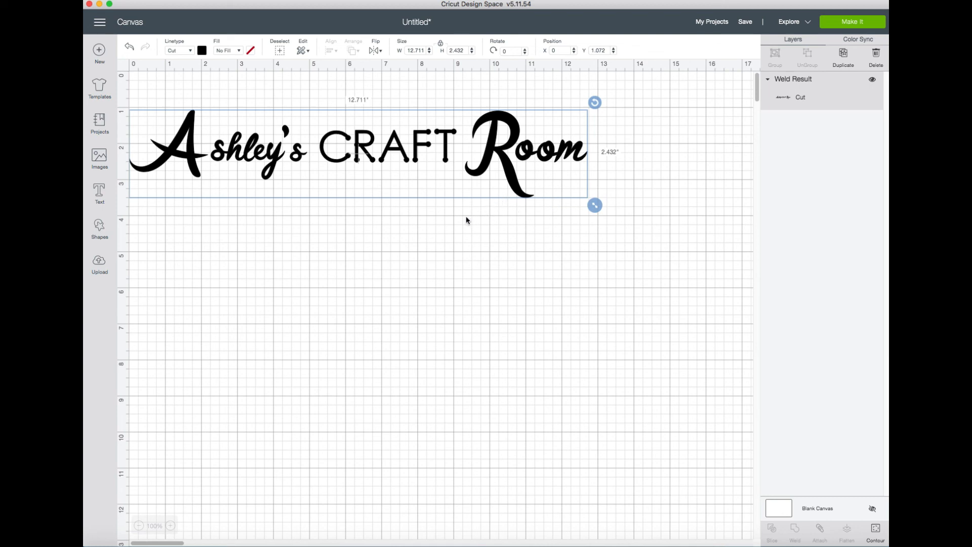
mouse_move(472, 223)
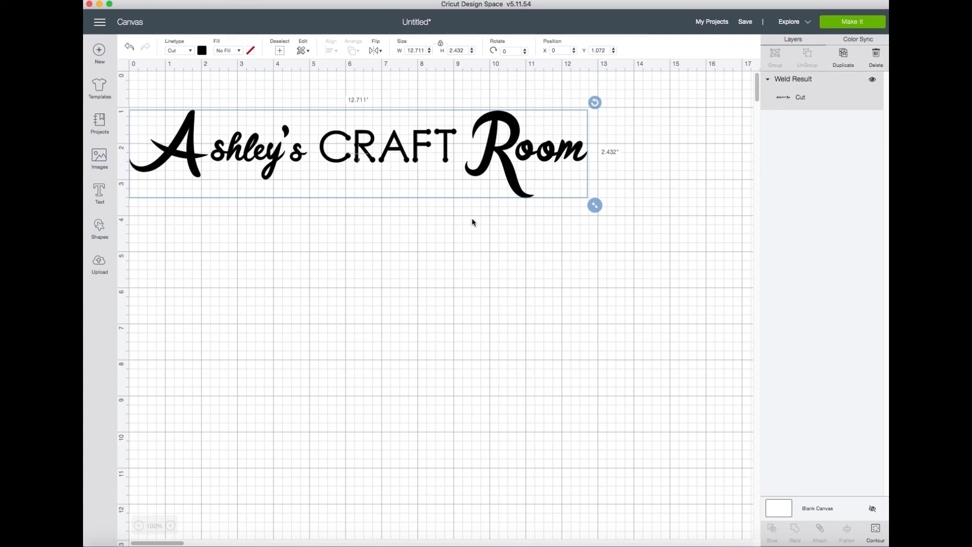
mouse_move(475, 219)
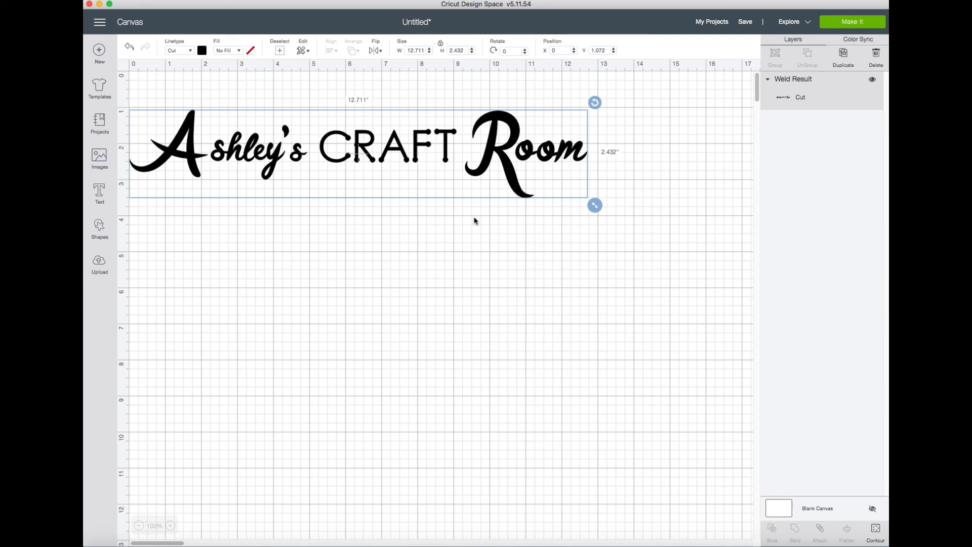
mouse_move(475, 199)
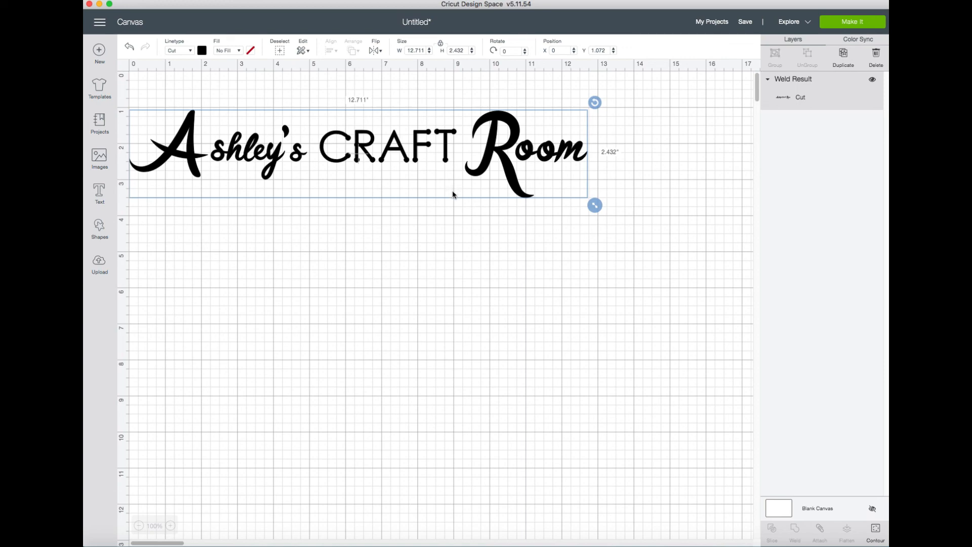
mouse_move(450, 201)
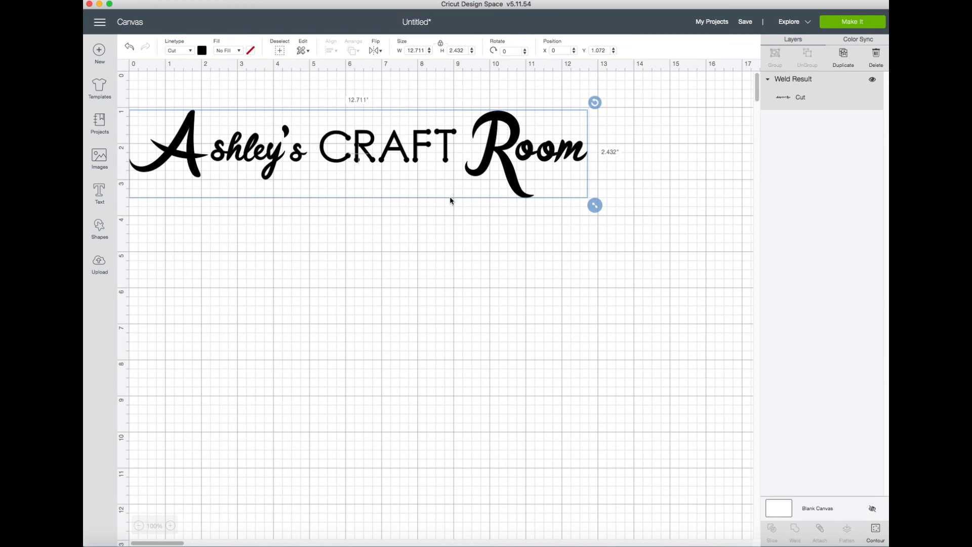
mouse_move(450, 201)
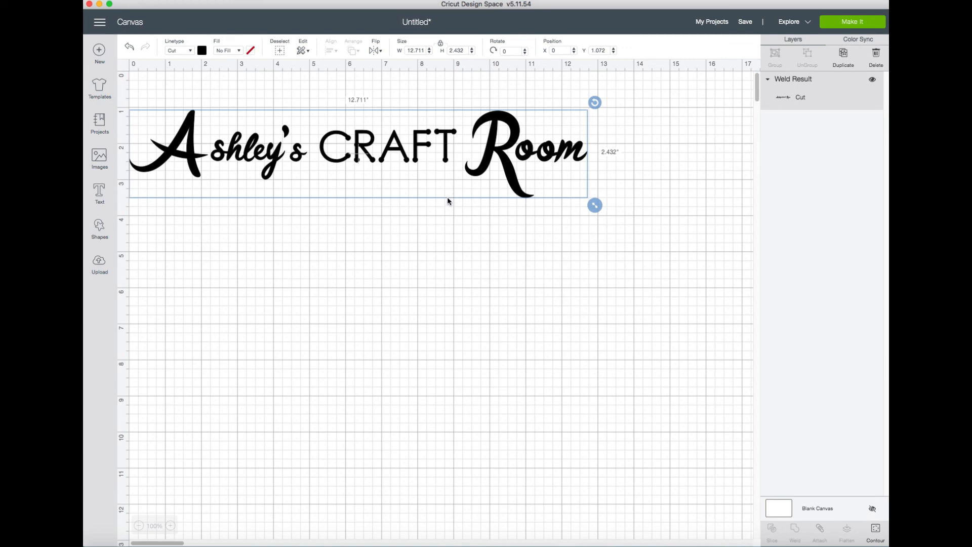